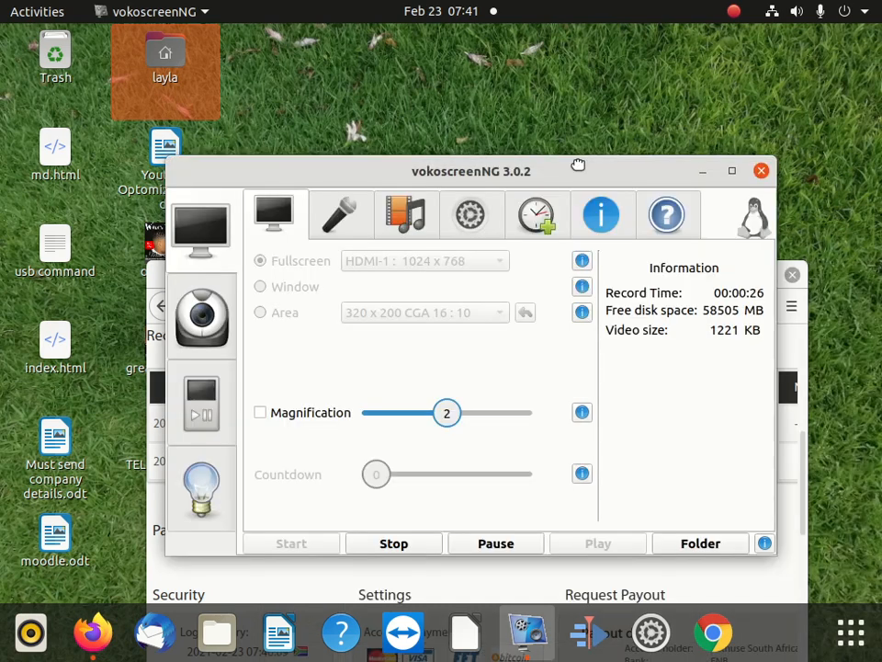
# - Move the vokoscreenNG window down and bring the PayFast dashboard in Firefox to the front
pyautogui.moveTo(577, 171); pyautogui.dragTo(573, 158)
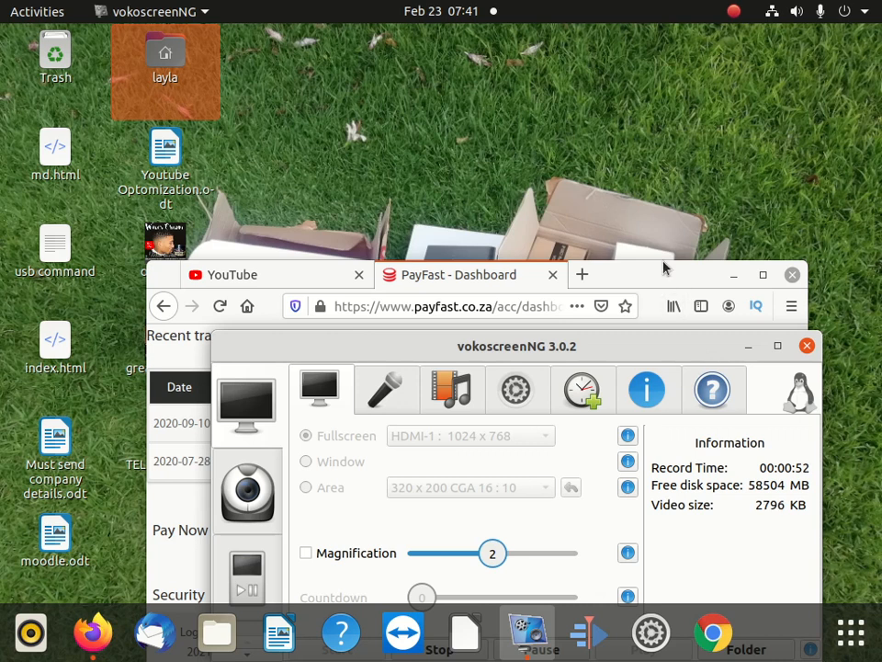
pyautogui.moveTo(658, 272)
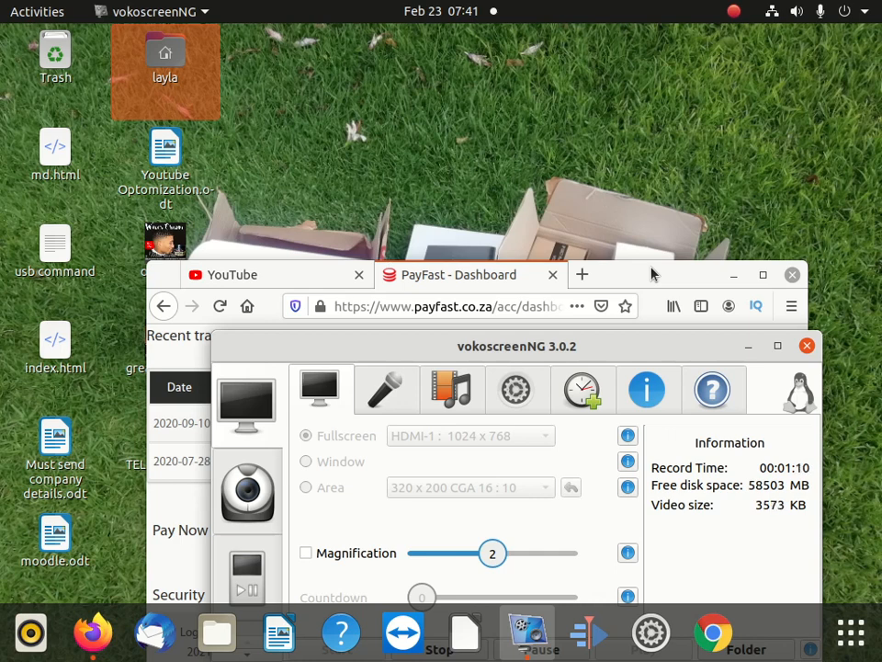
pyautogui.click(807, 345)
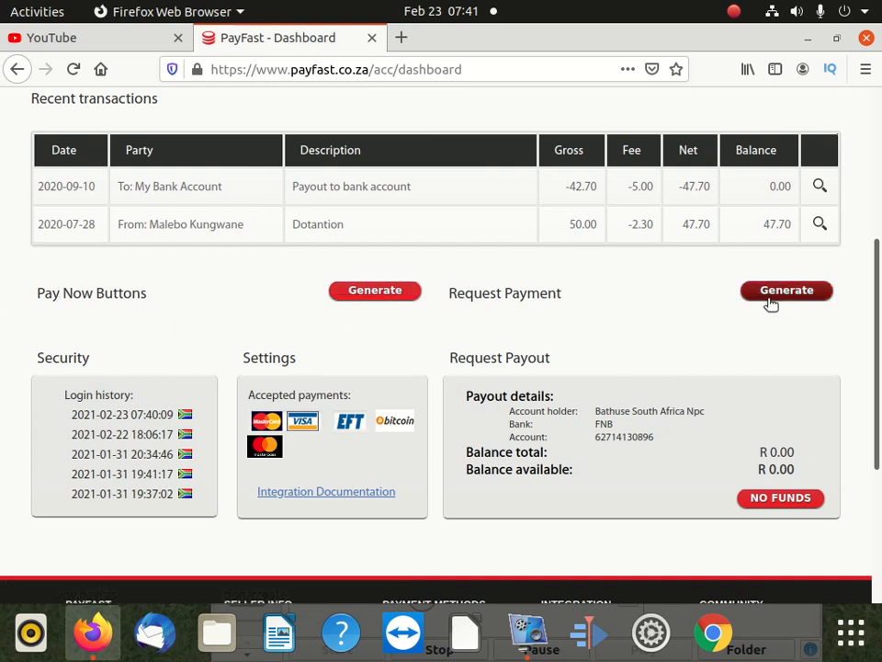
pyautogui.click(375, 290)
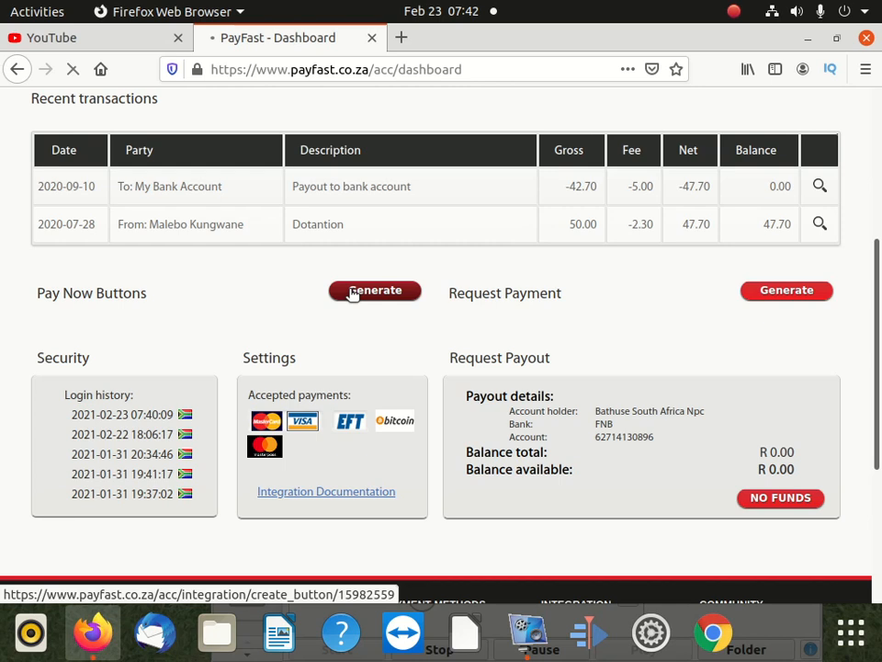
pyautogui.click(375, 290)
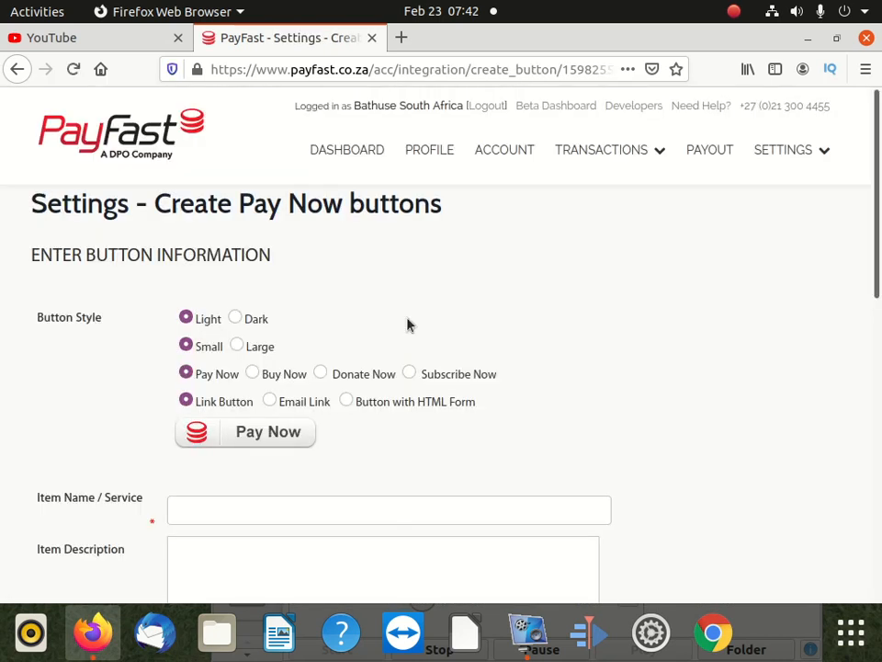
pyautogui.scroll(-3)
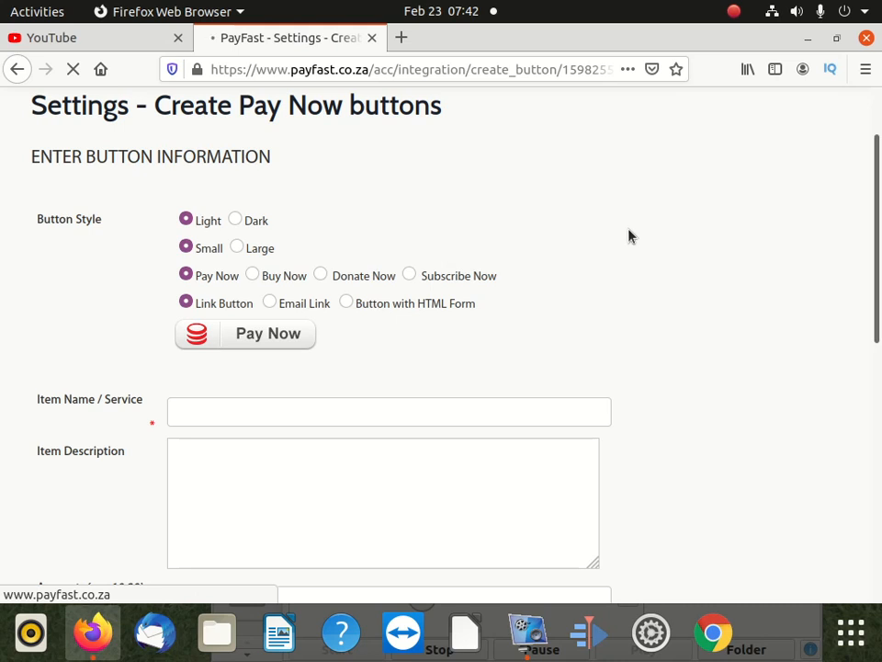
pyautogui.click(17, 70)
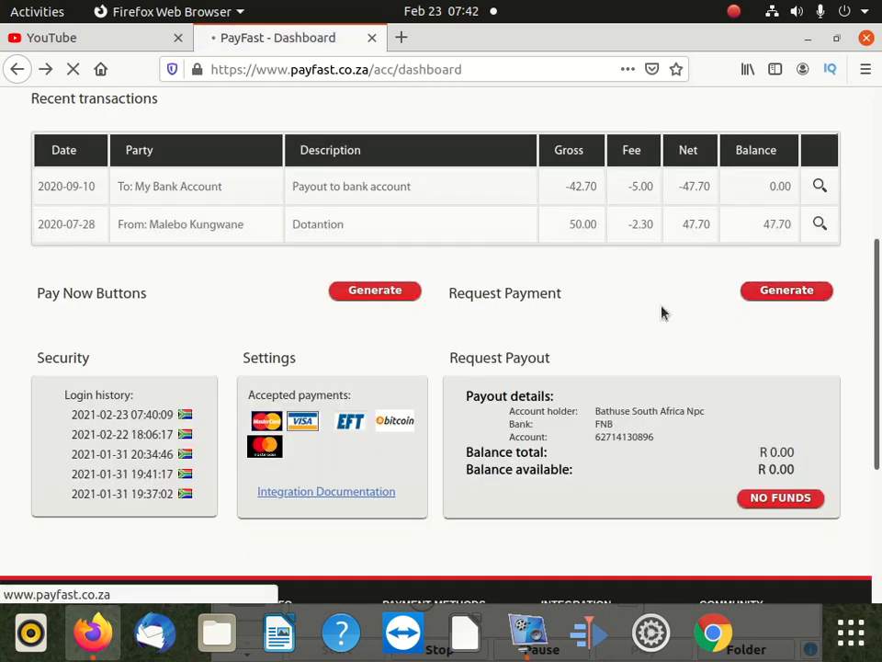
pyautogui.click(787, 291)
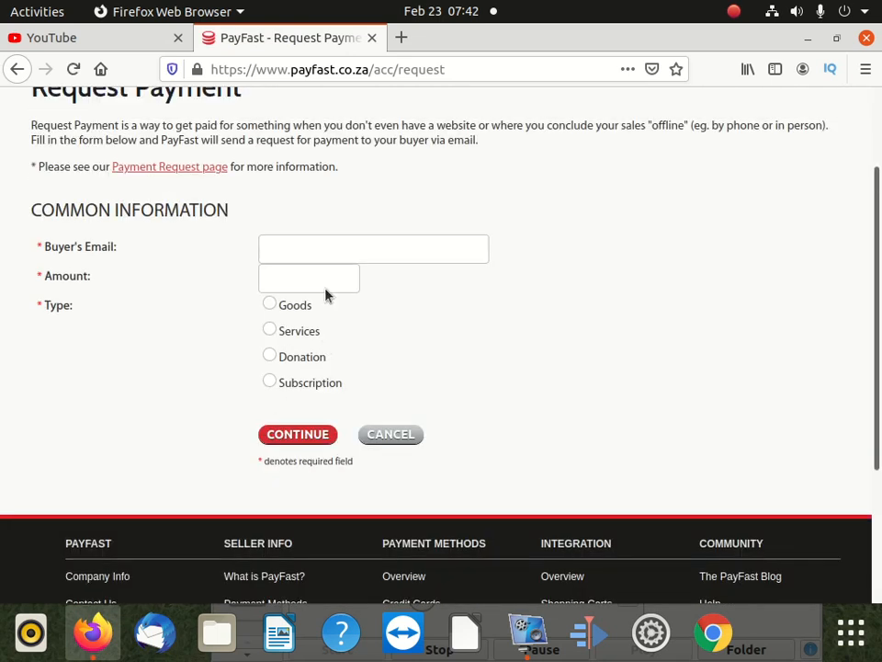
pyautogui.click(373, 266)
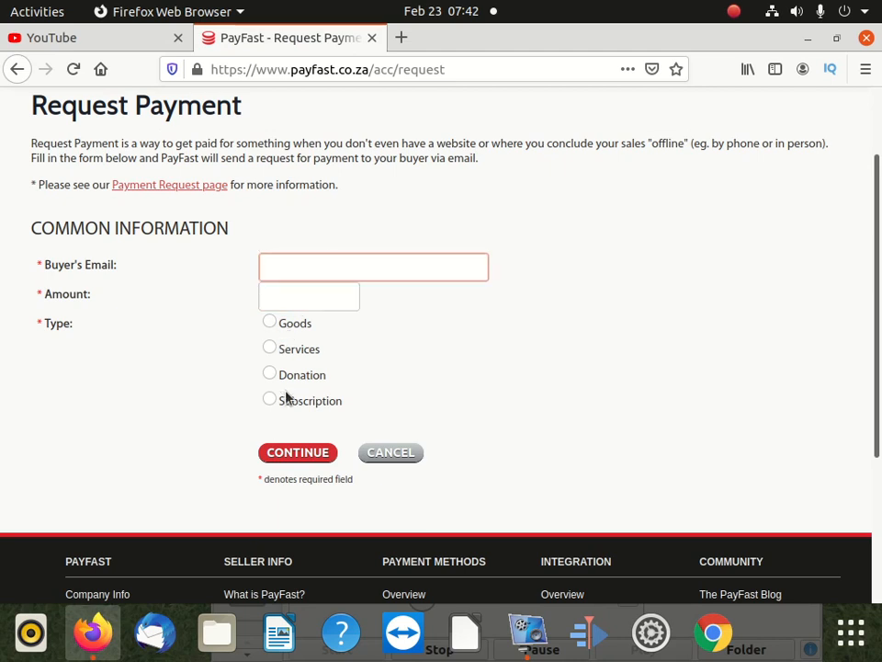
pyautogui.moveTo(356, 374)
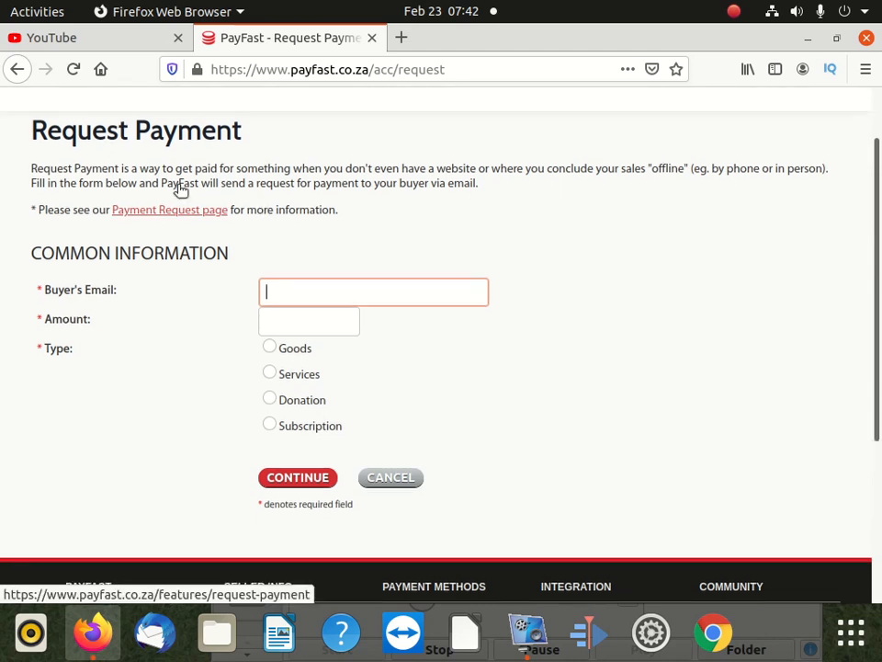
pyautogui.scroll(-3)
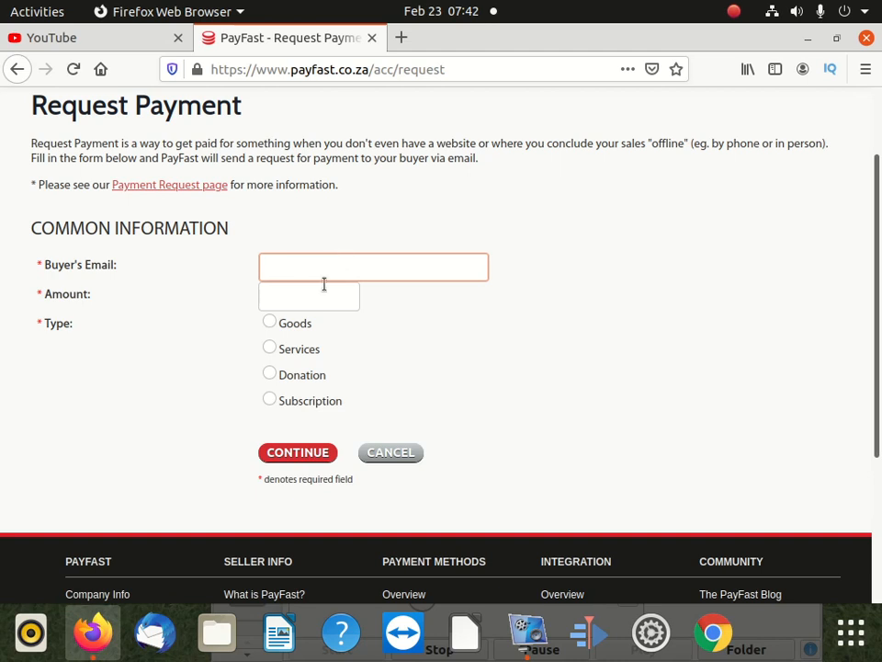
pyautogui.click(373, 267)
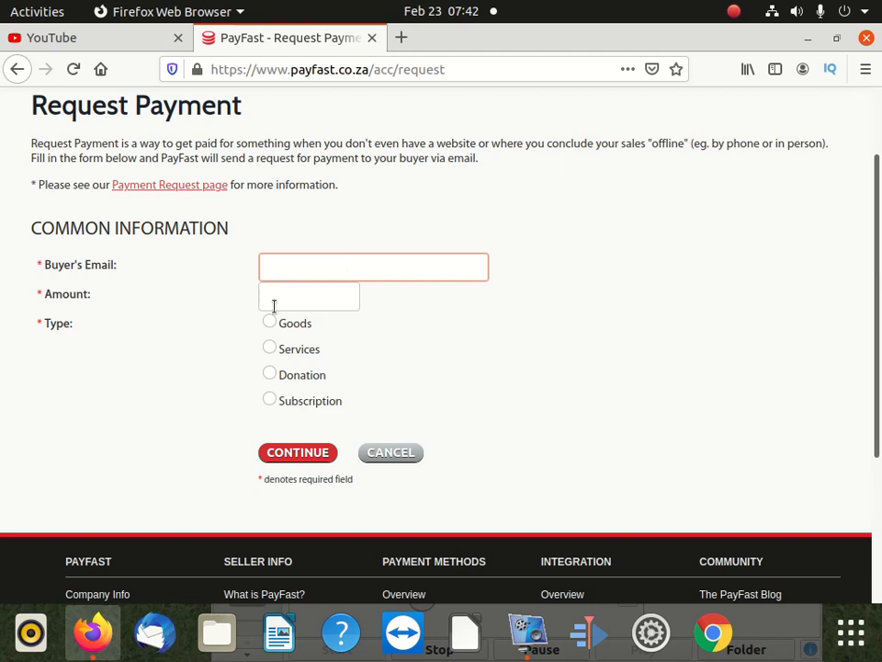
pyautogui.scroll(-3)
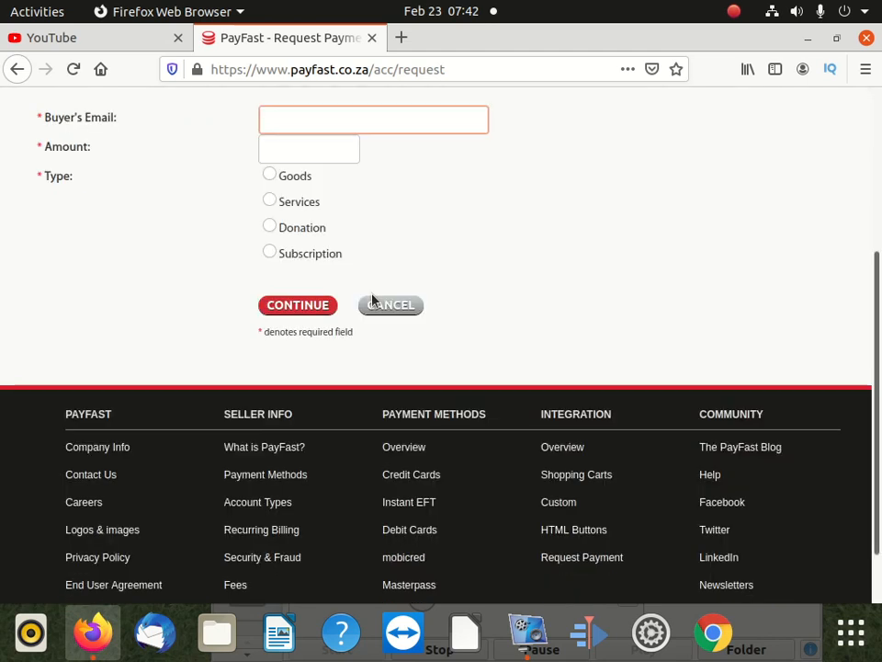
pyautogui.scroll(3)
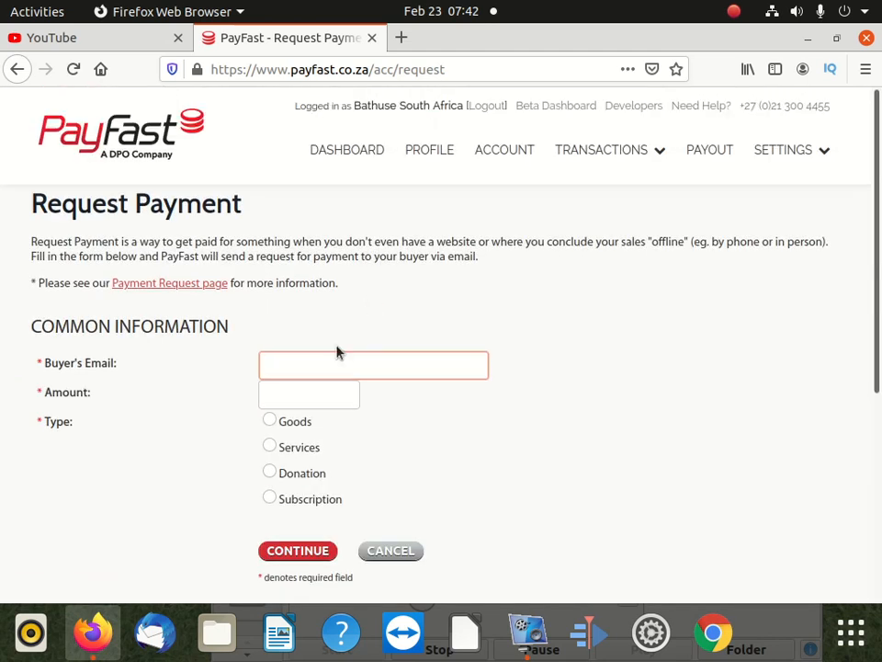
pyautogui.click(373, 363)
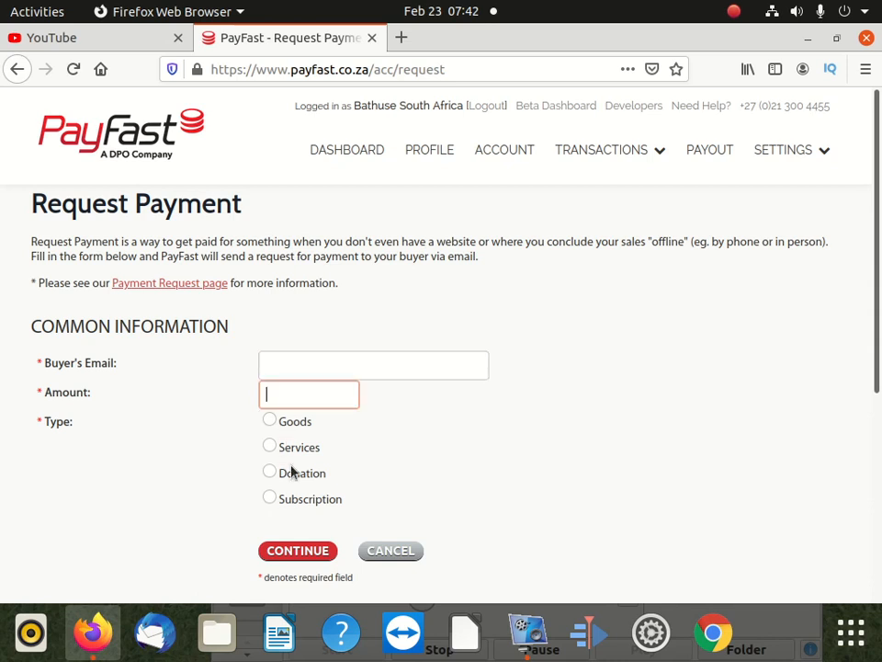
pyautogui.moveTo(242, 224)
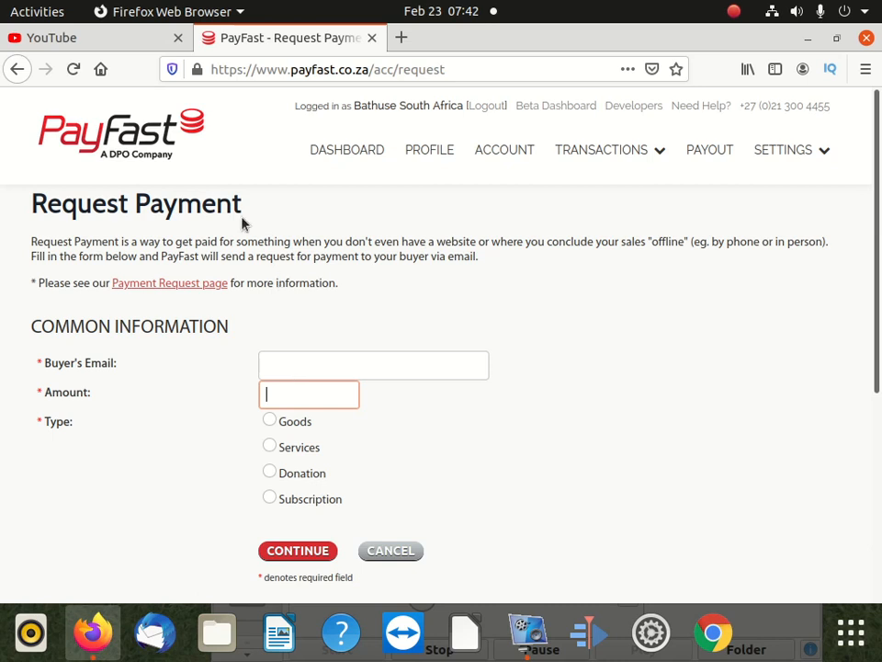
pyautogui.moveTo(15, 70)
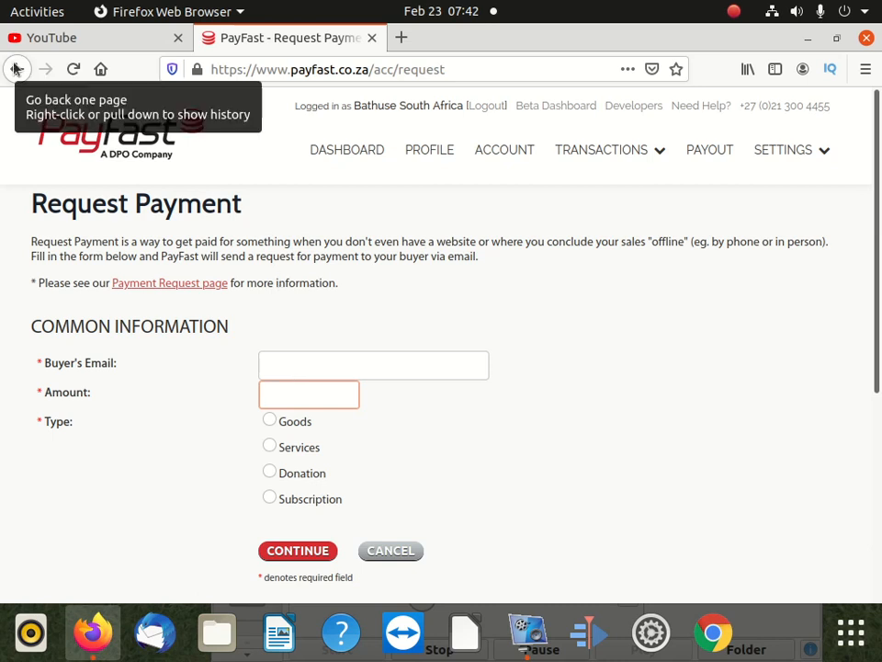
pyautogui.click(14, 70)
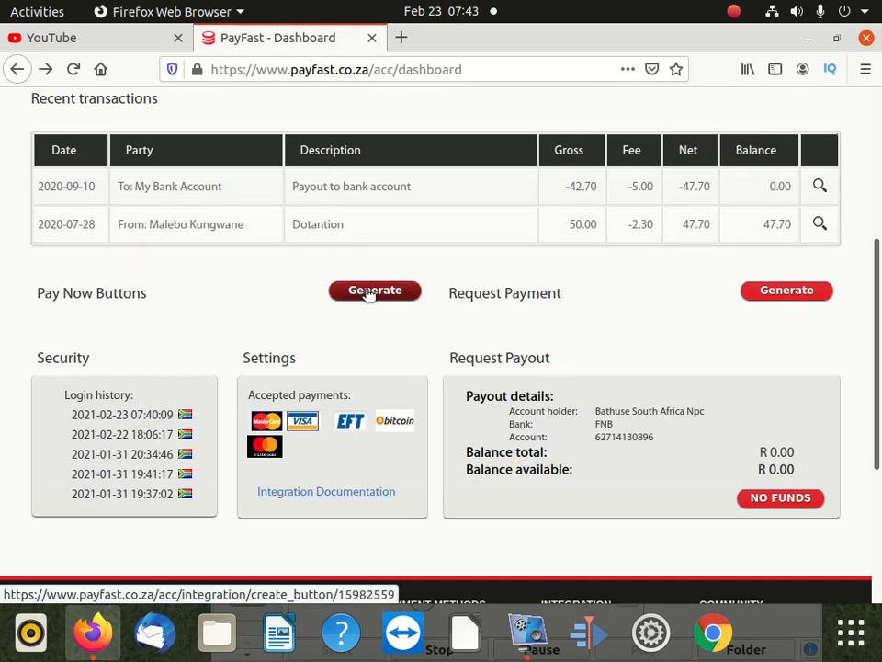
# - Reach the Create Pay Now buttons page and try dark/large previews before settling on the light, small style
pyautogui.click(375, 290)
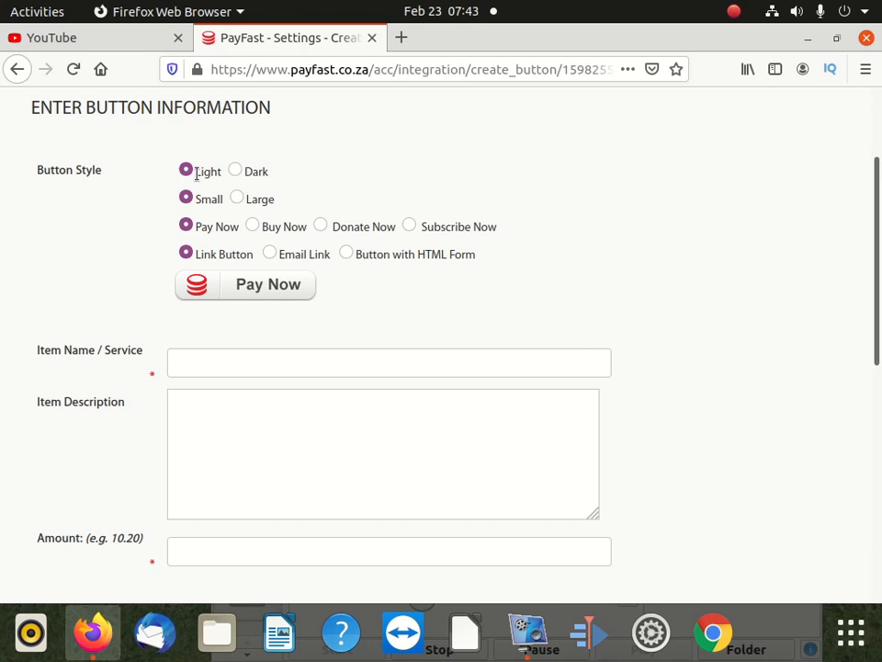
pyautogui.click(235, 169)
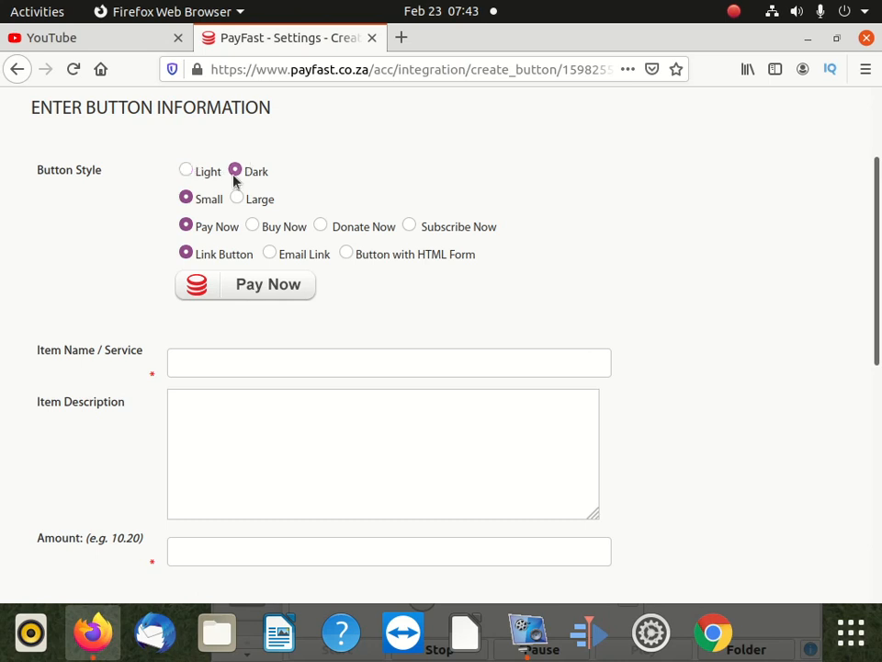
pyautogui.click(235, 171)
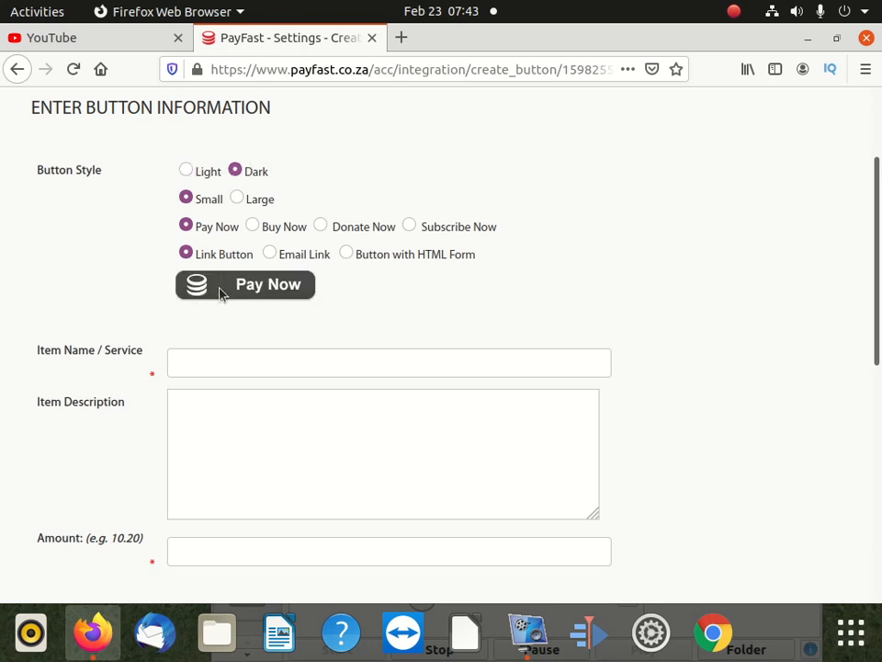
pyautogui.click(235, 197)
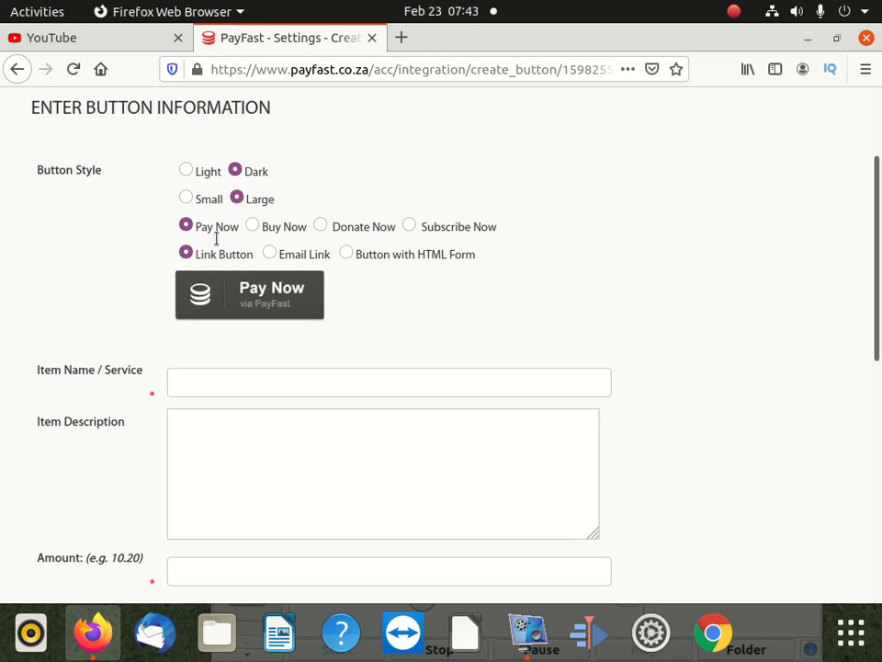
pyautogui.moveTo(279, 266)
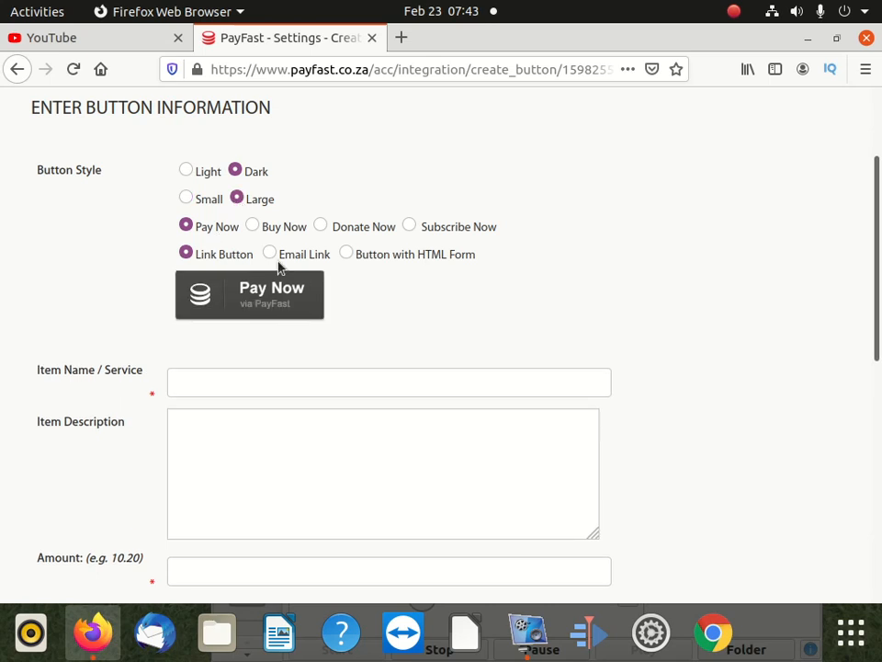
pyautogui.click(186, 169)
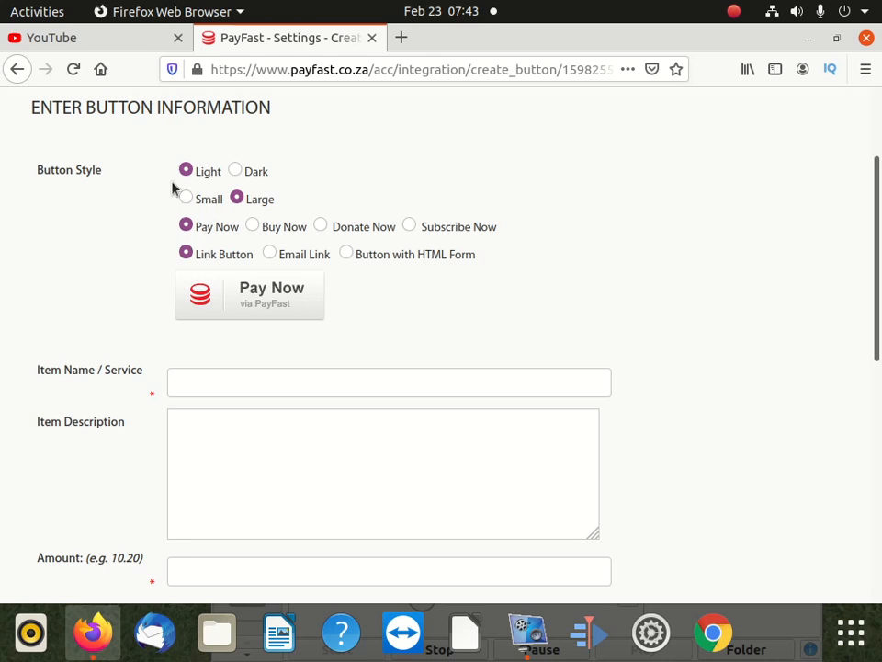
pyautogui.moveTo(181, 206)
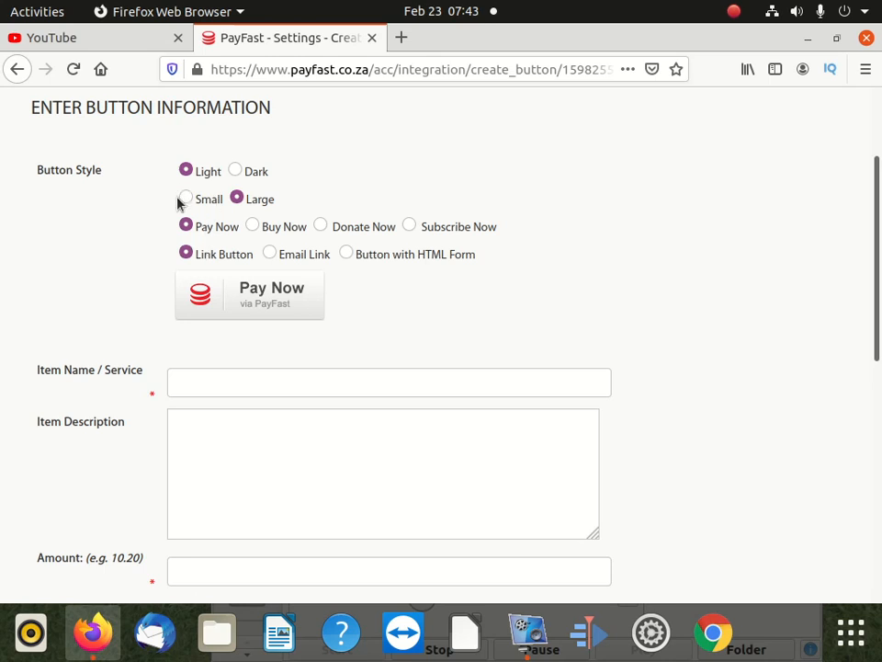
pyautogui.click(184, 199)
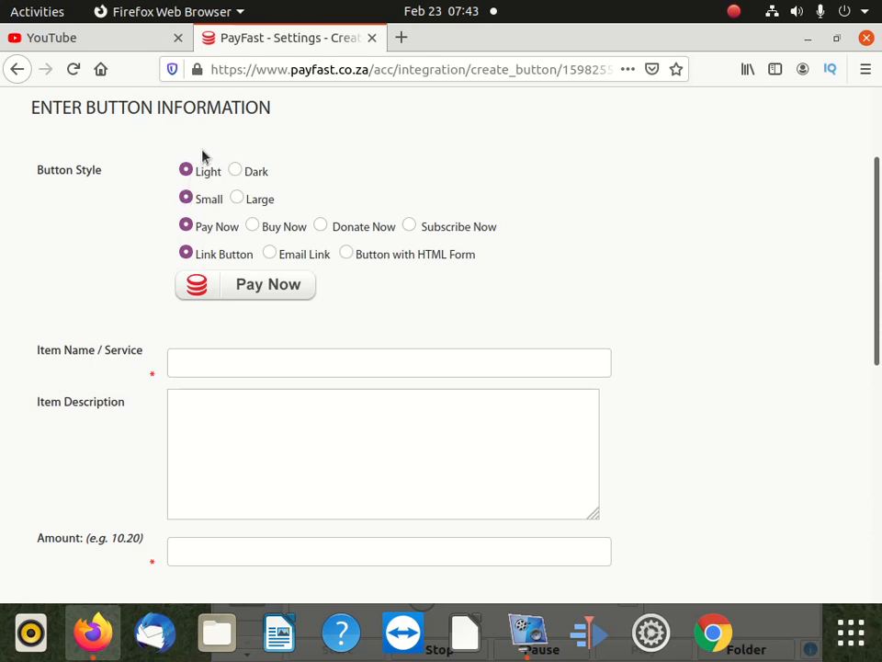
pyautogui.moveTo(184, 248)
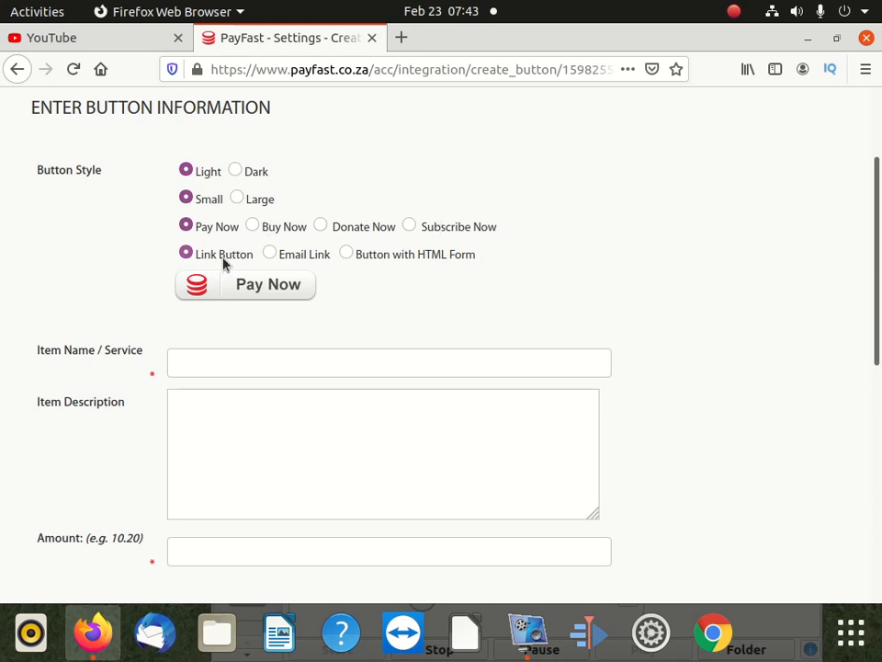
pyautogui.moveTo(272, 269)
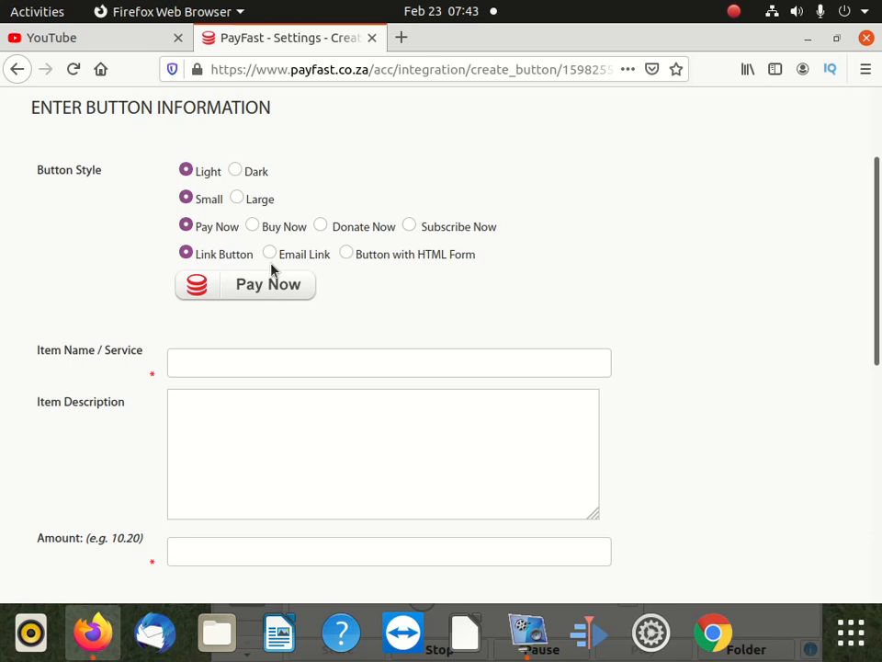
pyautogui.moveTo(449, 290)
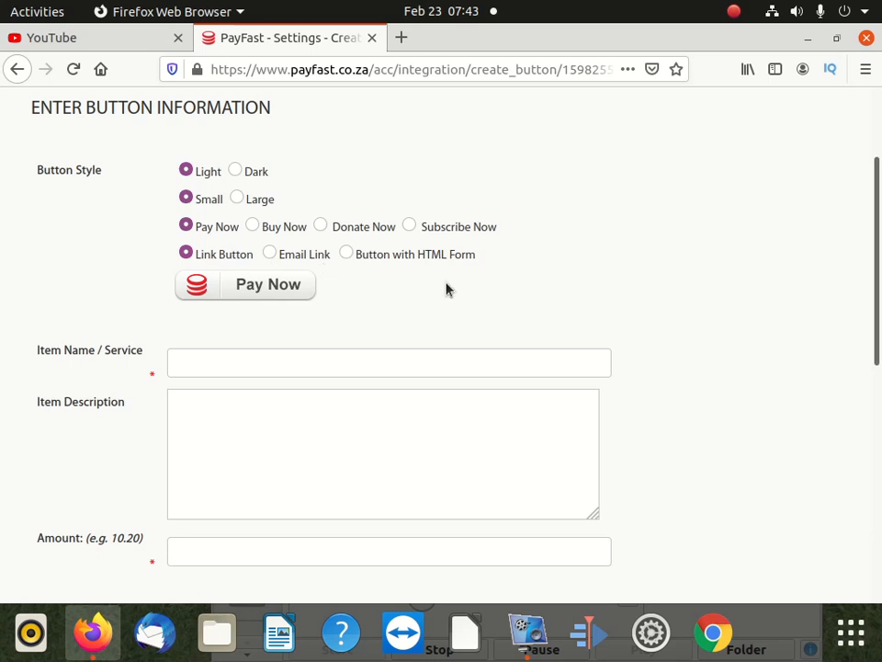
pyautogui.moveTo(519, 273)
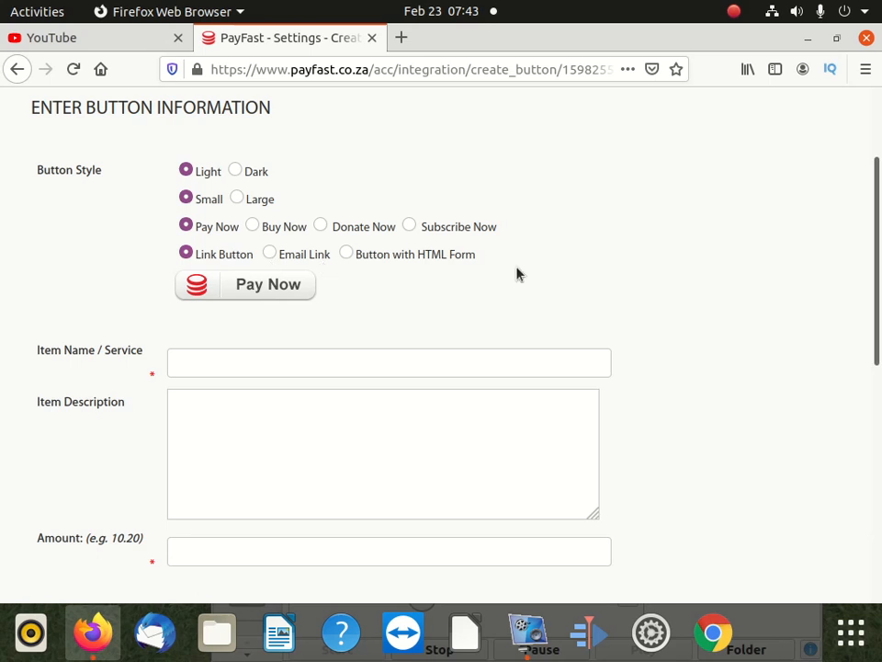
pyautogui.scroll(-3)
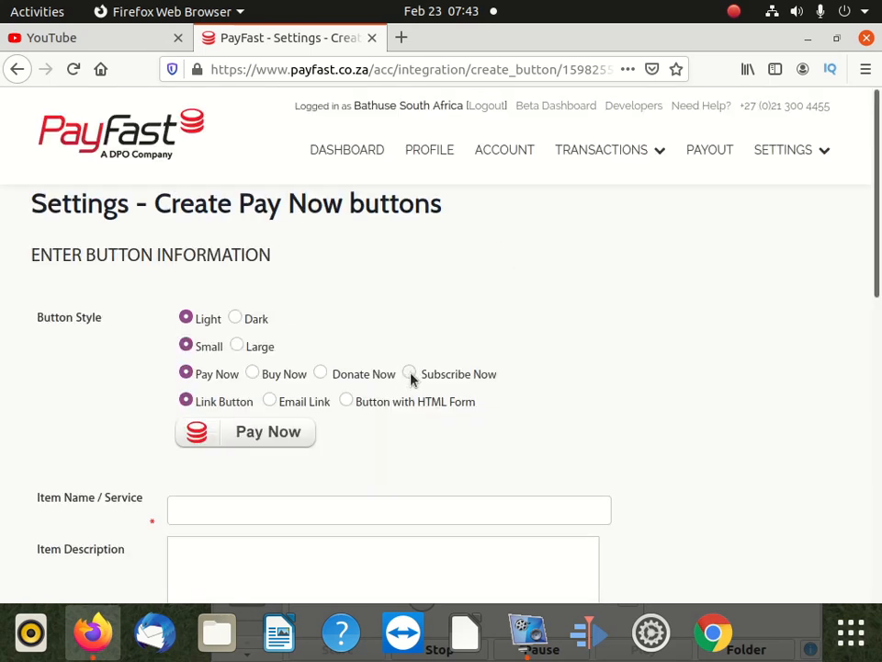
# - Choose Subscribe Now and name the item 'online programming tutorials'
pyautogui.click(411, 373)
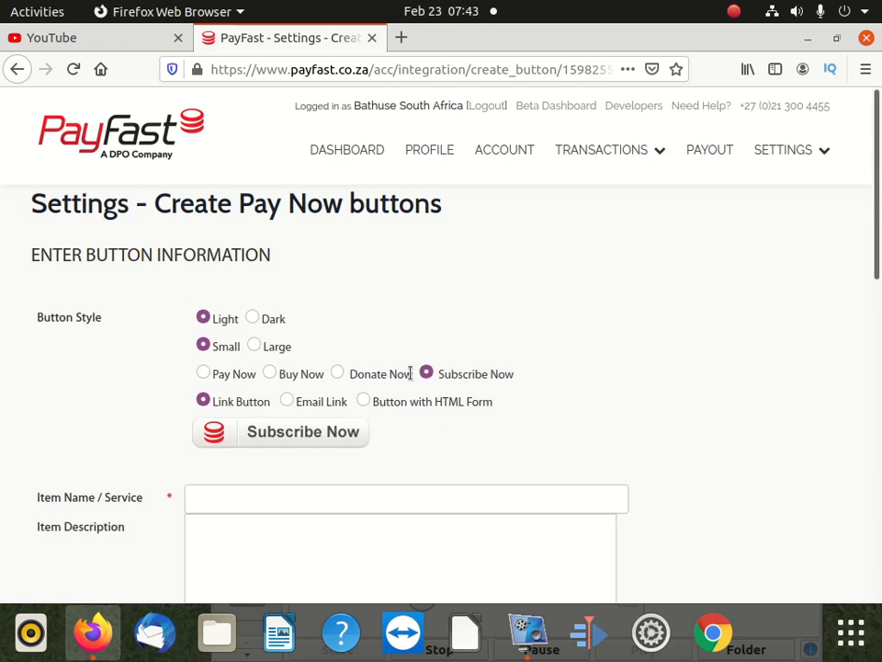
pyautogui.scroll(-3)
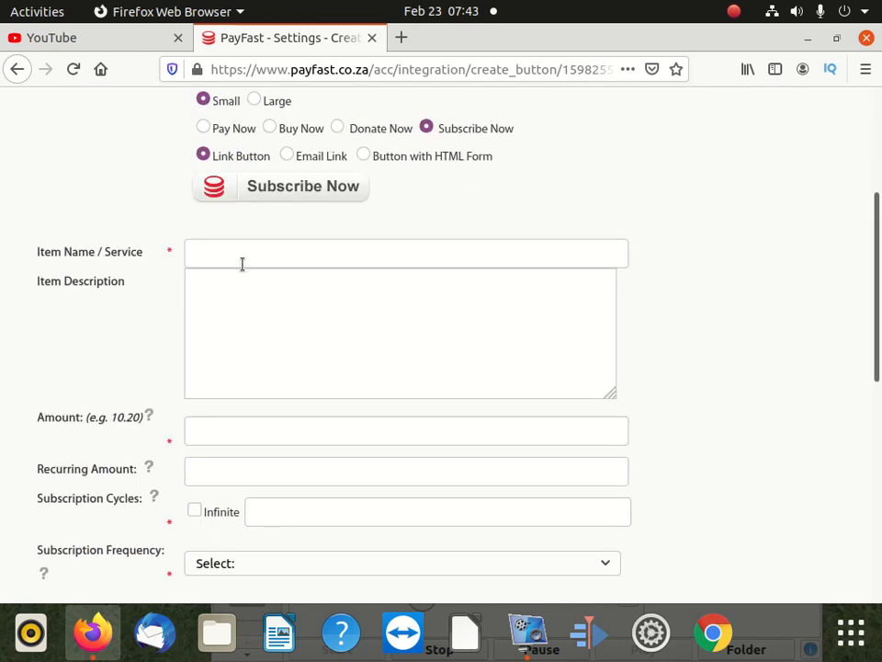
pyautogui.scroll(3)
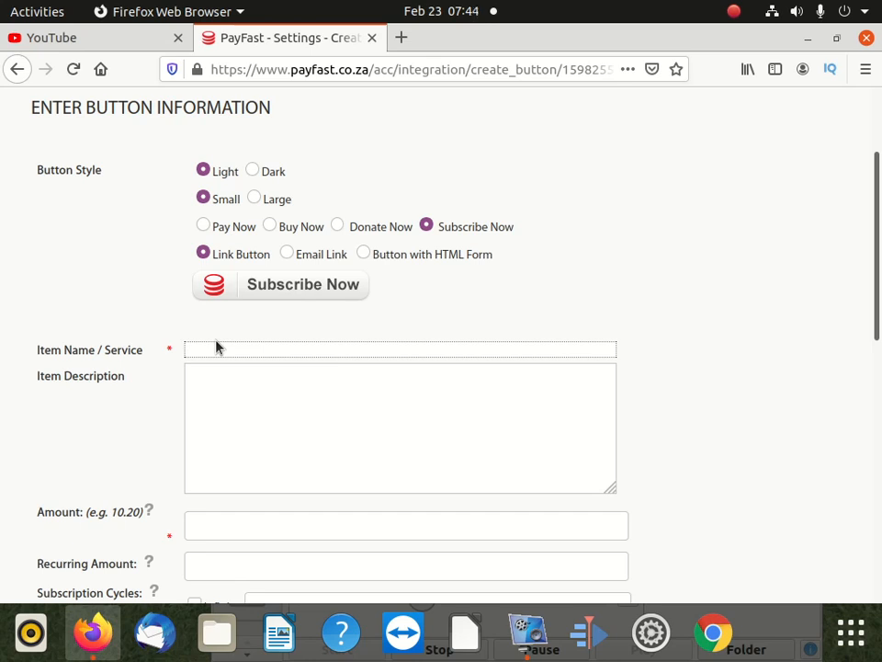
pyautogui.write('online')
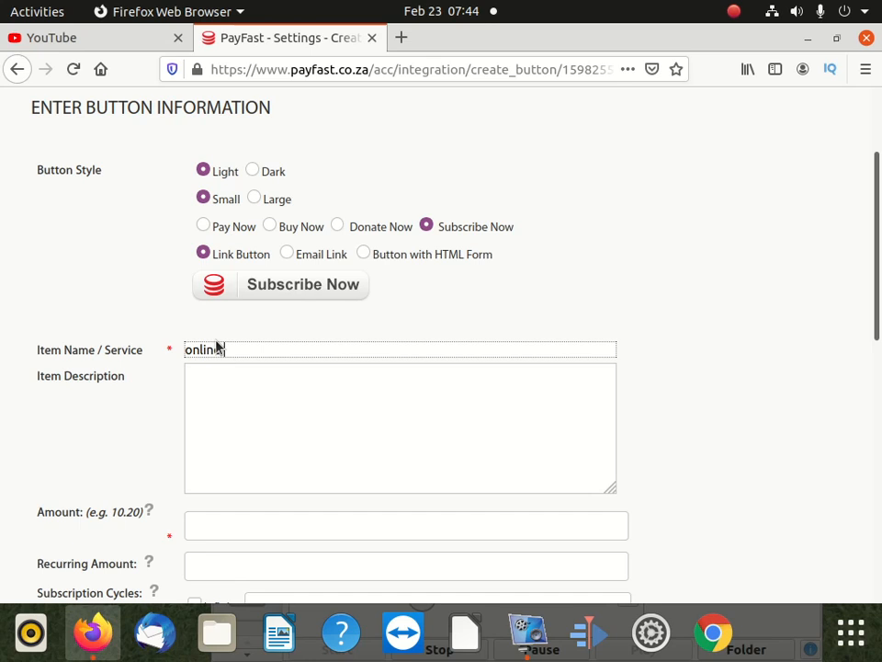
pyautogui.write('progr')
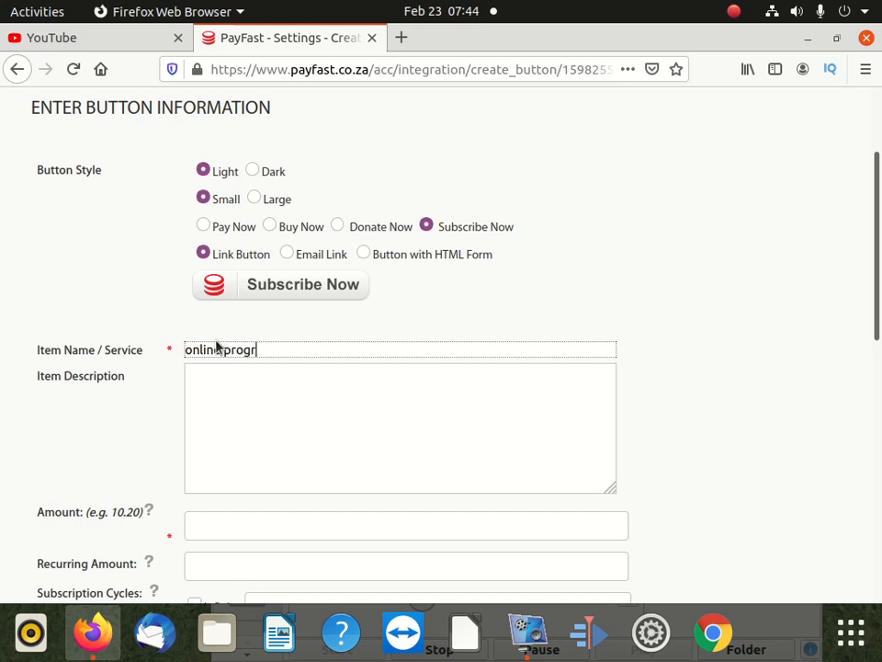
pyautogui.write('amming')
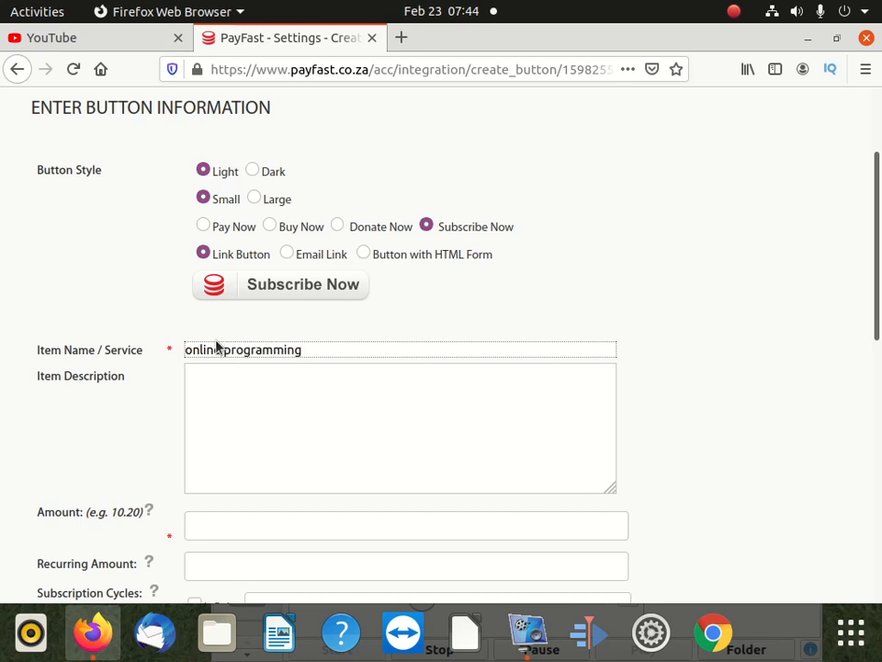
pyautogui.write('t')
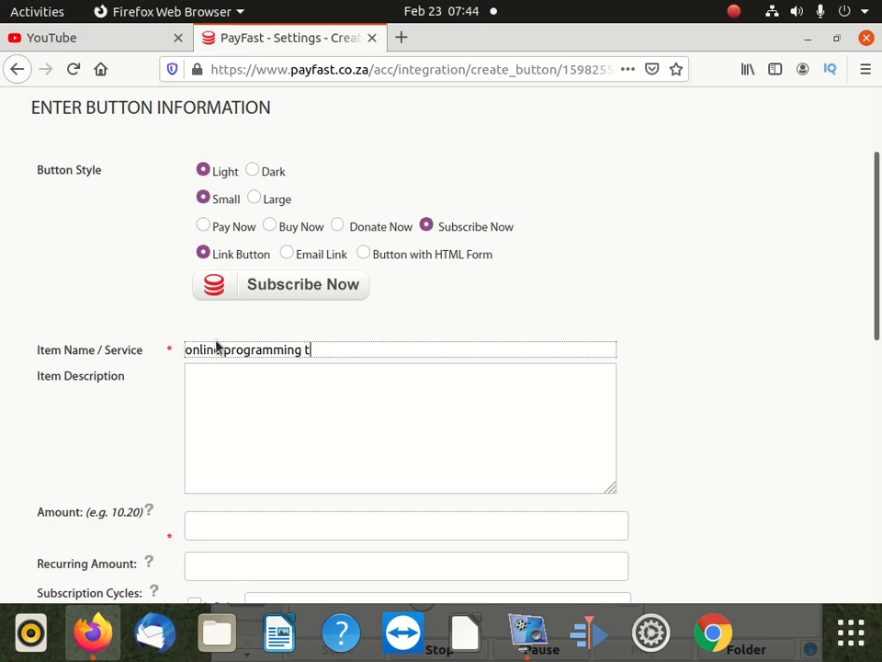
pyautogui.write('utorials')
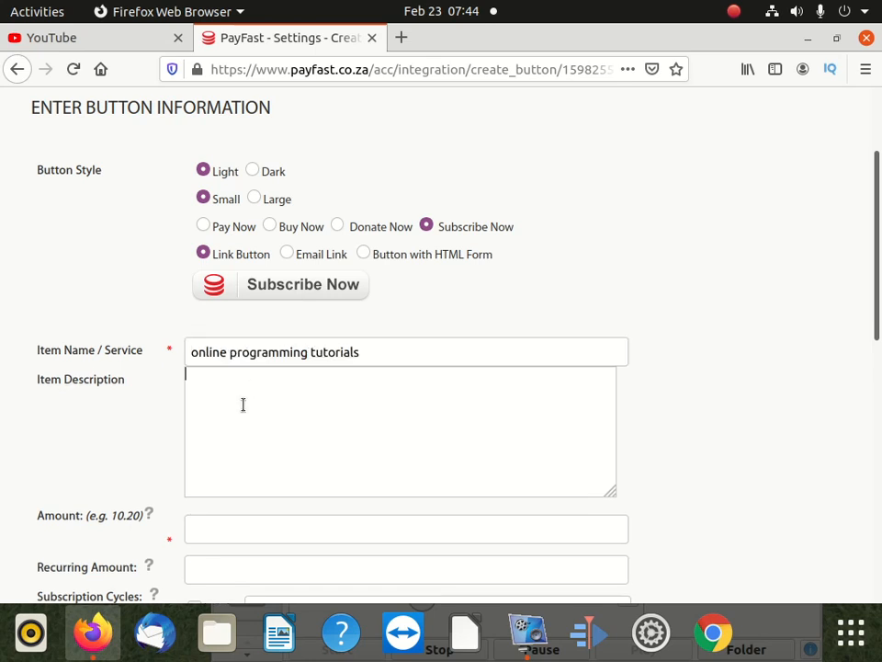
pyautogui.moveTo(246, 399)
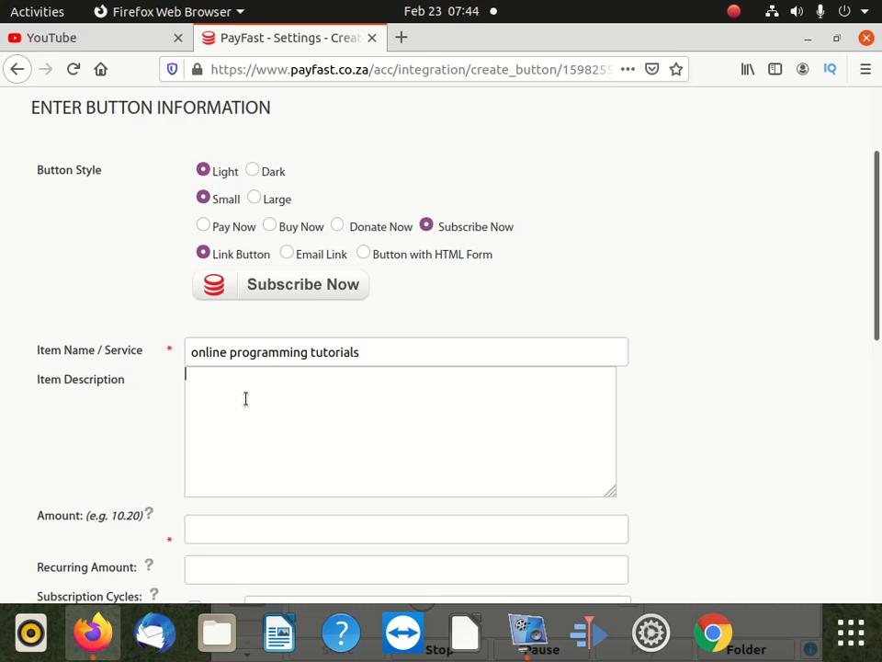
pyautogui.moveTo(276, 471)
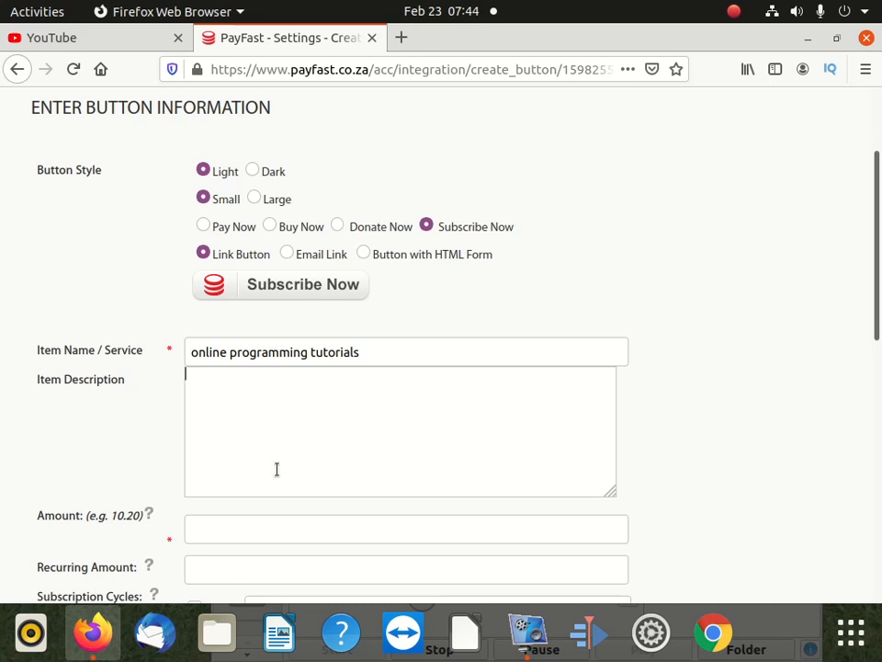
# - Enter an amount of 100 and move to the Recurring Amount field
pyautogui.scroll(-3)
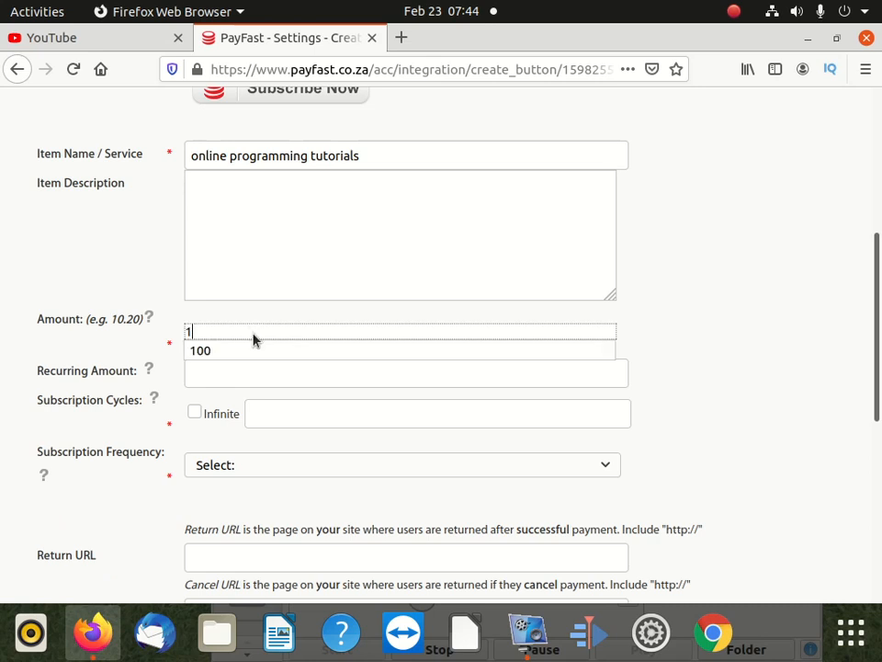
pyautogui.write('00')
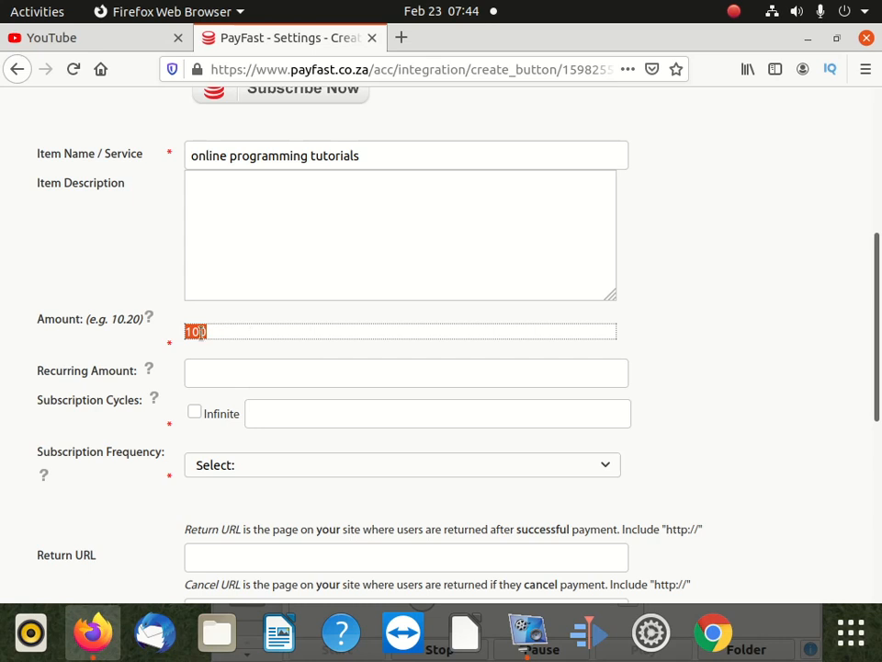
pyautogui.moveTo(414, 350)
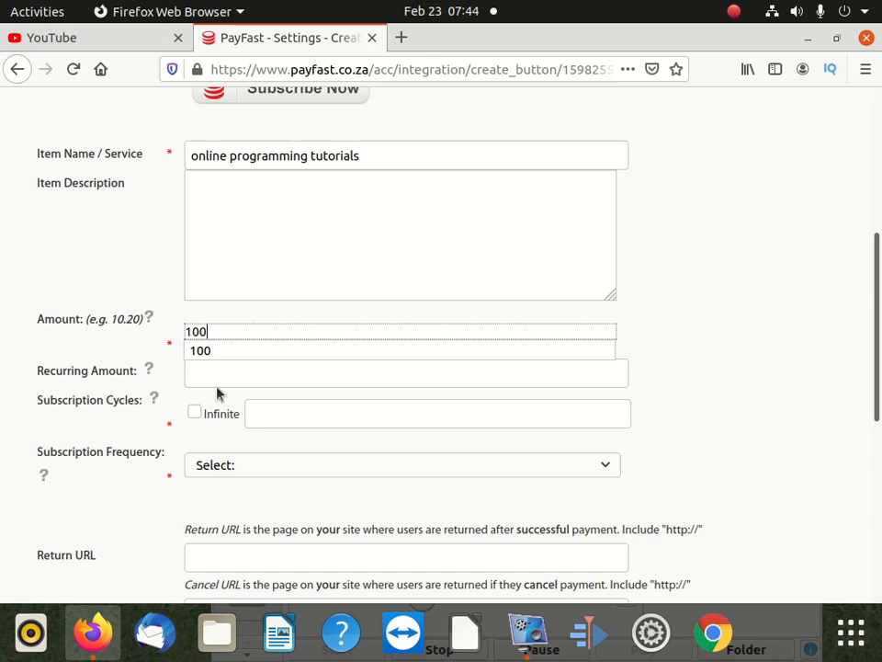
pyautogui.click(405, 371)
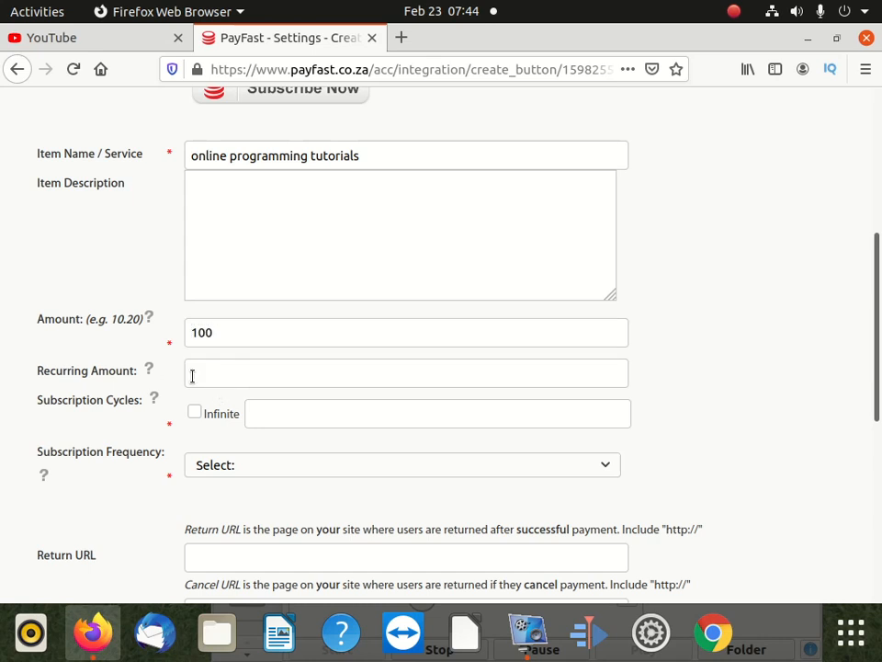
pyautogui.moveTo(241, 333)
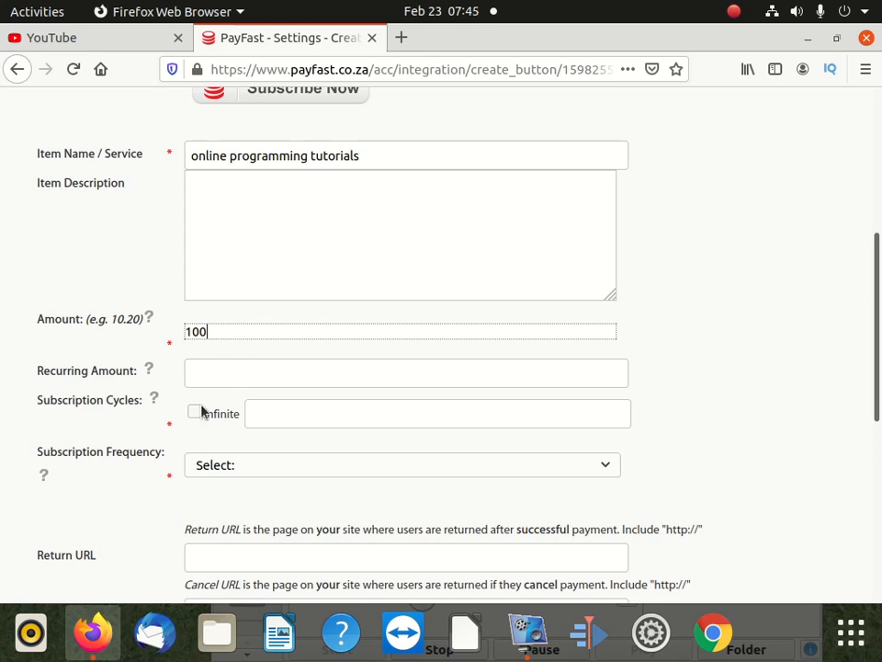
pyautogui.click(404, 372)
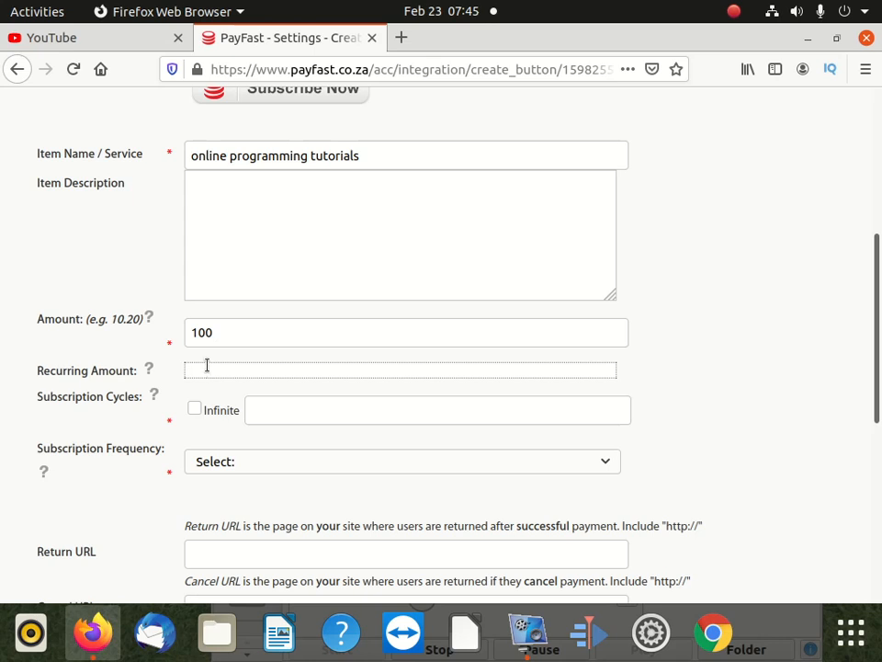
pyautogui.click(211, 368)
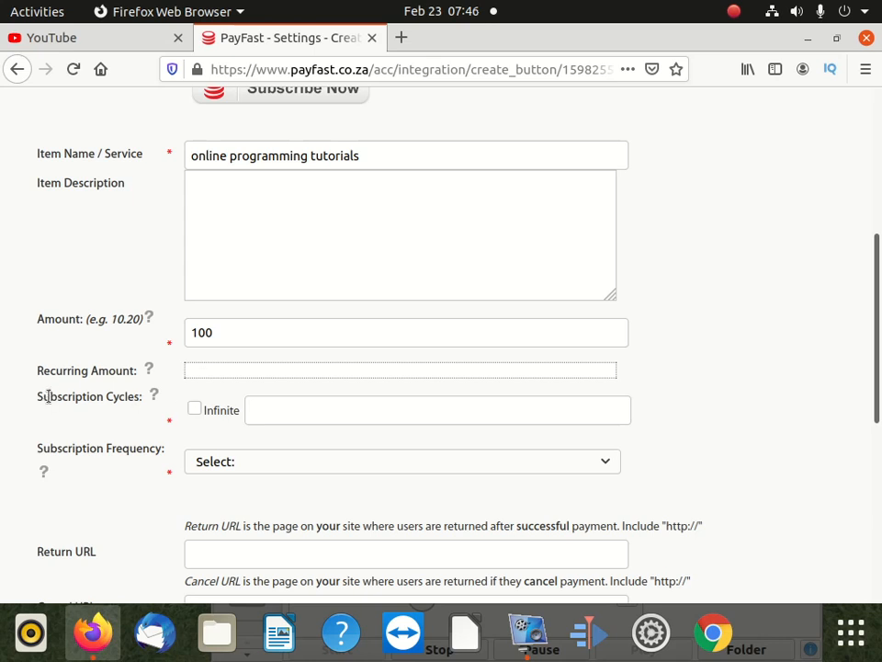
pyautogui.moveTo(167, 395)
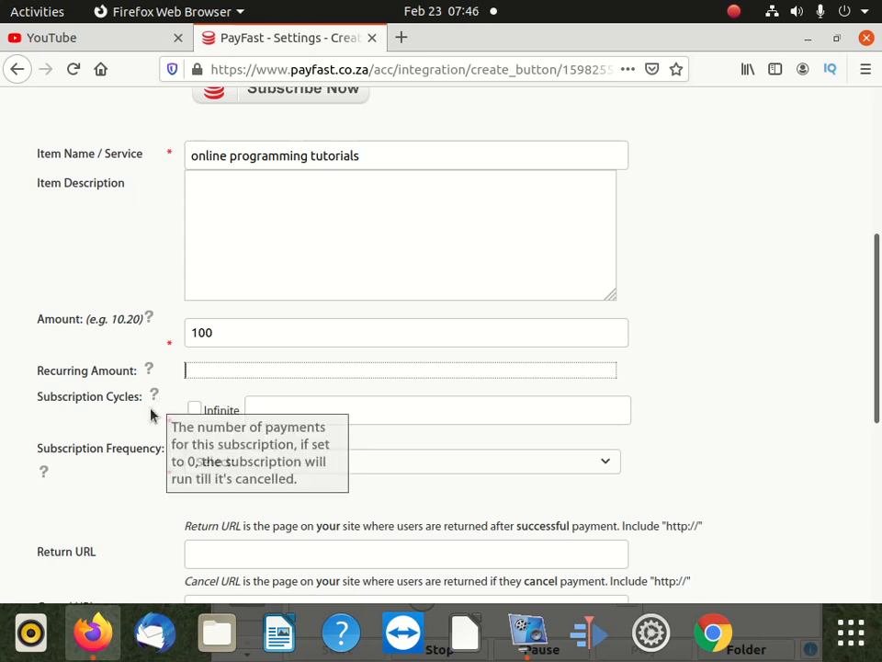
pyautogui.moveTo(154, 397)
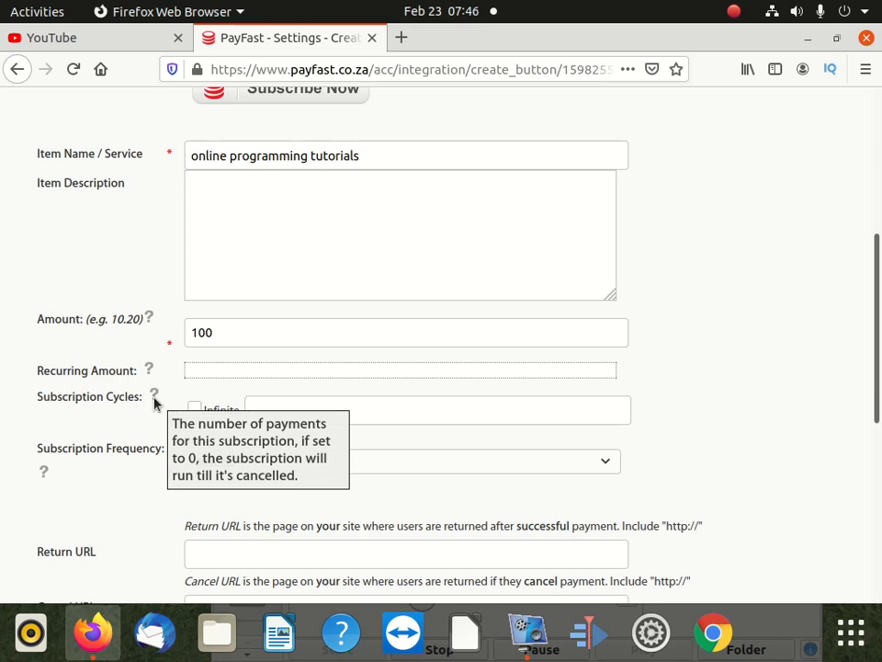
# - Try 12 subscription cycles, then tick Infinite so cycles becomes 0
pyautogui.click(401, 370)
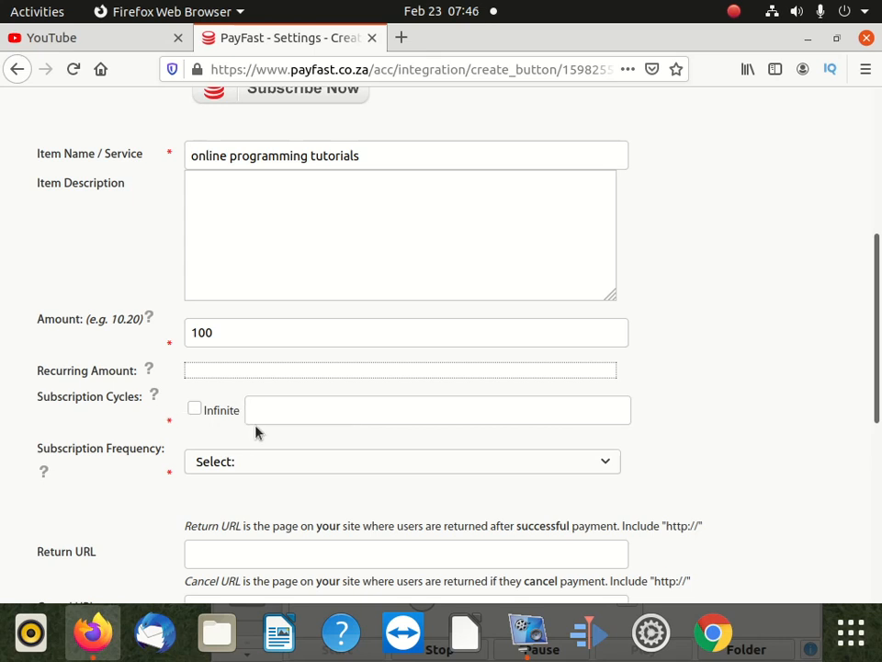
pyautogui.click(437, 410)
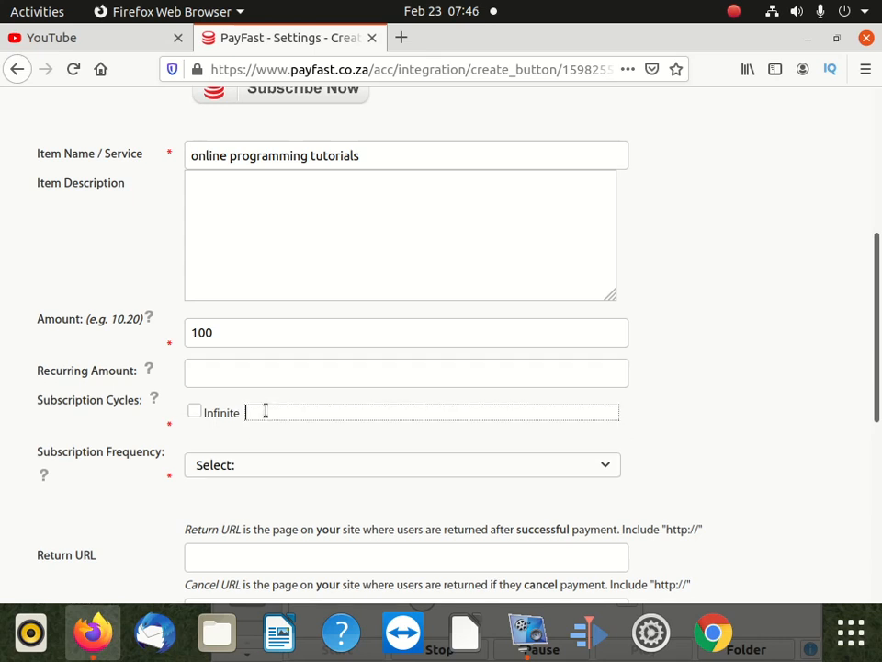
pyautogui.write('12')
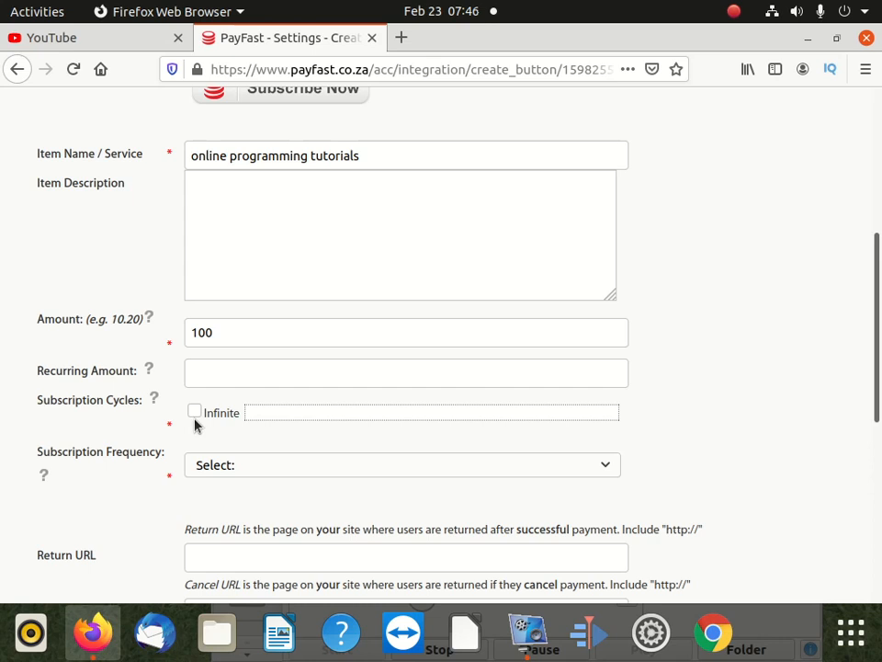
pyautogui.moveTo(195, 419)
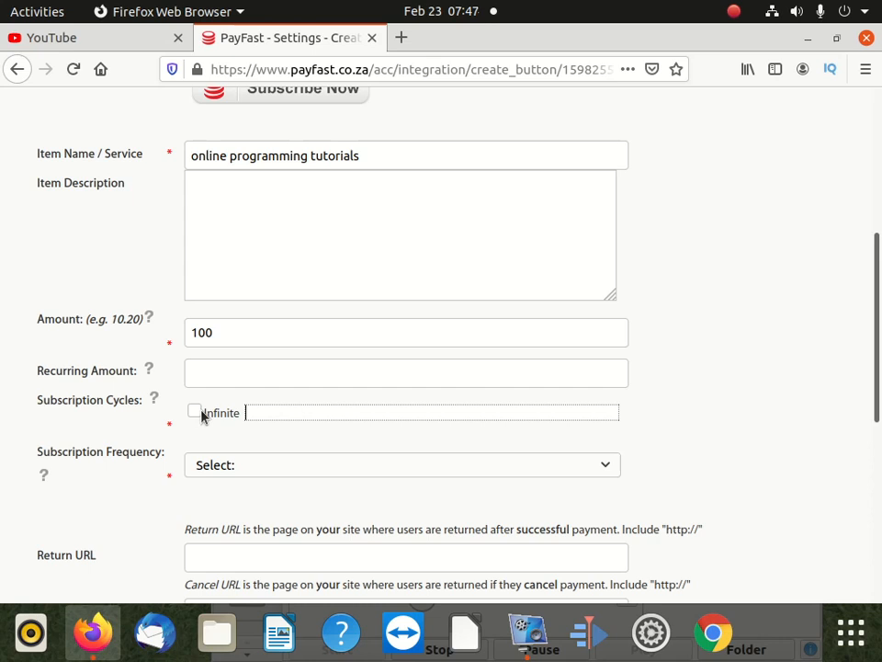
pyautogui.click(195, 411)
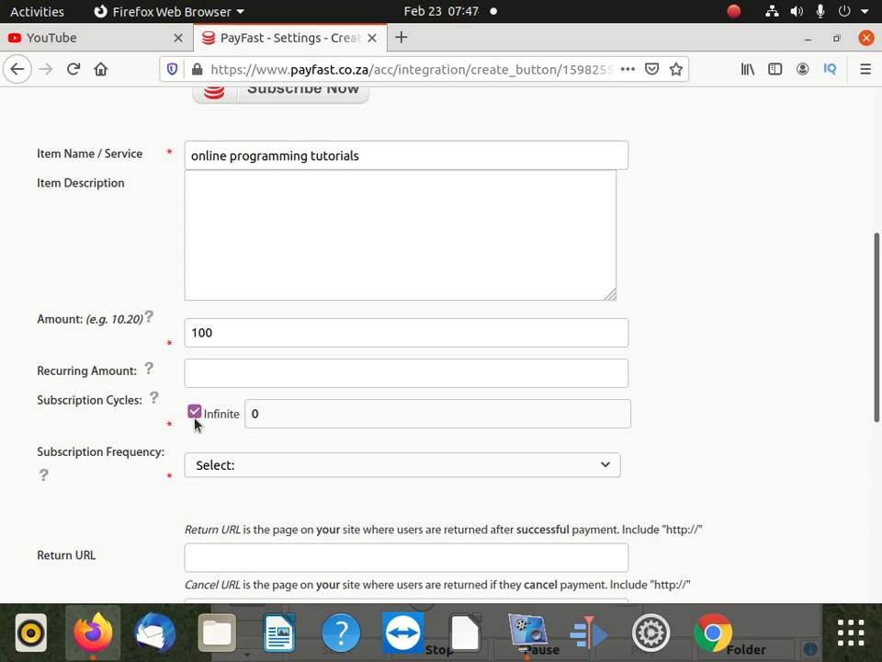
pyautogui.moveTo(208, 485)
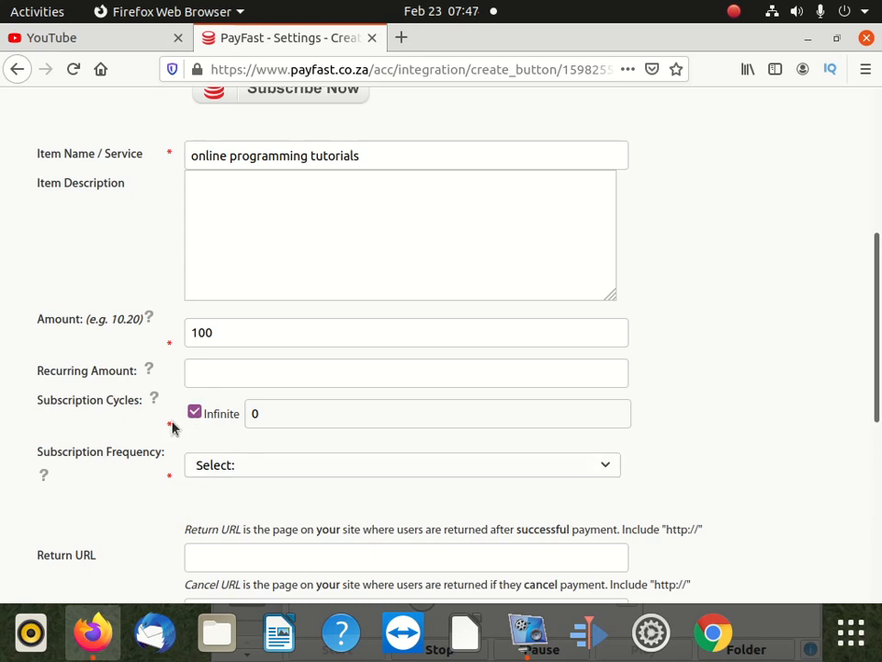
# - Set the subscription frequency to Monthly and move down to the URL fields
pyautogui.scroll(-3)
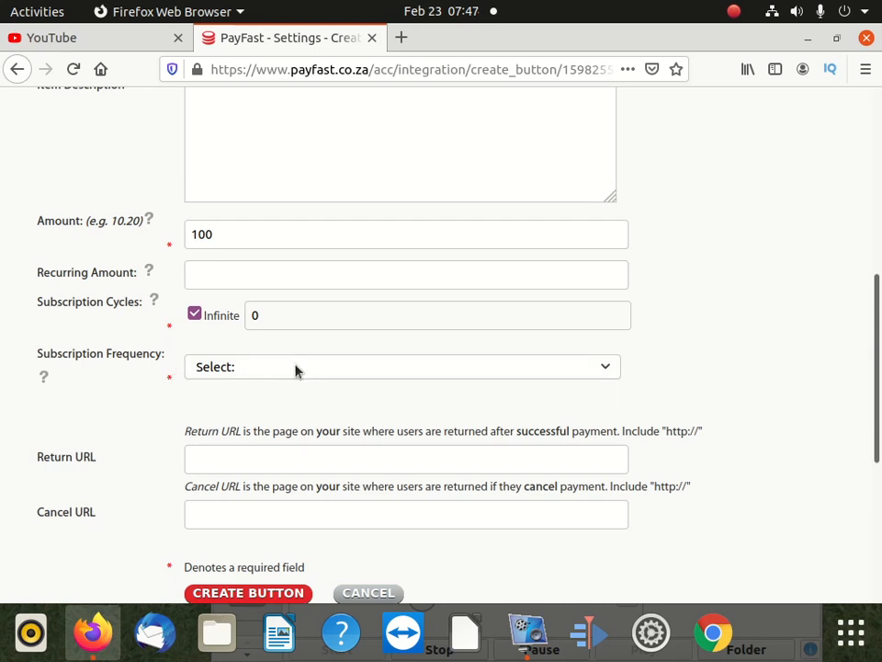
pyautogui.click(400, 366)
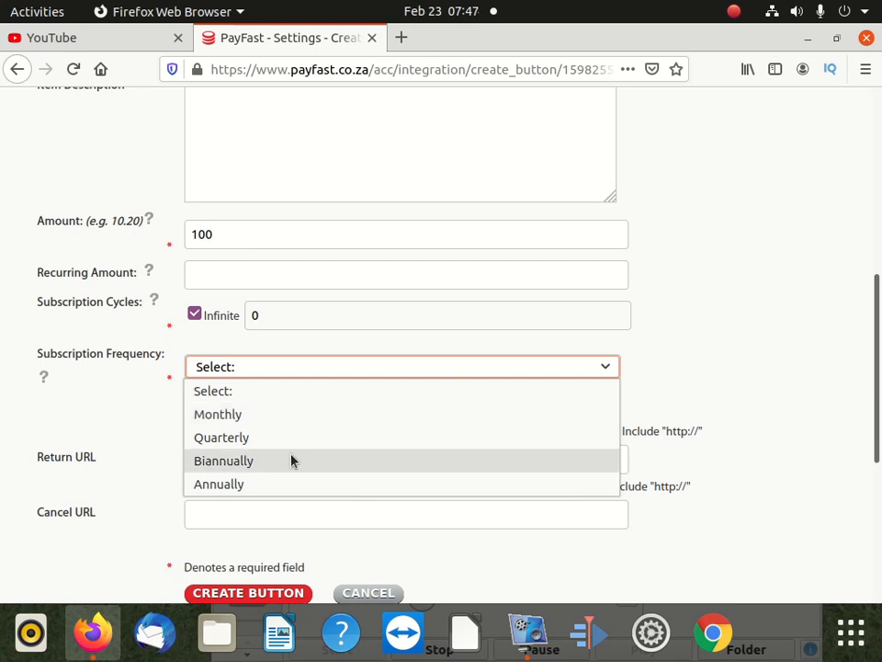
pyautogui.moveTo(283, 462)
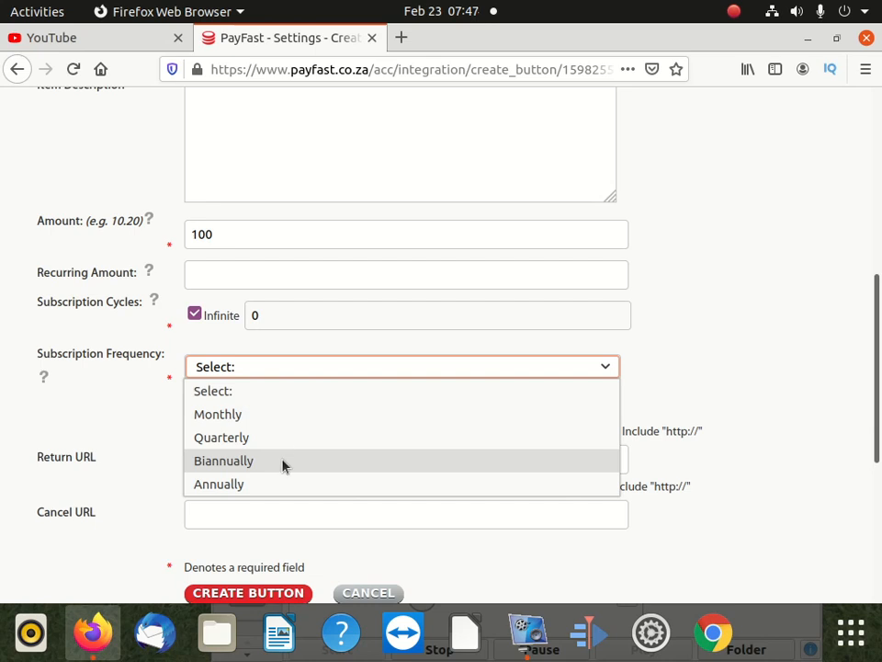
pyautogui.moveTo(280, 460)
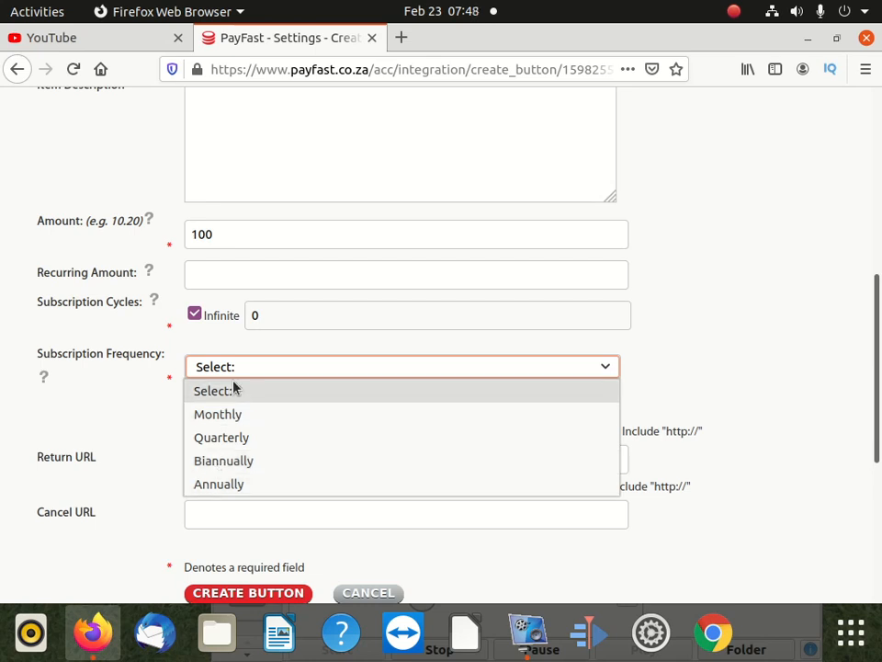
pyautogui.moveTo(334, 423)
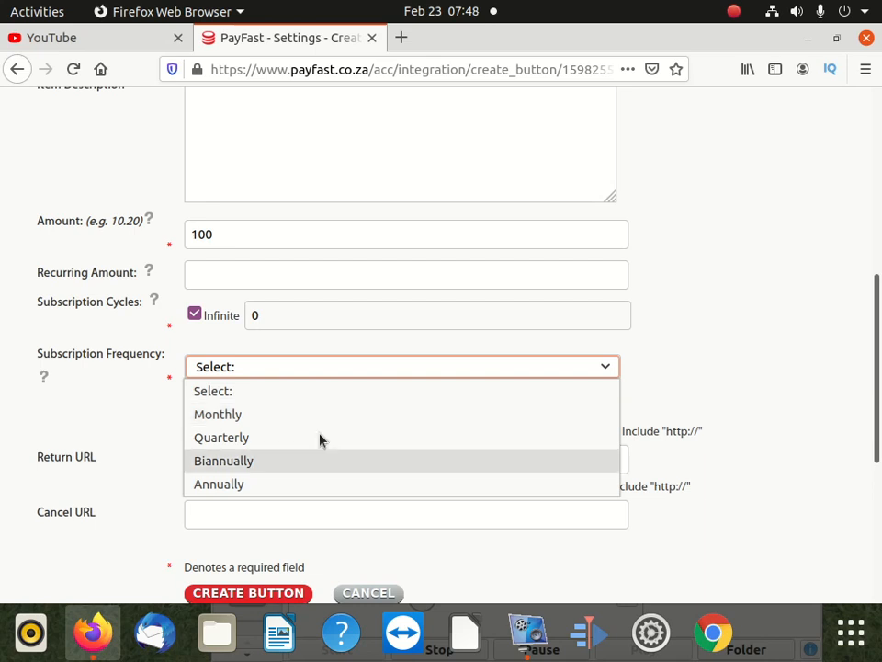
pyautogui.click(216, 413)
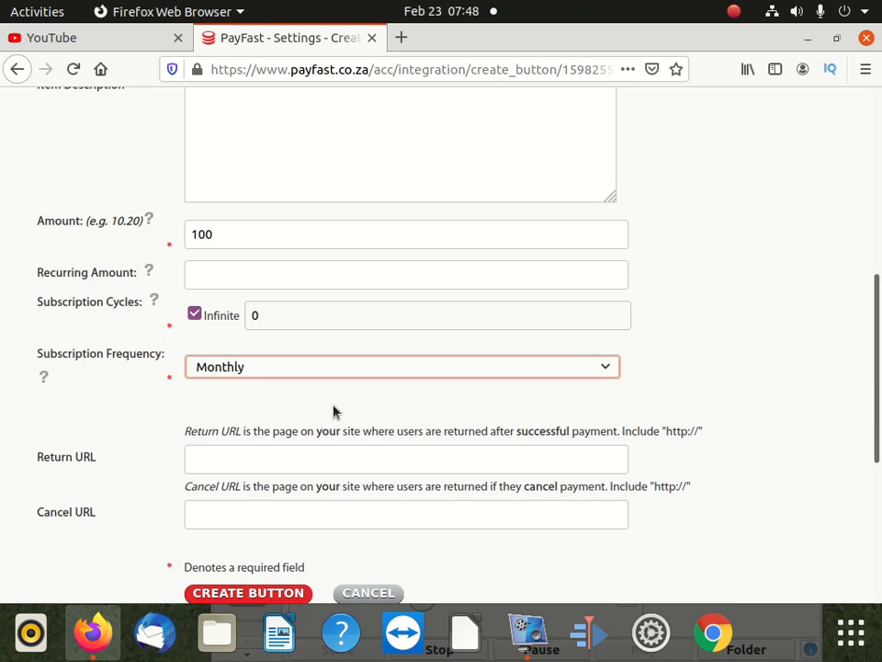
pyautogui.scroll(-3)
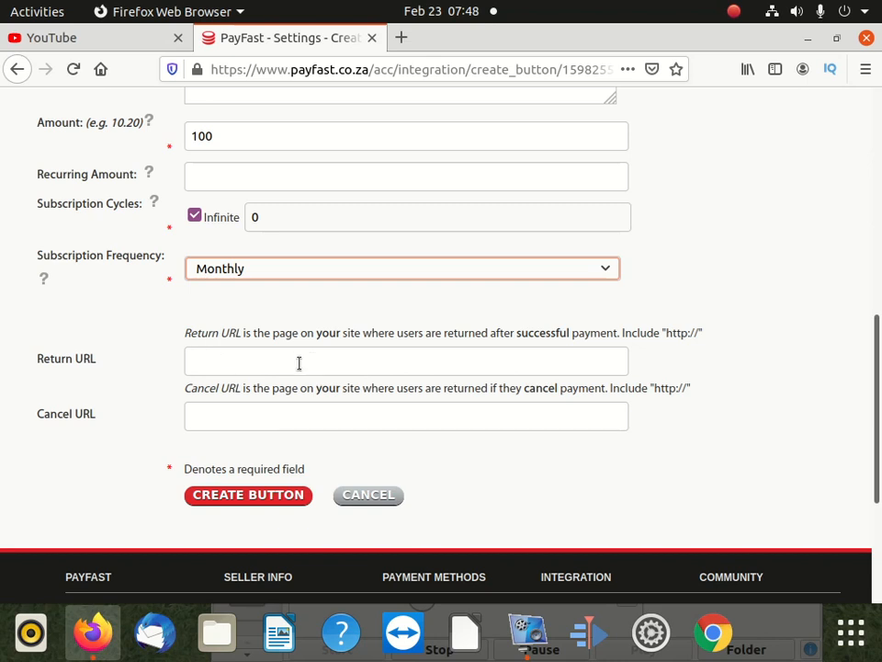
pyautogui.moveTo(447, 368)
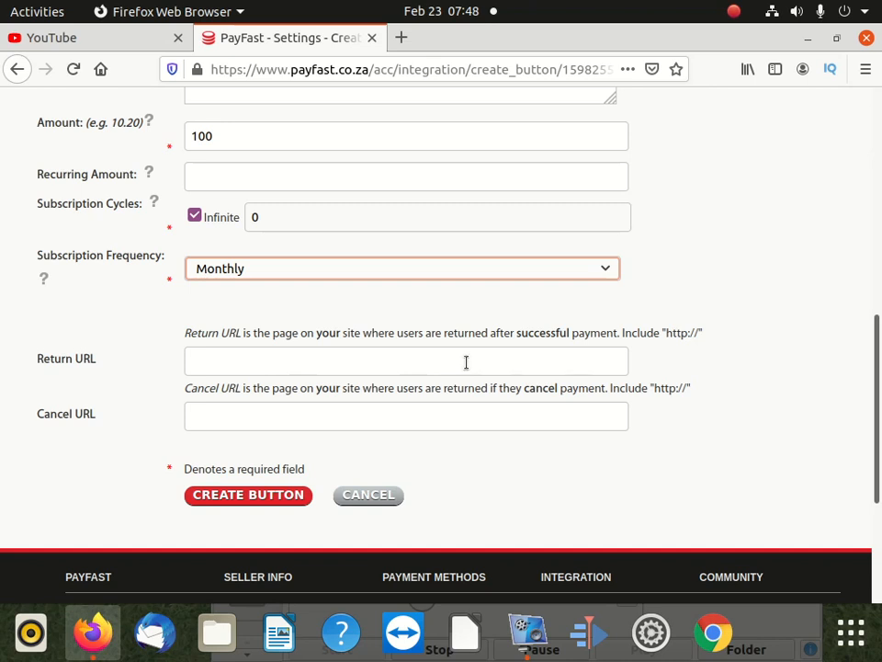
pyautogui.moveTo(677, 353)
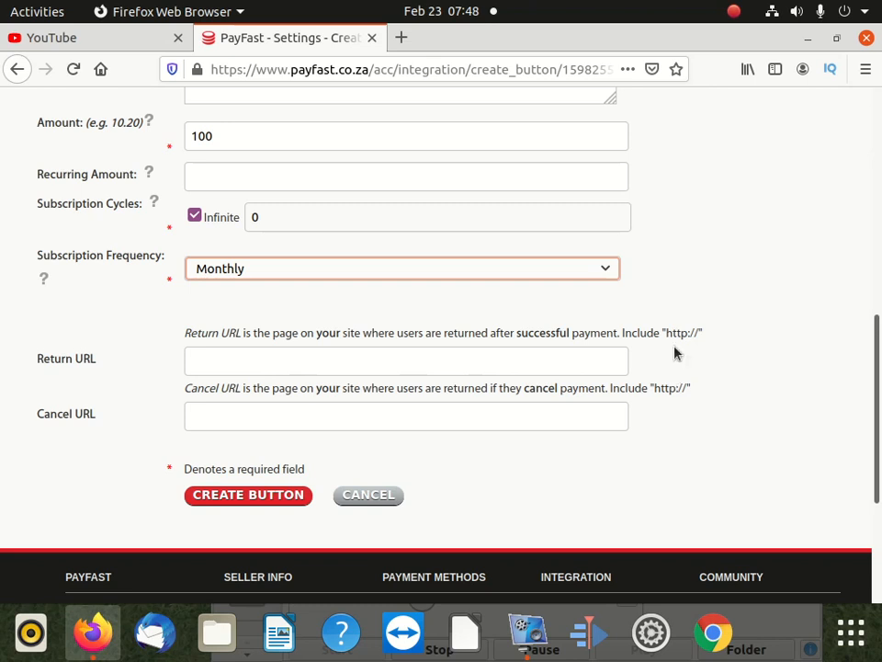
pyautogui.moveTo(779, 356)
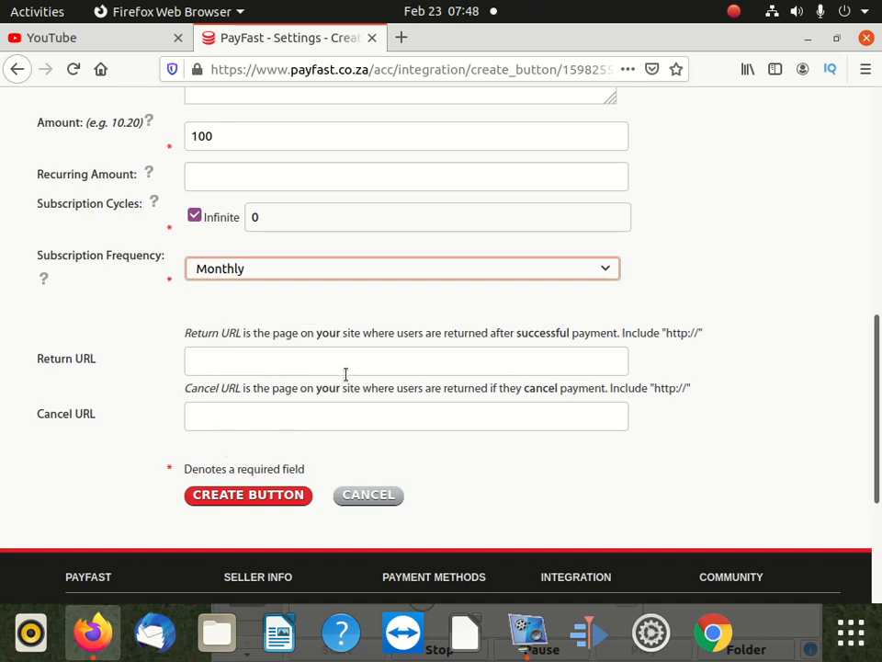
pyautogui.click(405, 358)
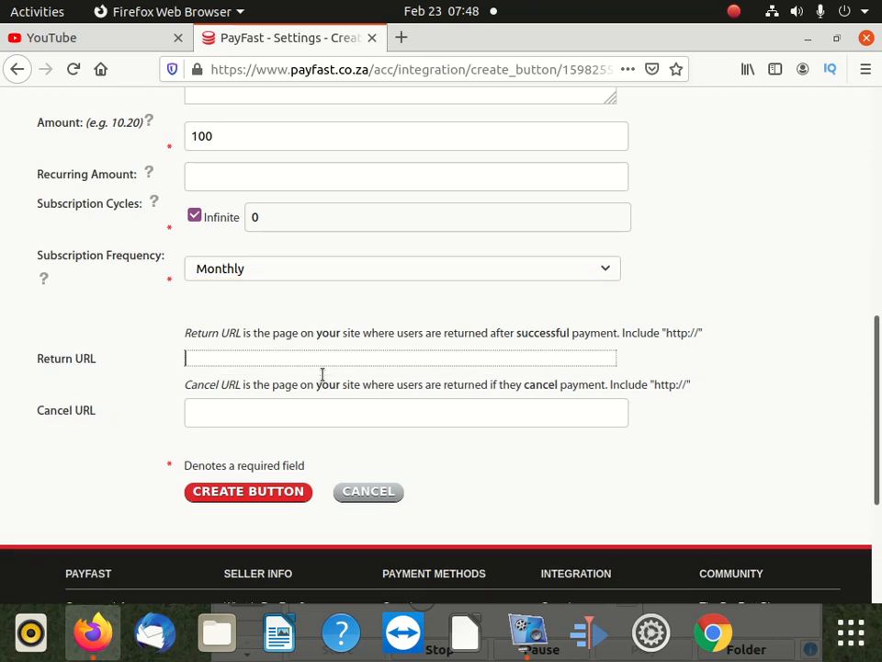
pyautogui.click(401, 357)
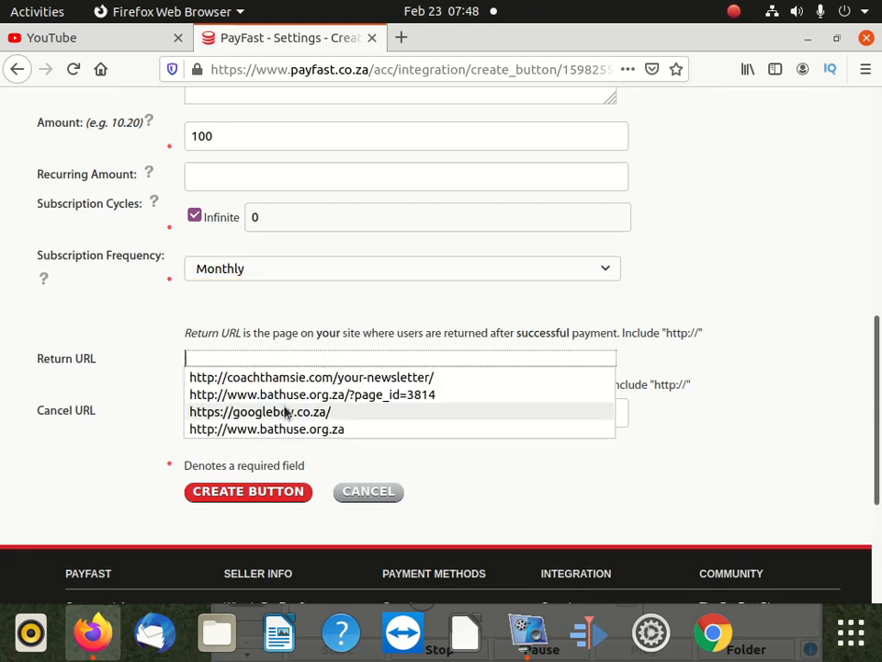
pyautogui.moveTo(364, 363)
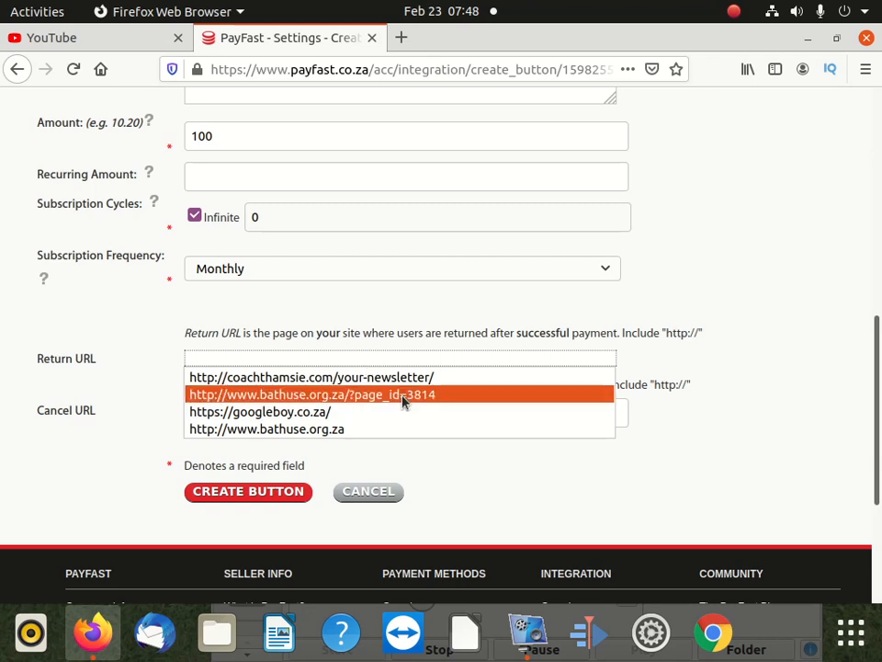
pyautogui.click(312, 393)
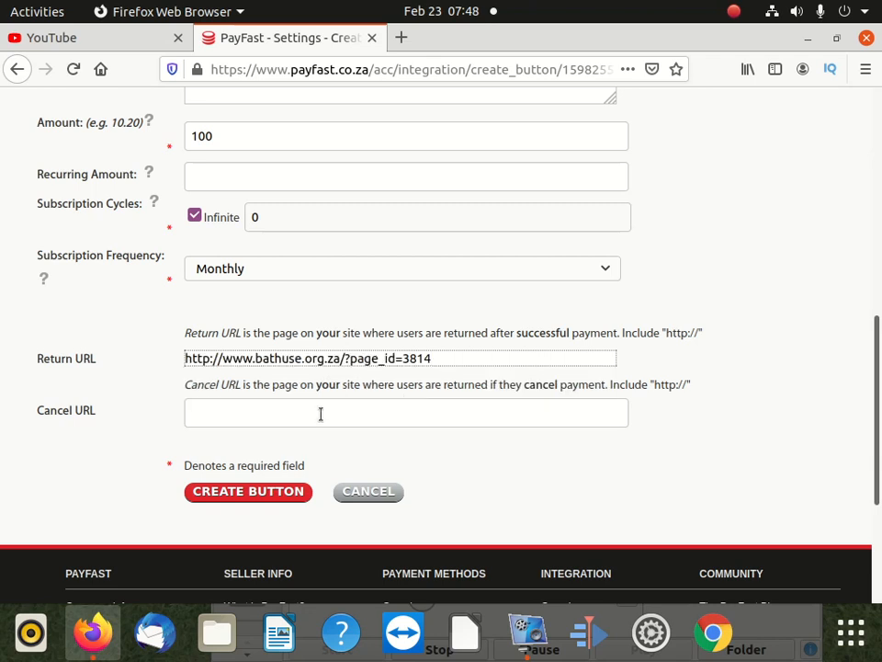
pyautogui.click(405, 412)
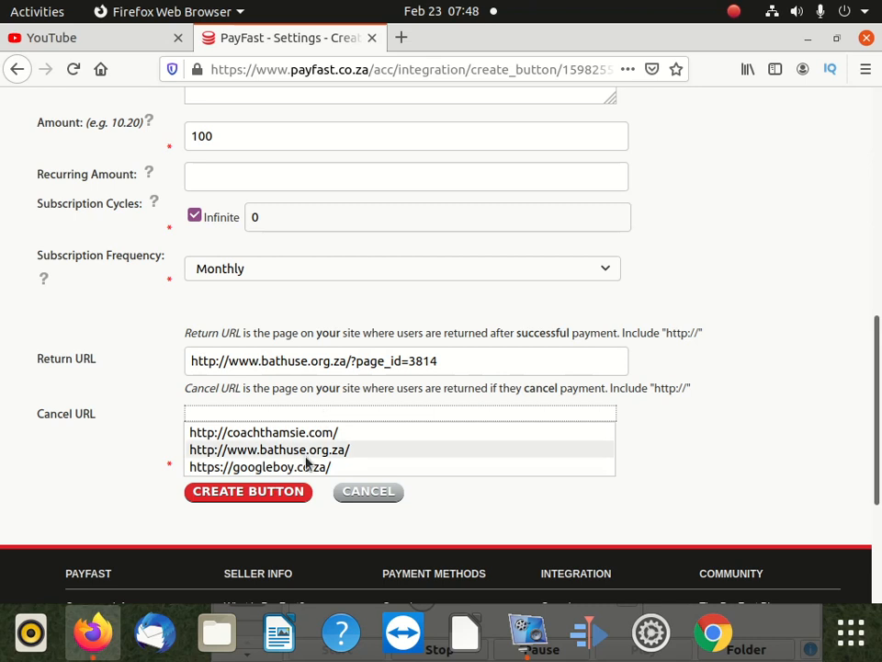
pyautogui.click(269, 449)
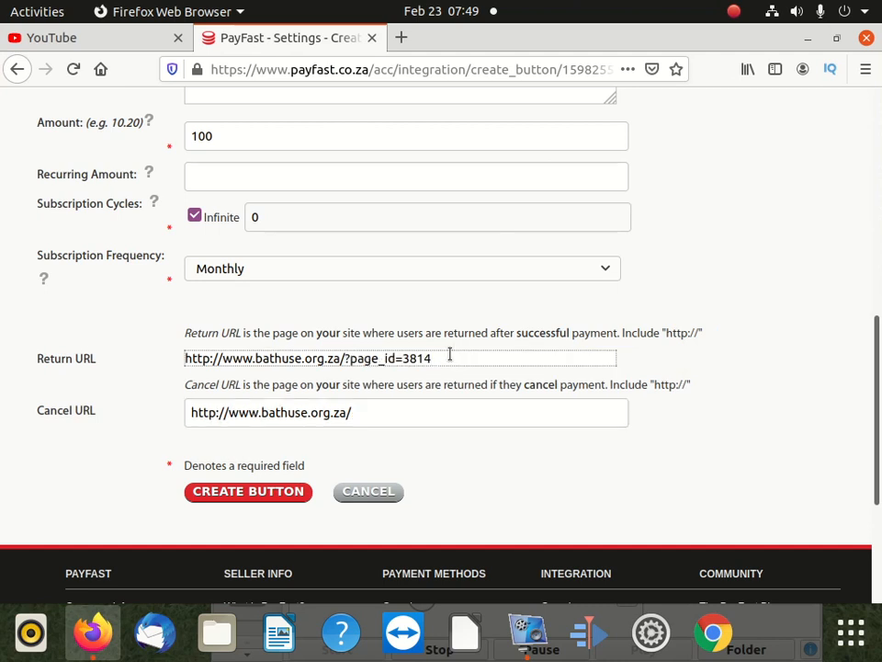
pyautogui.moveTo(537, 375)
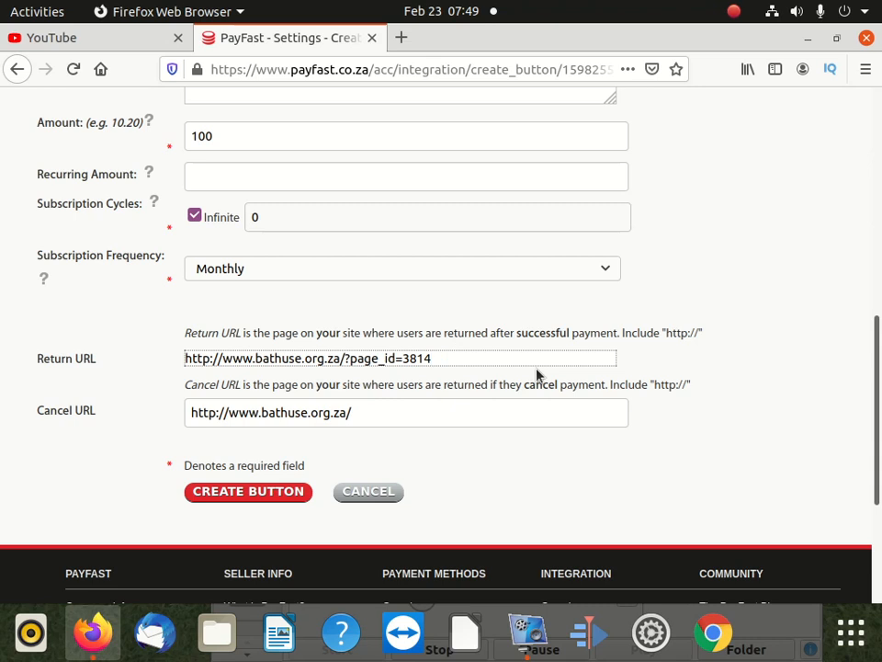
pyautogui.click(446, 356)
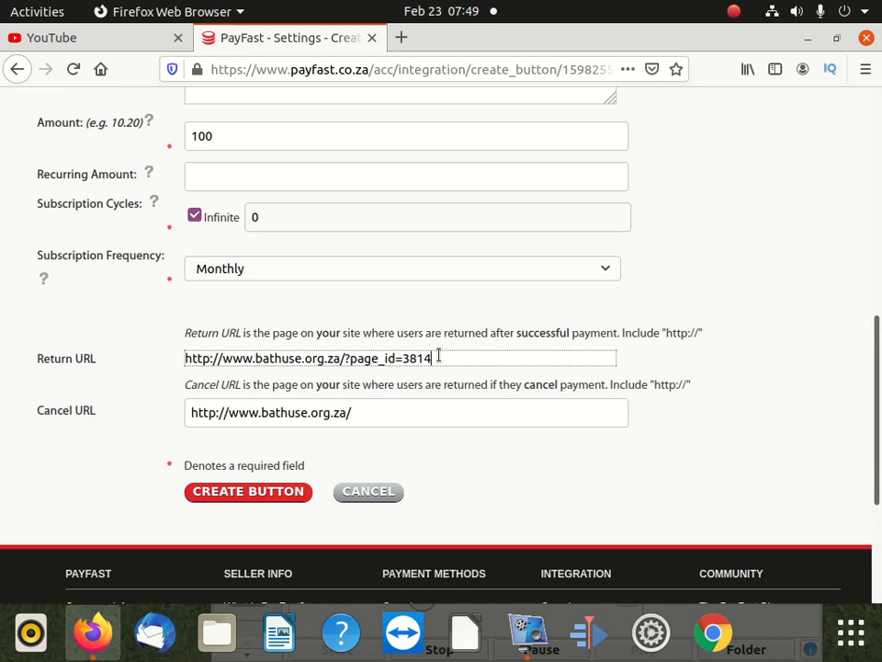
pyautogui.moveTo(246, 491)
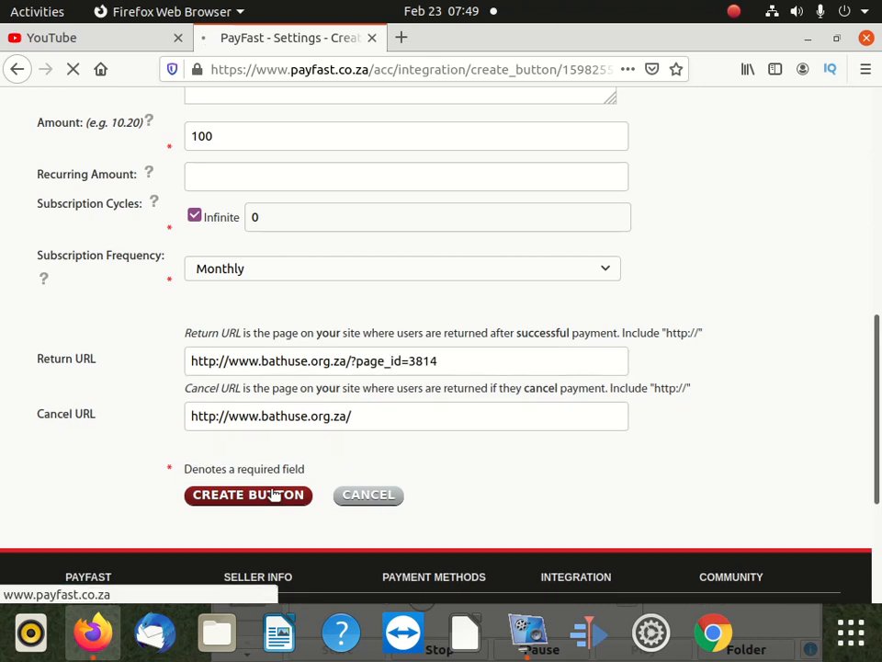
# - Generate the subscribe button code with CREATE BUTTON
pyautogui.click(247, 494)
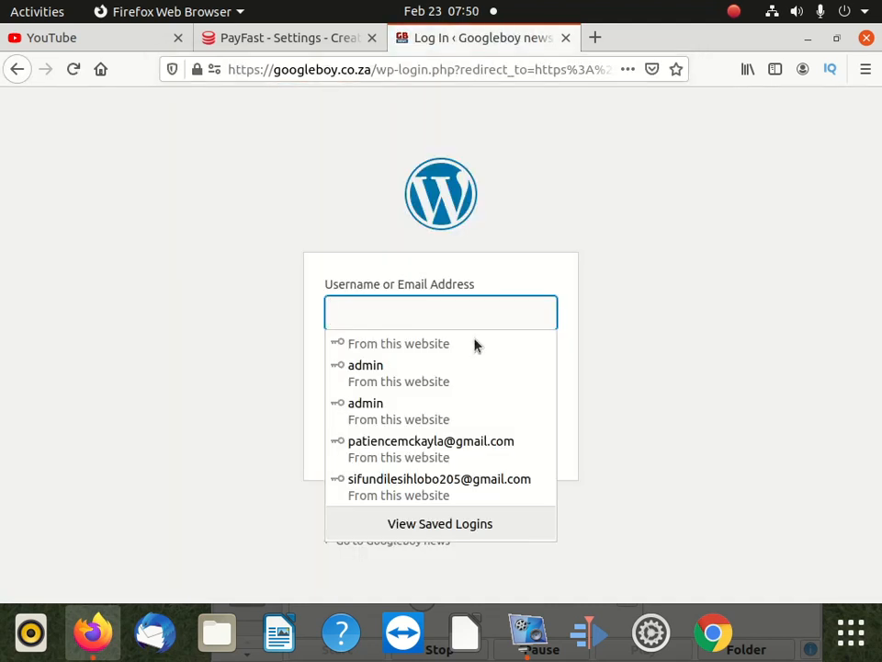
pyautogui.click(364, 364)
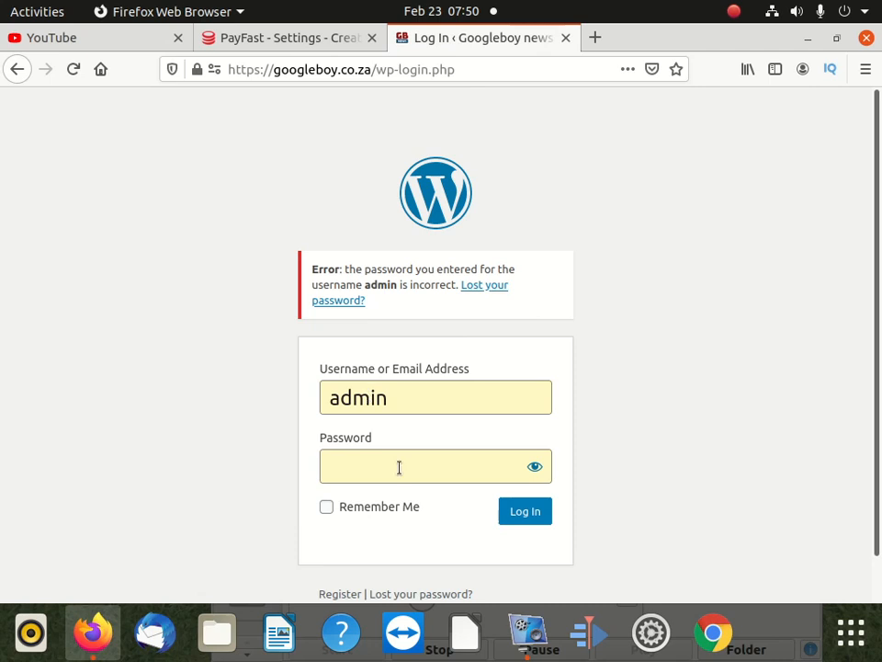
pyautogui.moveTo(452, 493)
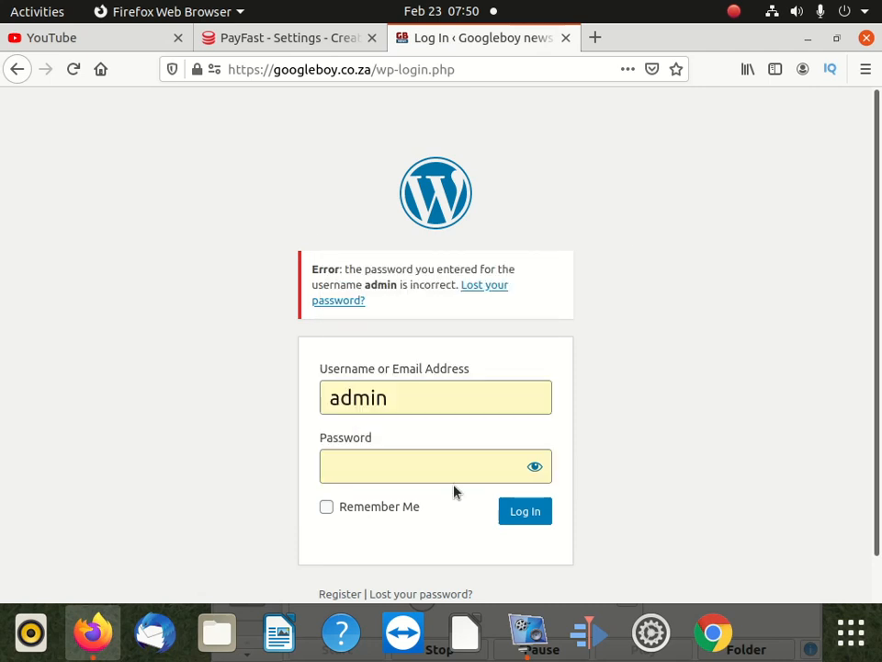
pyautogui.click(436, 467)
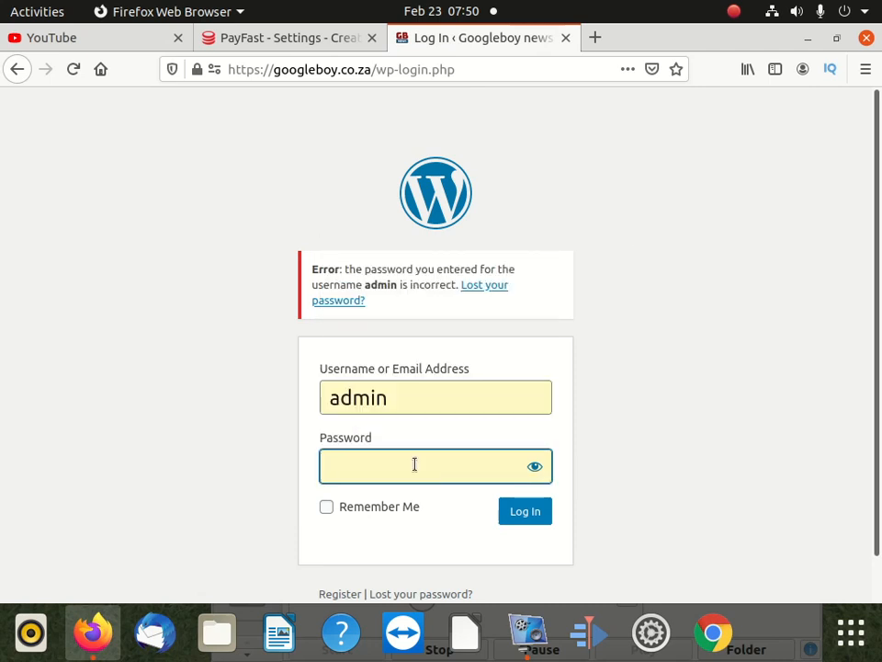
pyautogui.click(413, 467)
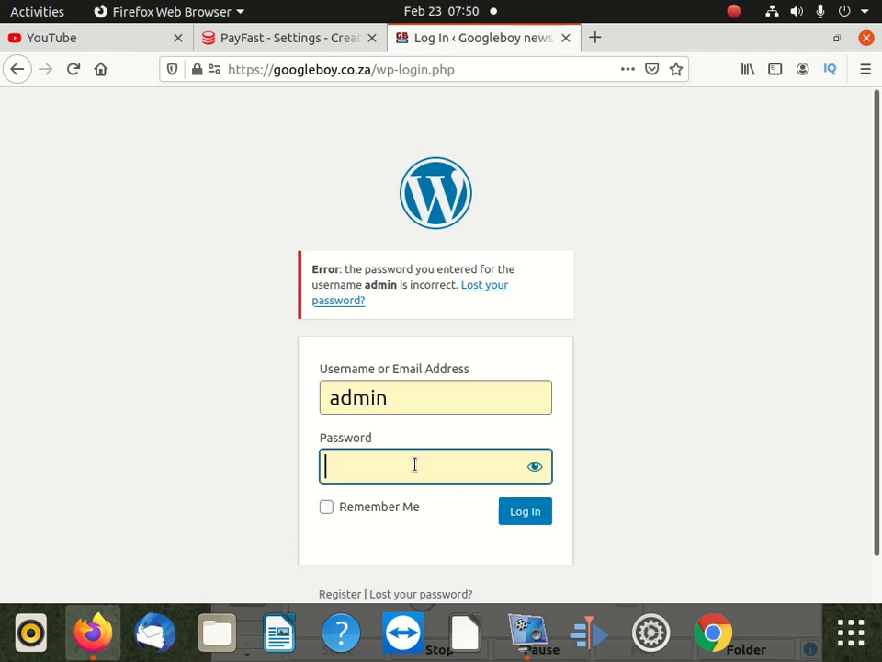
pyautogui.write('password')
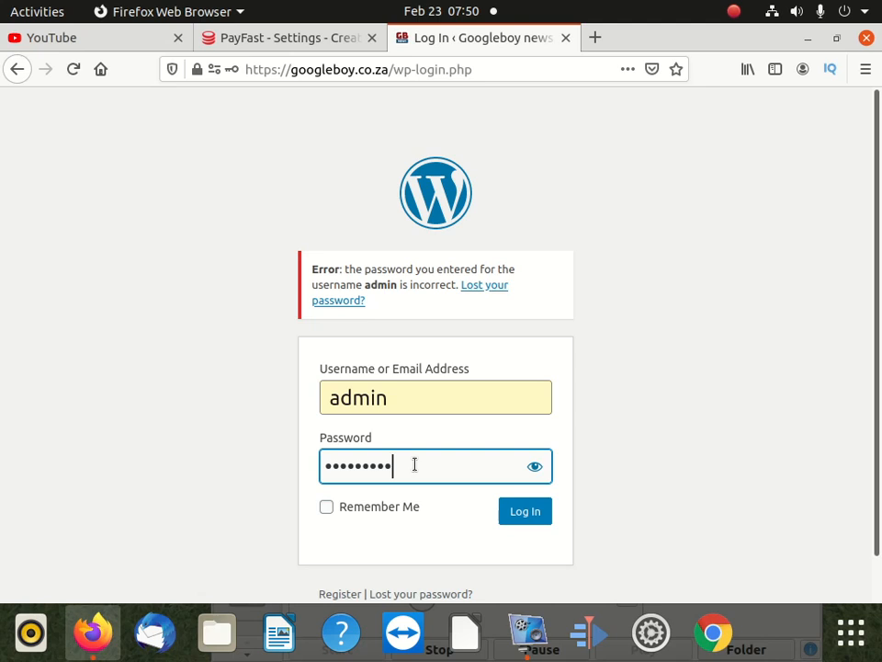
# - Submit the login, dismiss Firefox's save-login prompt and land on the googleboy.co.za dashboard
pyautogui.click(526, 511)
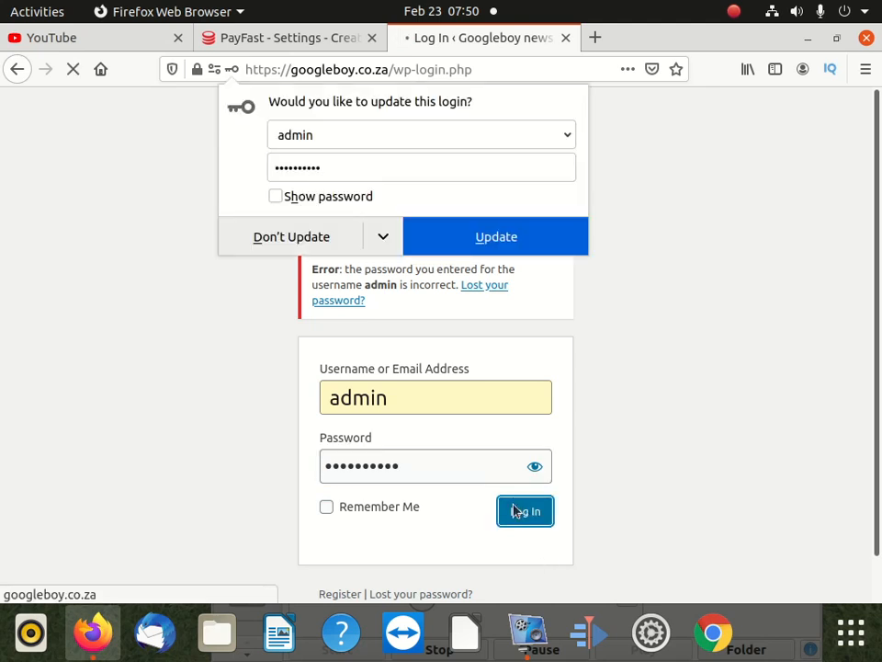
pyautogui.click(525, 511)
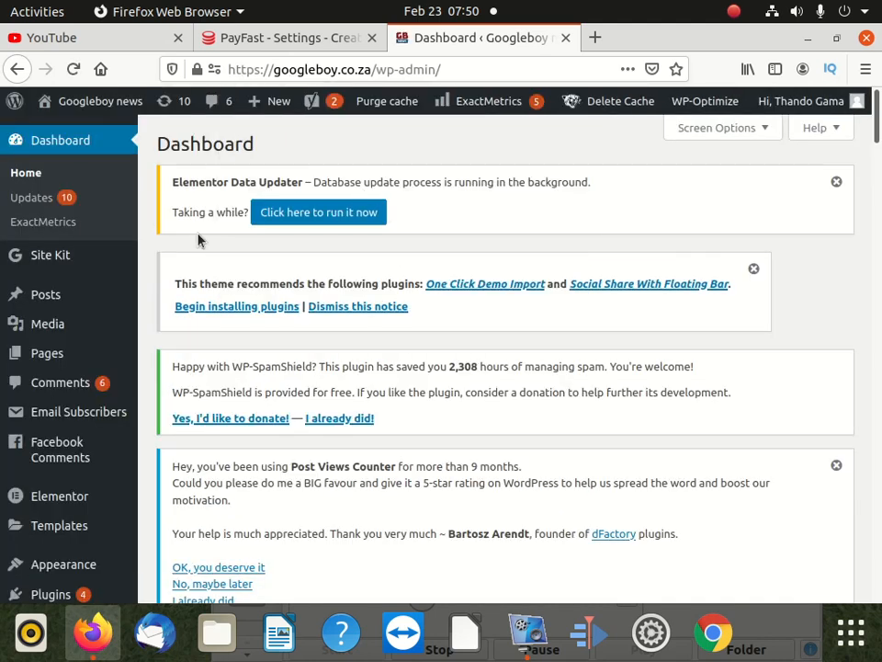
pyautogui.scroll(-3)
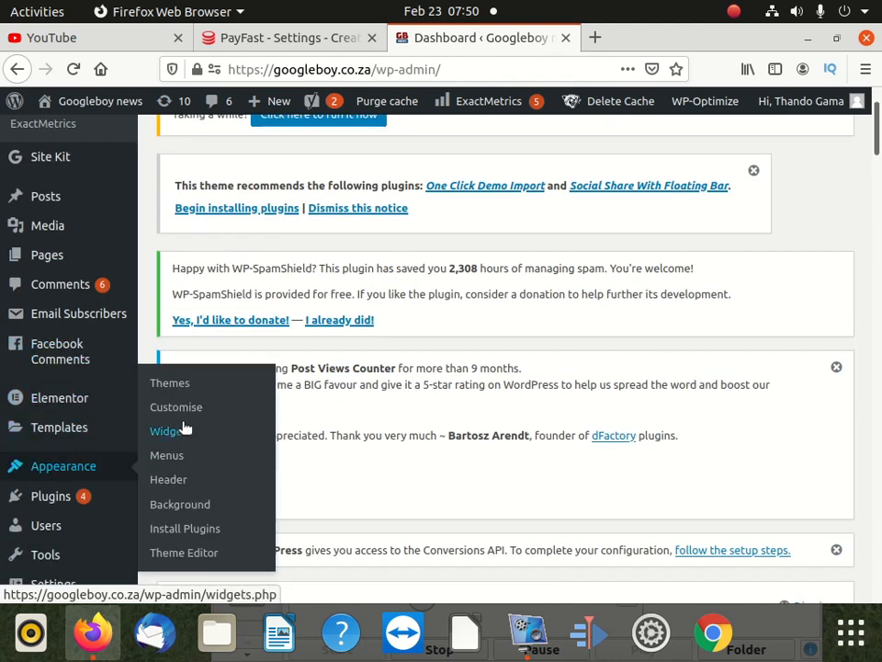
pyautogui.moveTo(165, 456)
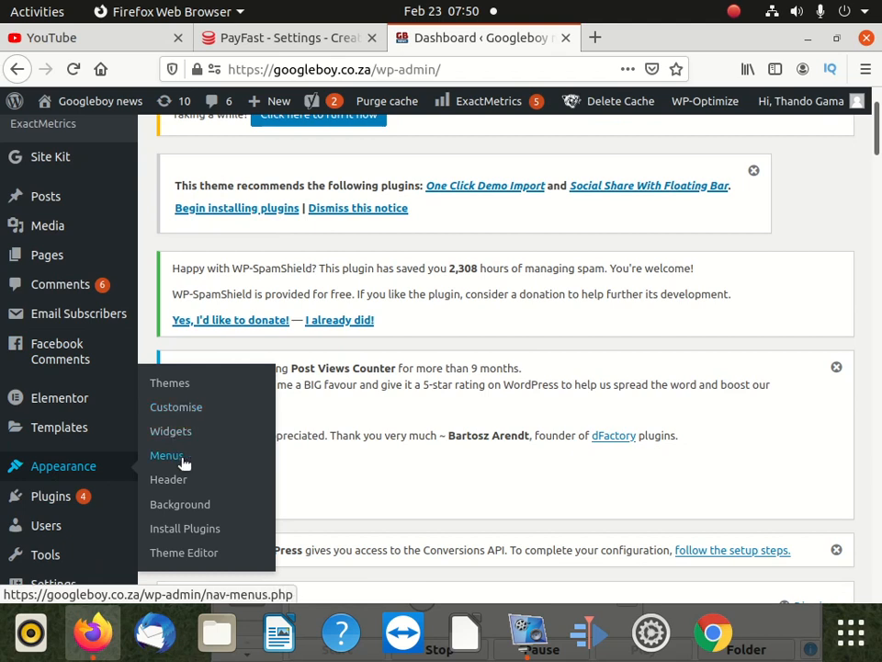
# - On the Widgets page, expand the 'Subscribe monthly' Custom HTML sidebar widget and select its existing code
pyautogui.click(171, 430)
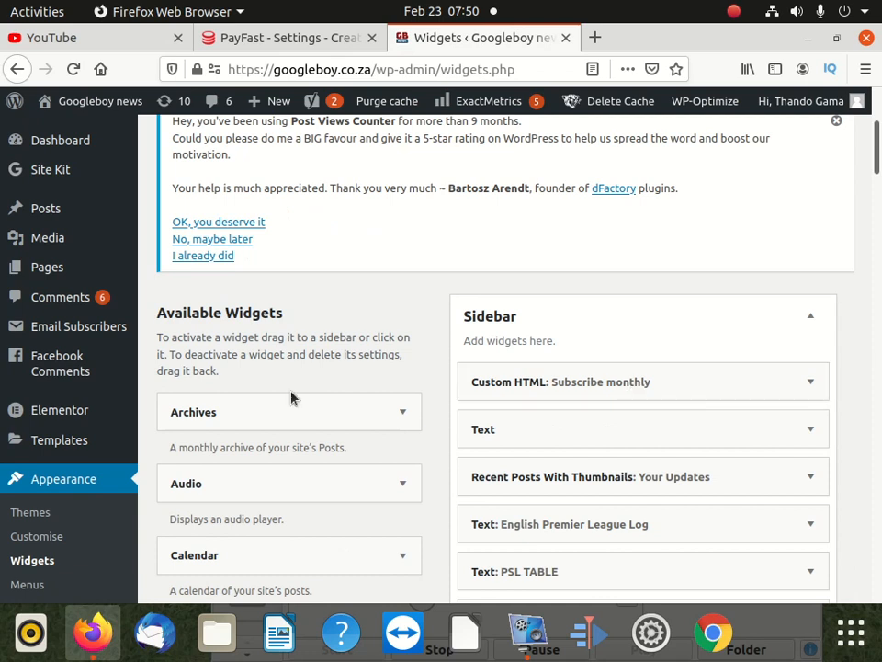
pyautogui.scroll(-3)
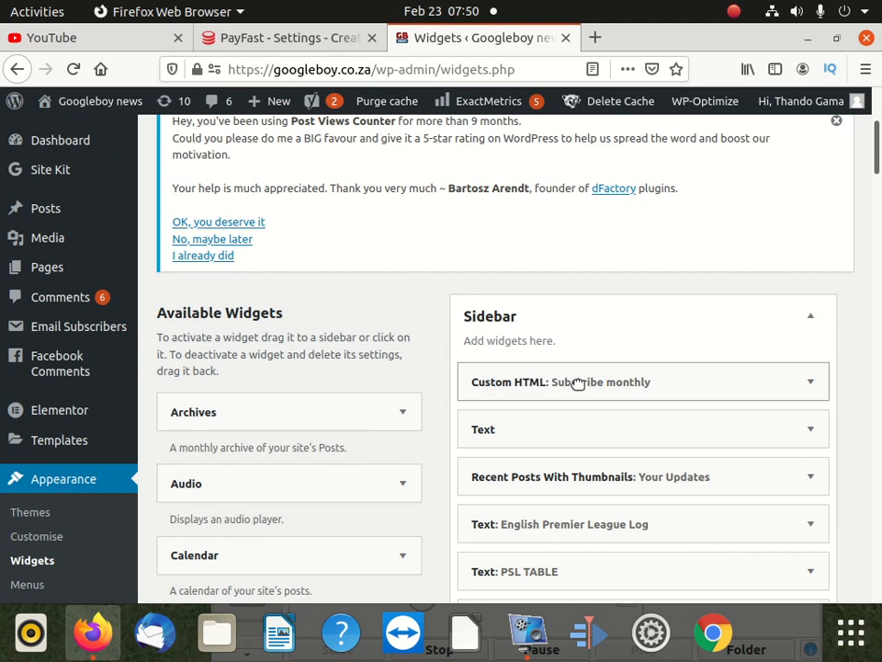
pyautogui.click(577, 380)
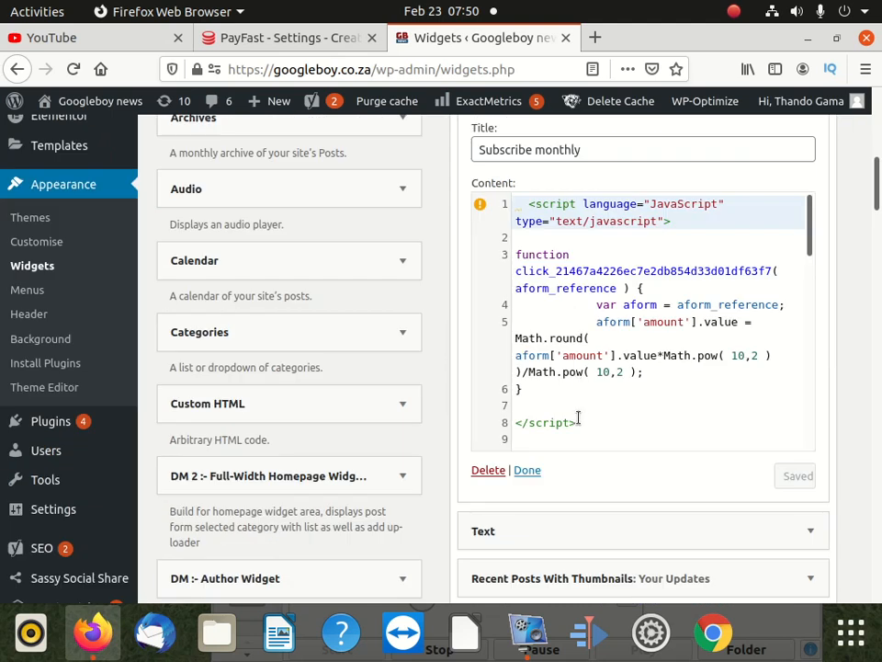
pyautogui.doubleClick(544, 421)
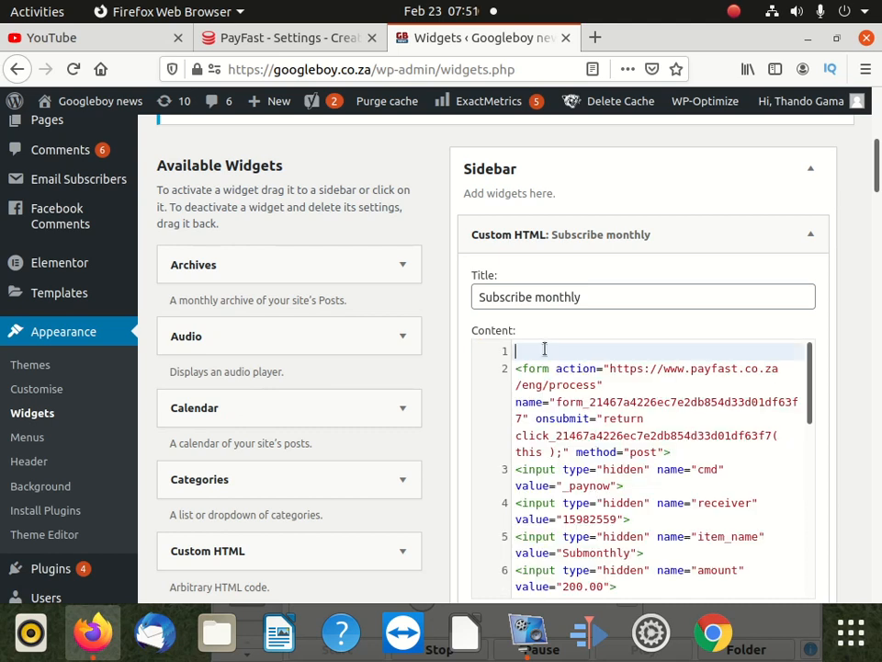
# - Save the widget with the PayFast Subscribe Now button link code in place
pyautogui.scroll(-3)
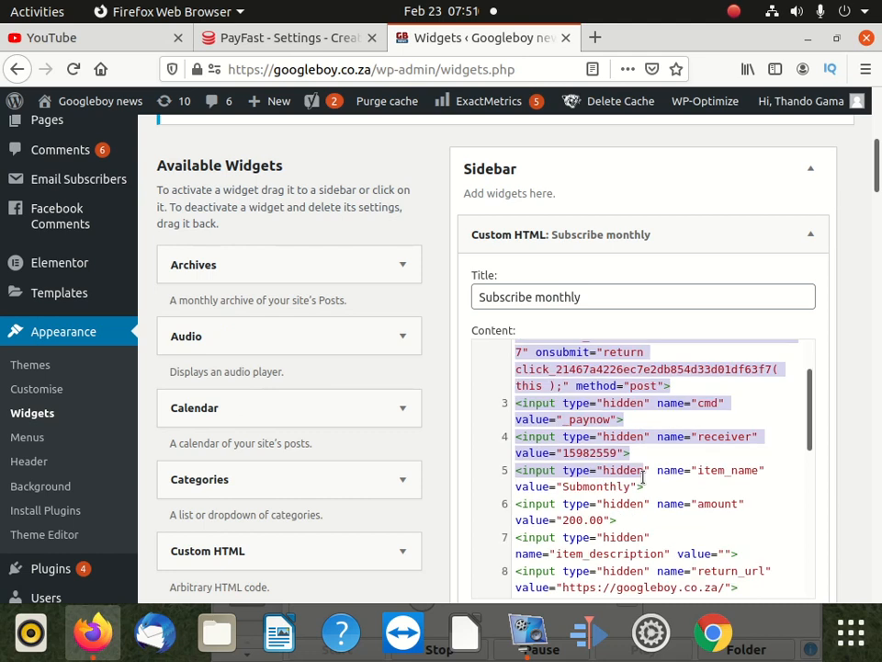
pyautogui.scroll(-3)
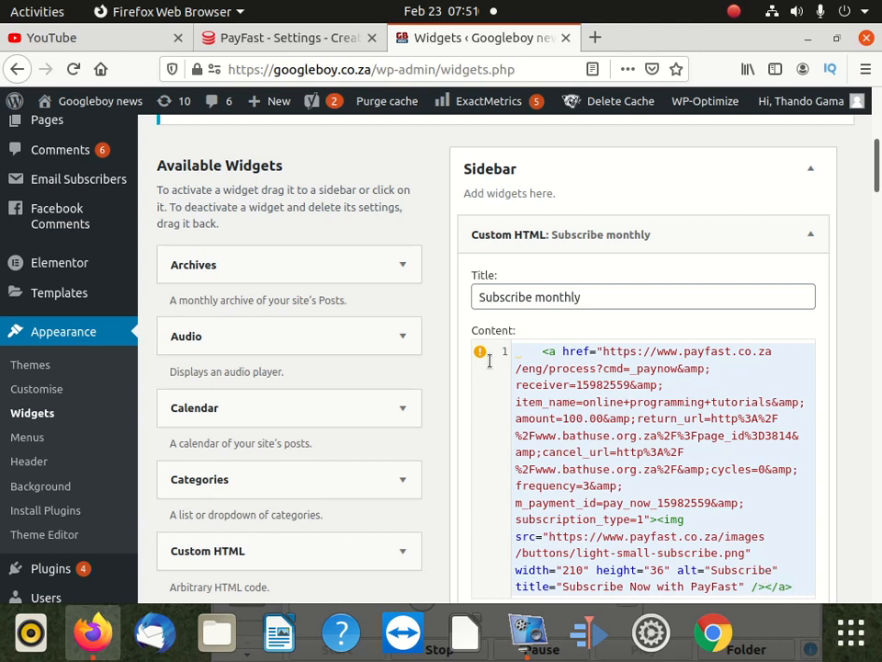
pyautogui.scroll(-3)
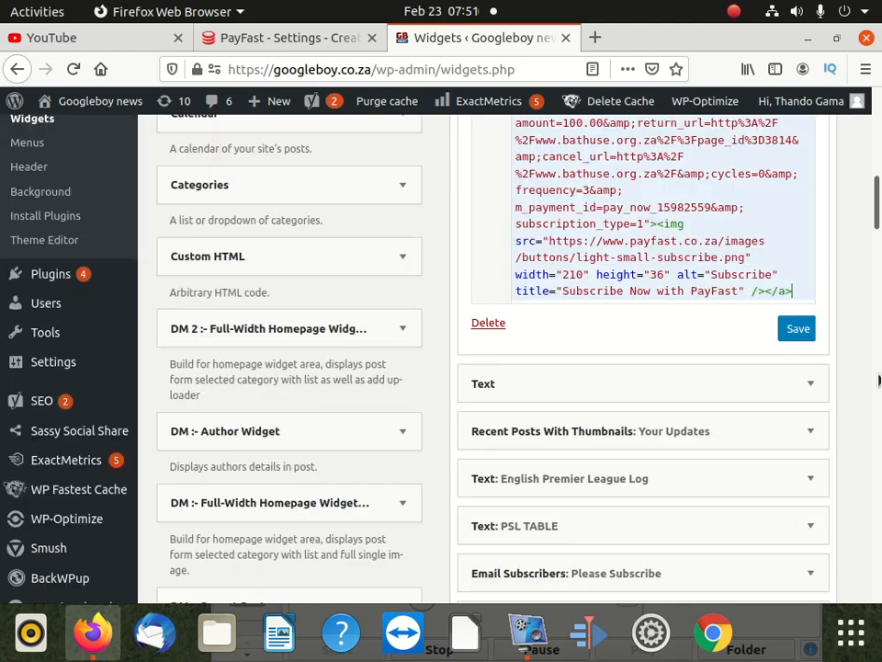
pyautogui.click(796, 328)
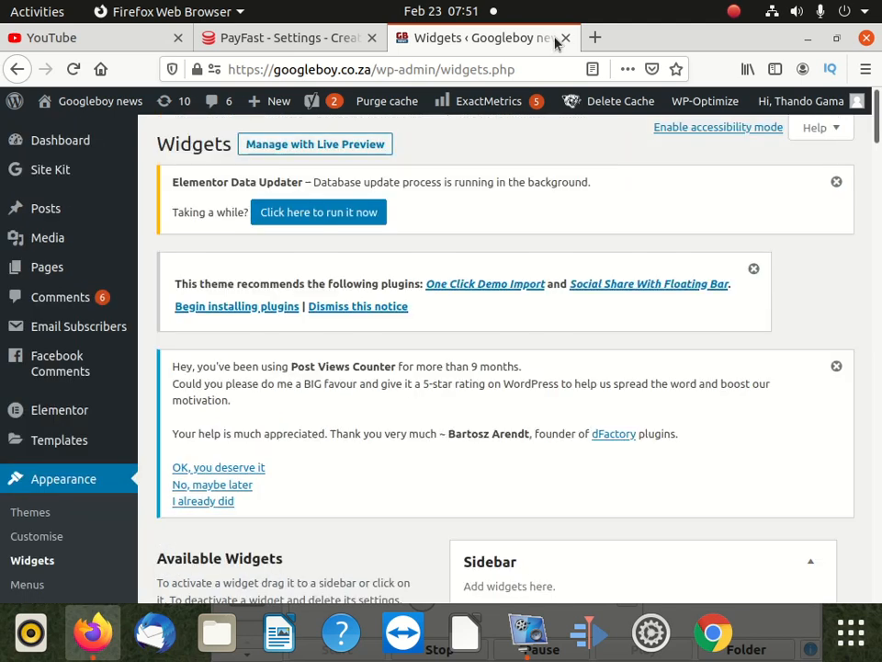
# - View the live googleboy.co.za site and scroll down the homepage toward the Subscribe Now button
pyautogui.click(595, 37)
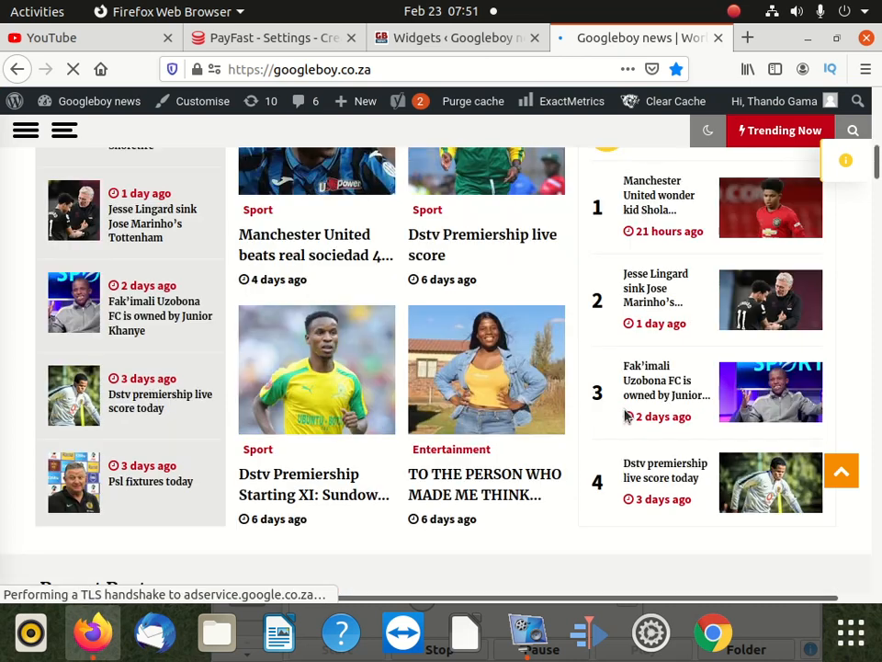
pyautogui.scroll(-3)
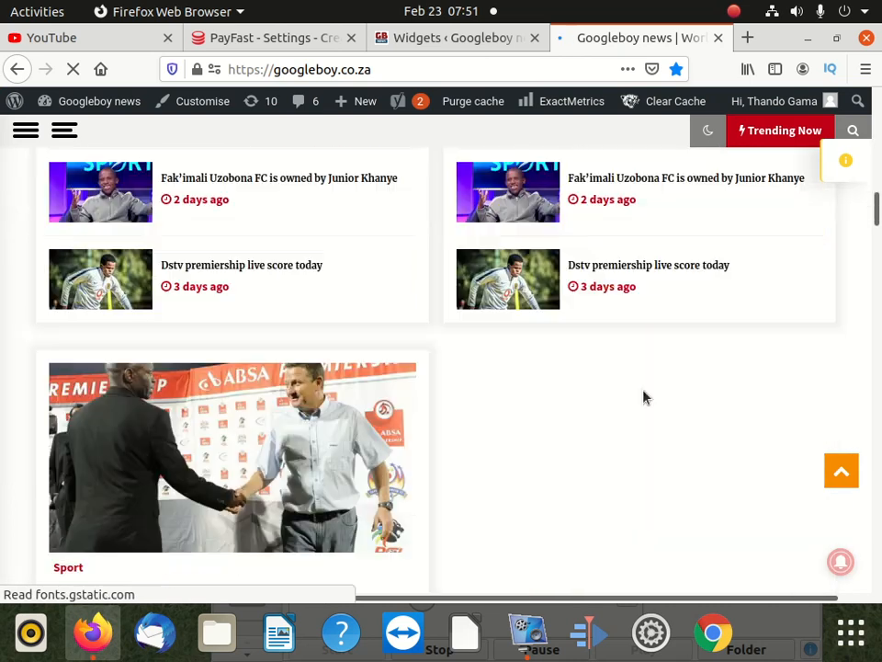
pyautogui.scroll(-3)
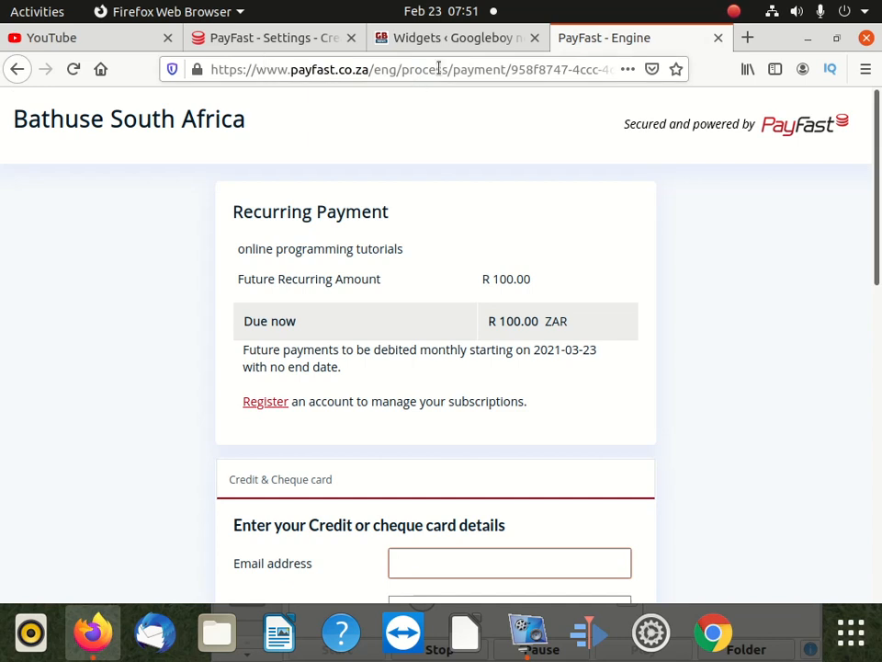
pyautogui.click(509, 562)
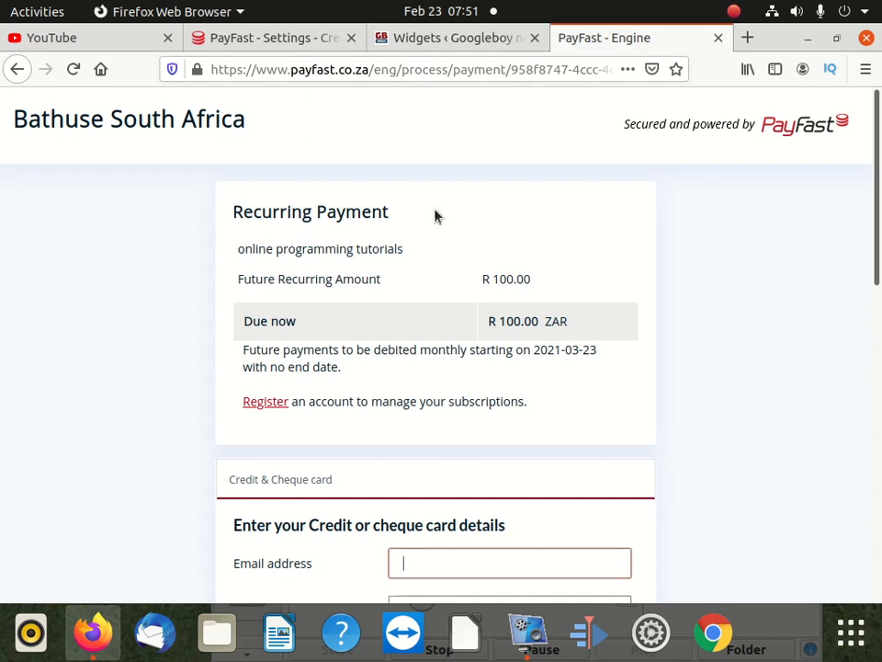
pyautogui.scroll(-3)
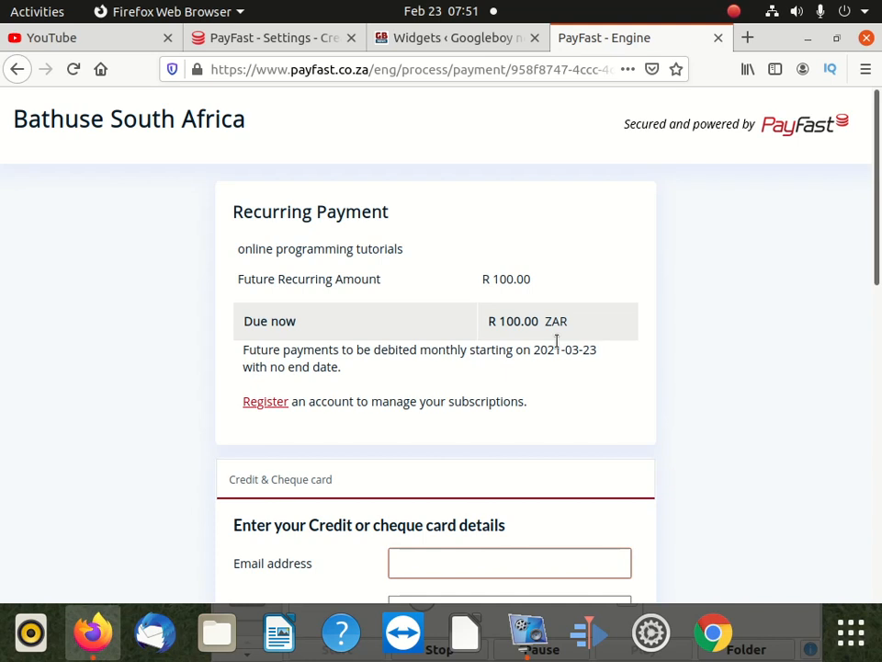
pyautogui.moveTo(235, 292)
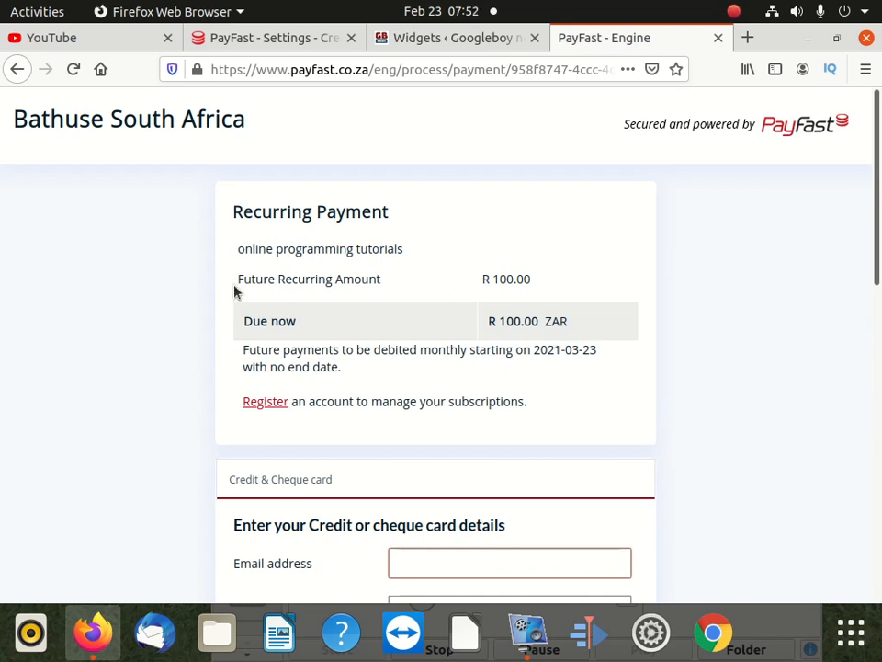
pyautogui.doubleClick(312, 279)
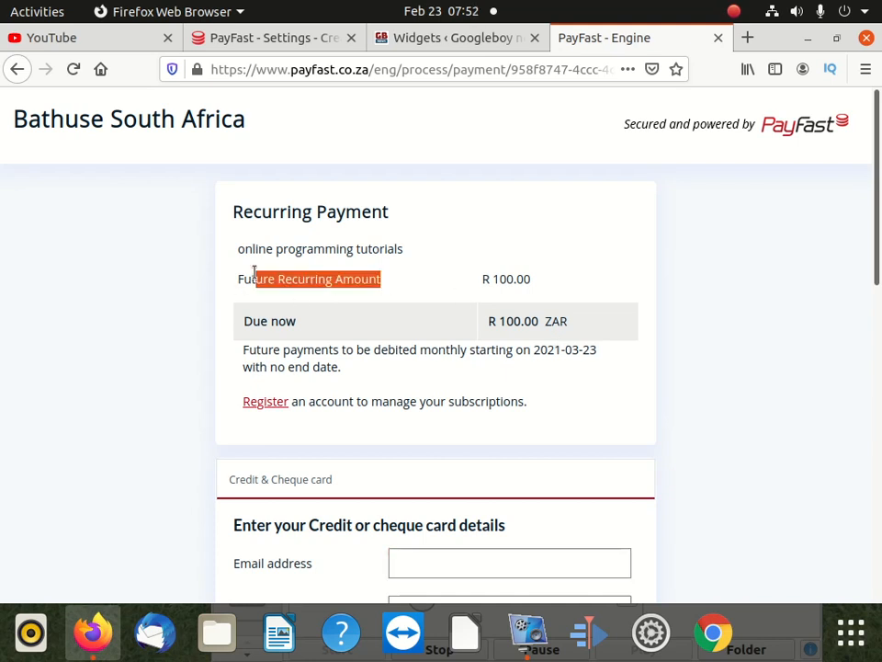
pyautogui.moveTo(471, 272)
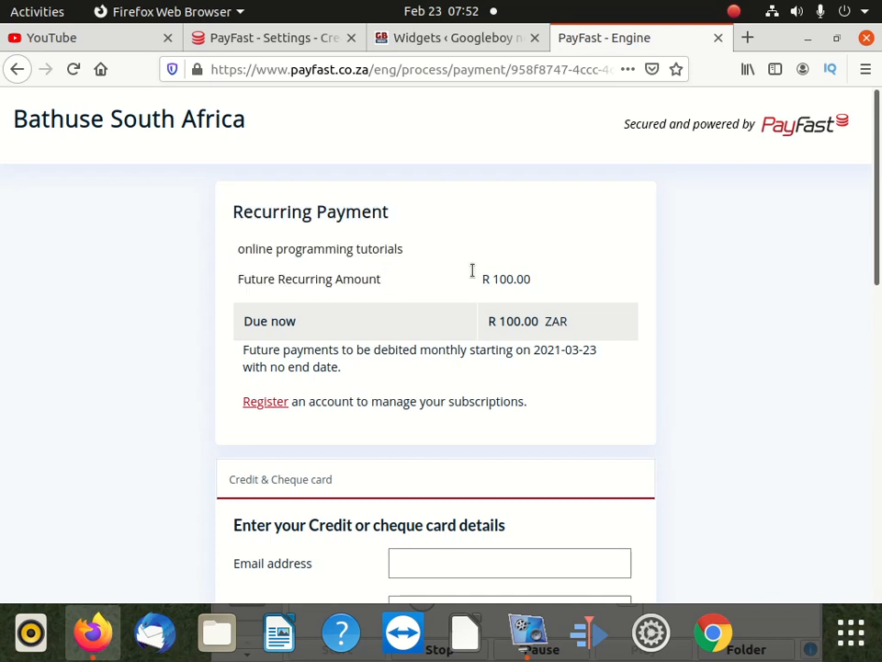
pyautogui.doubleClick(309, 280)
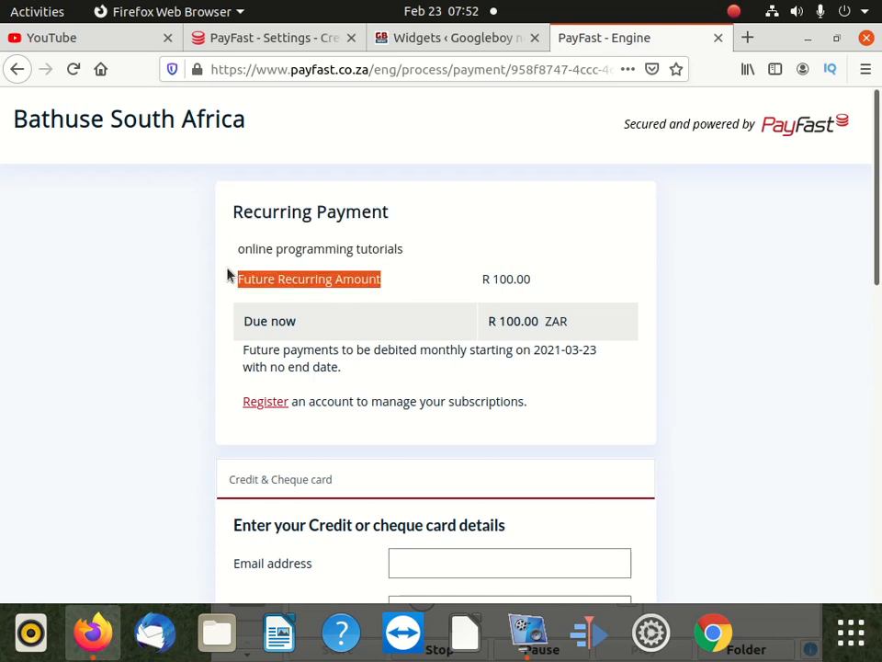
pyautogui.moveTo(507, 298)
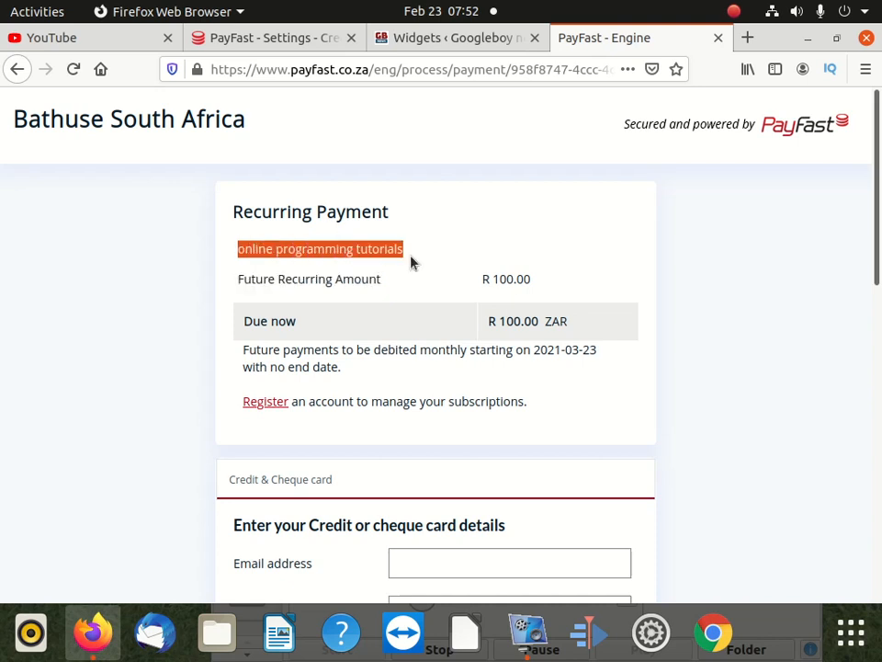
pyautogui.moveTo(316, 272)
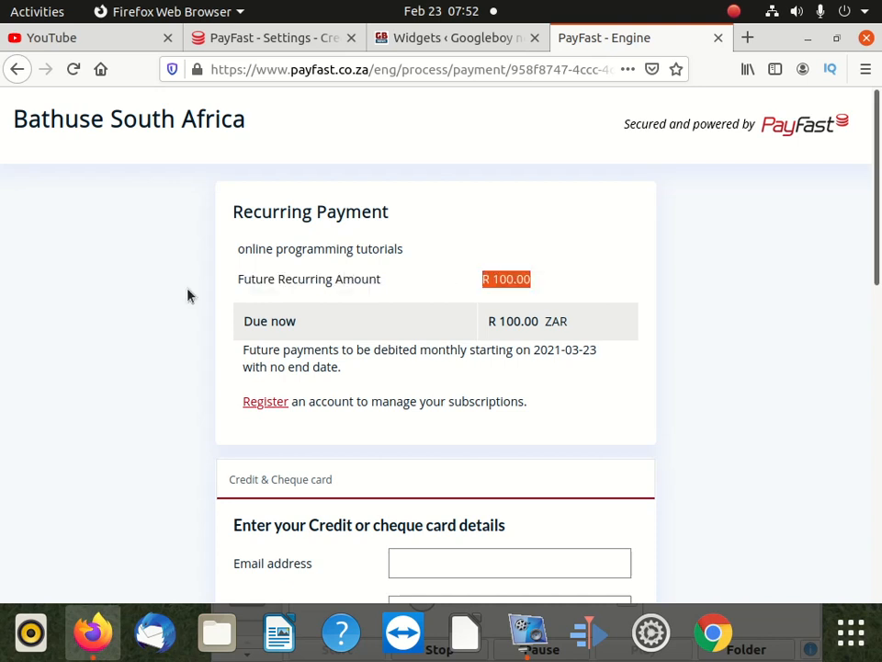
pyautogui.moveTo(519, 320)
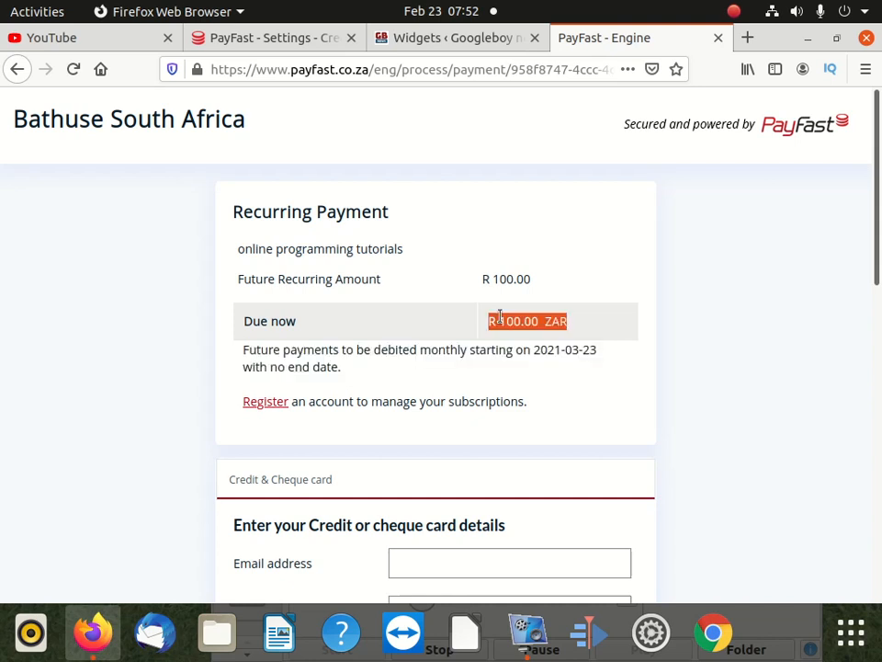
pyautogui.moveTo(54, 174)
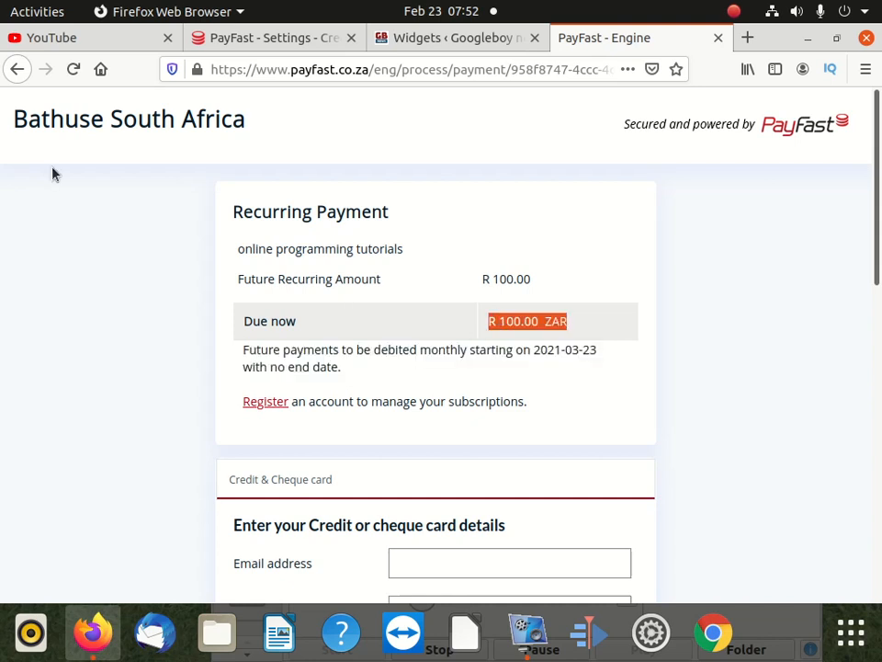
pyautogui.moveTo(269, 305)
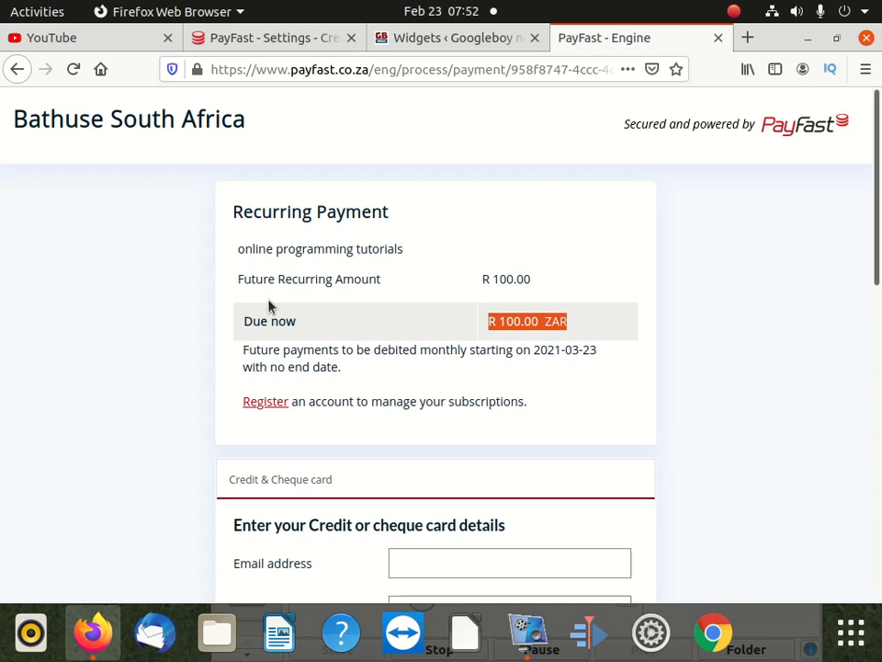
pyautogui.scroll(-3)
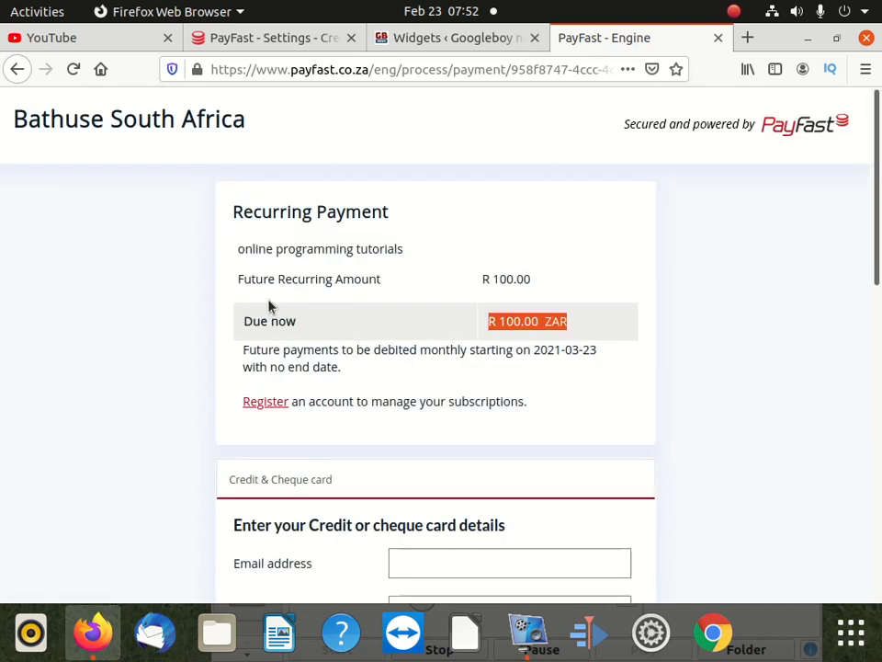
pyautogui.scroll(-3)
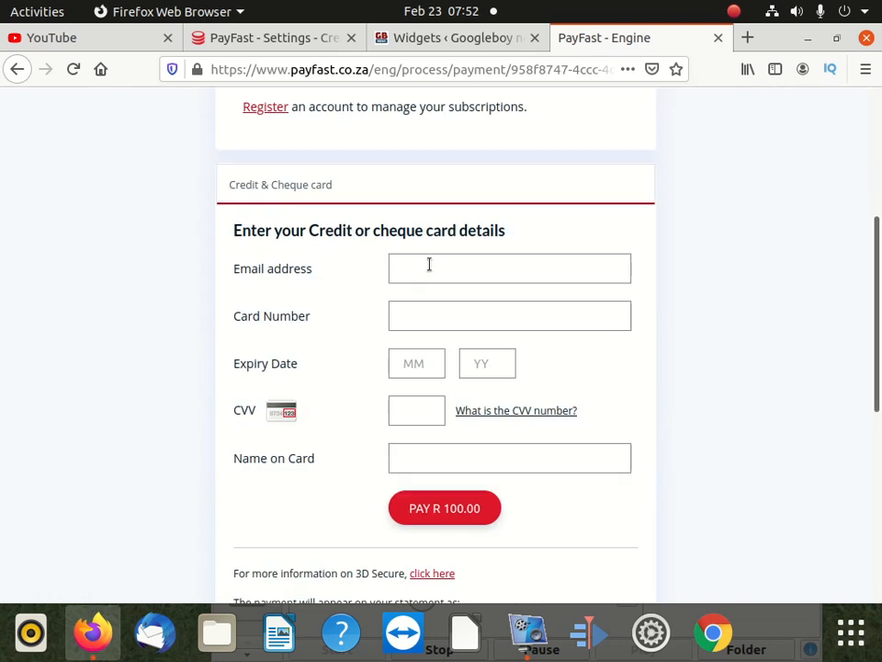
pyautogui.moveTo(485, 276)
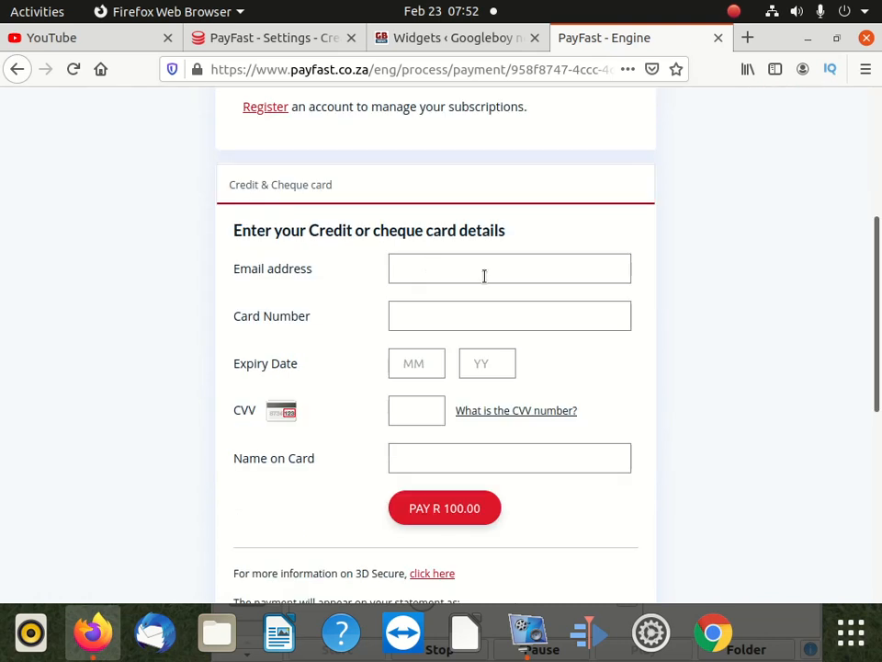
pyautogui.click(509, 316)
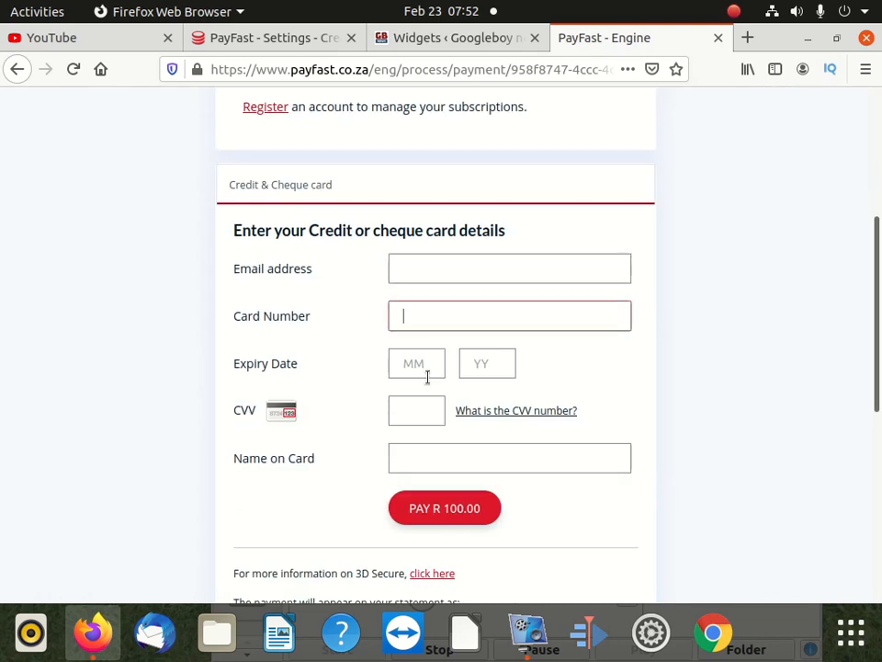
pyautogui.scroll(-3)
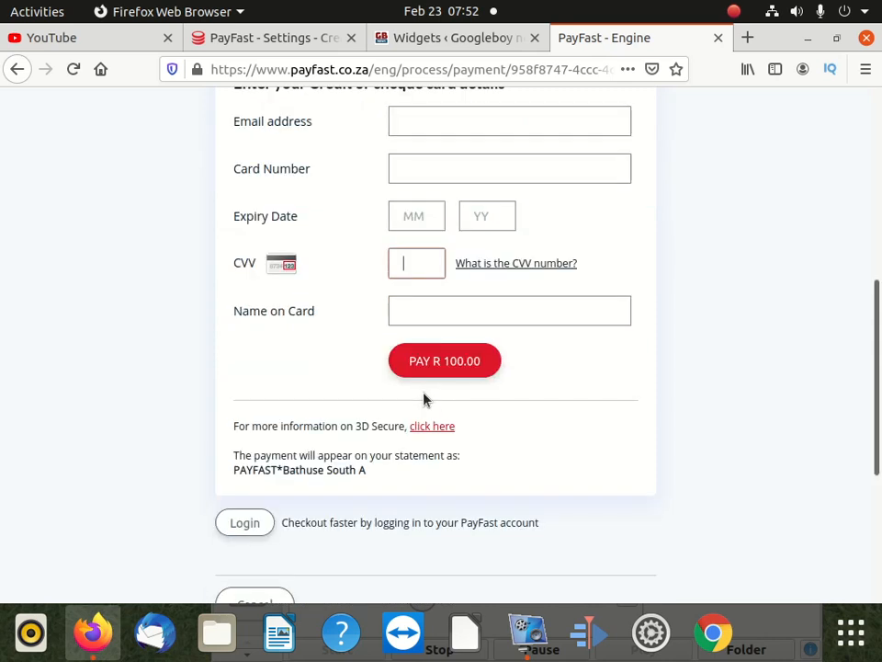
pyautogui.moveTo(373, 312)
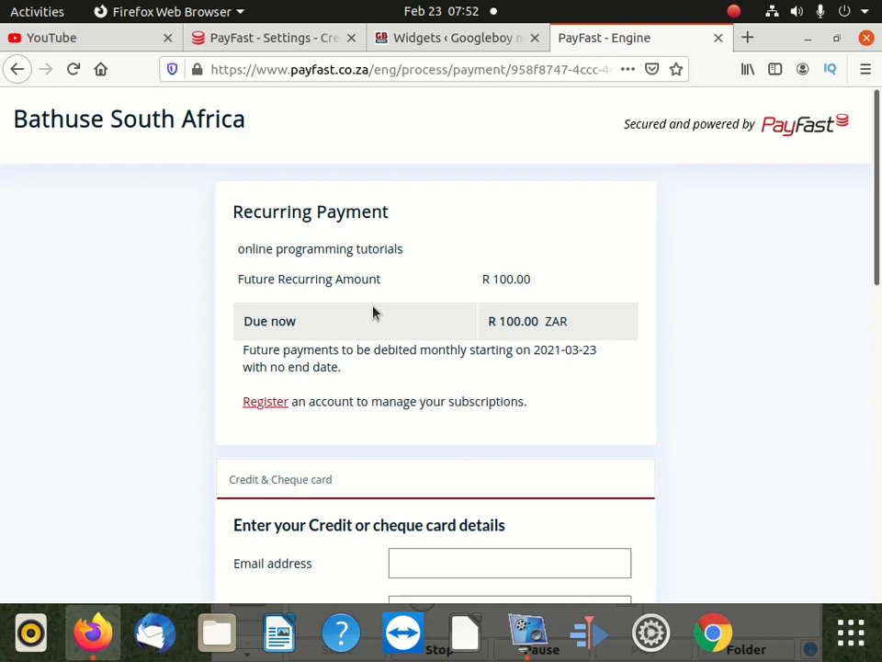
pyautogui.moveTo(375, 309)
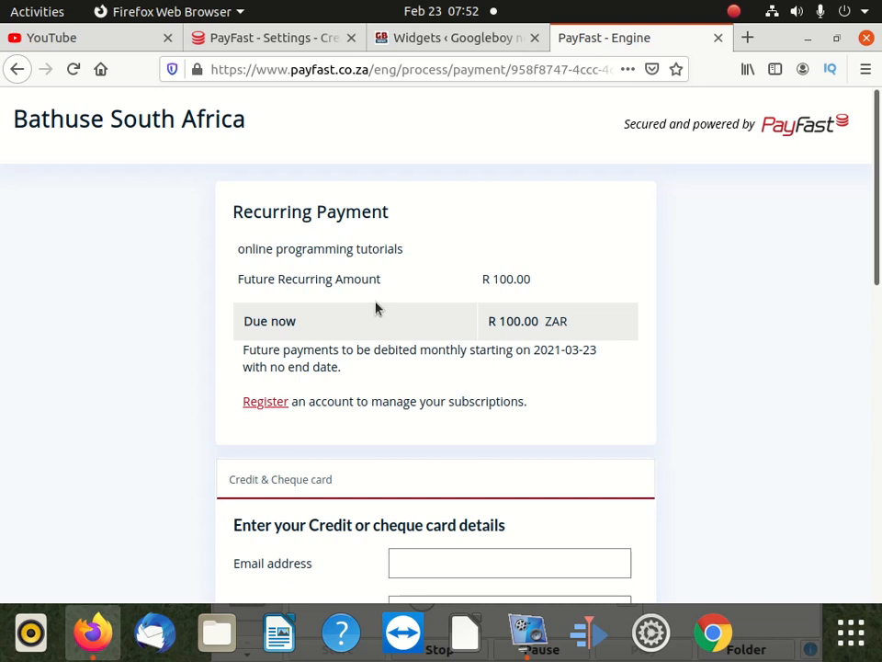
pyautogui.scroll(-3)
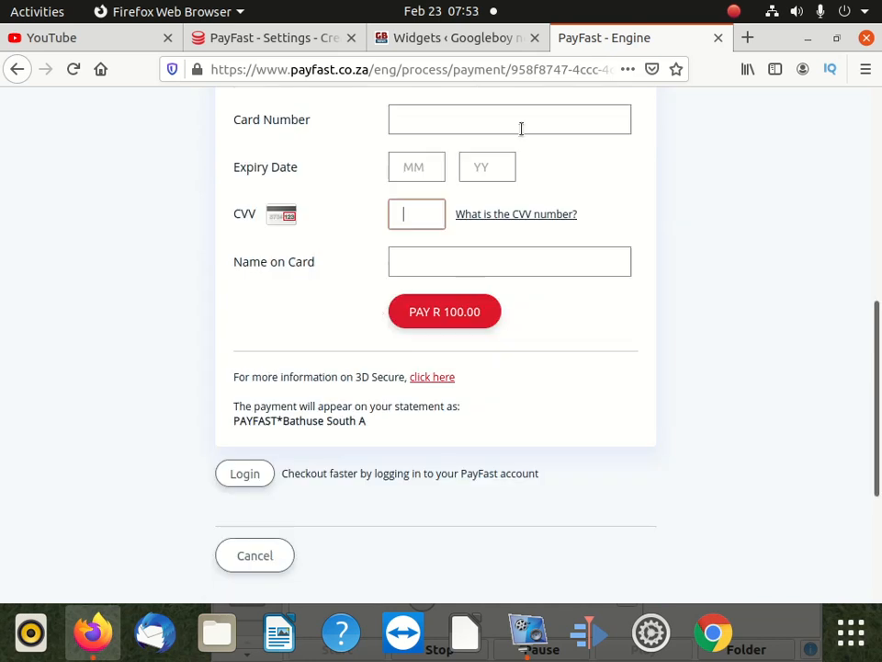
pyautogui.moveTo(540, 169)
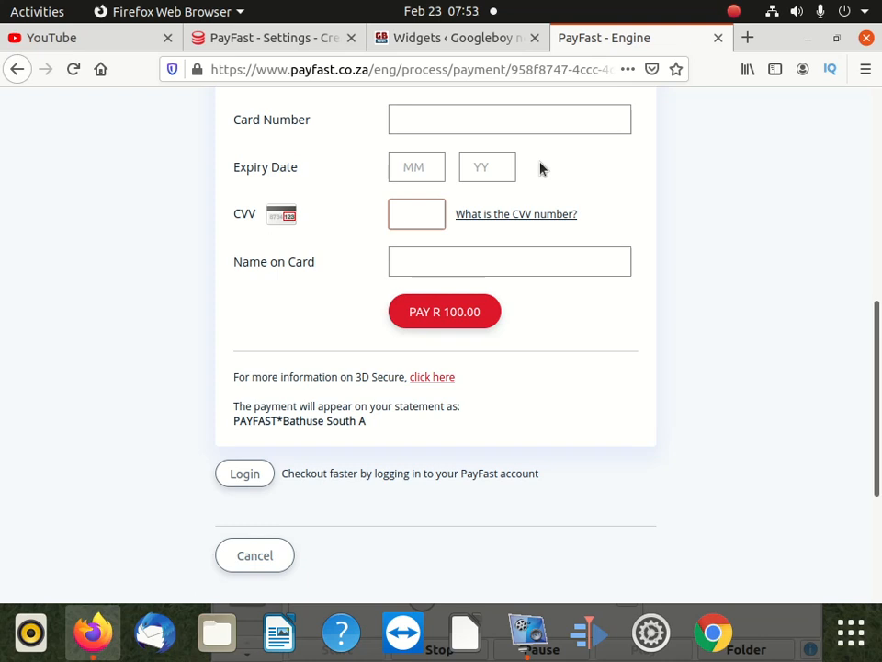
pyautogui.moveTo(548, 154)
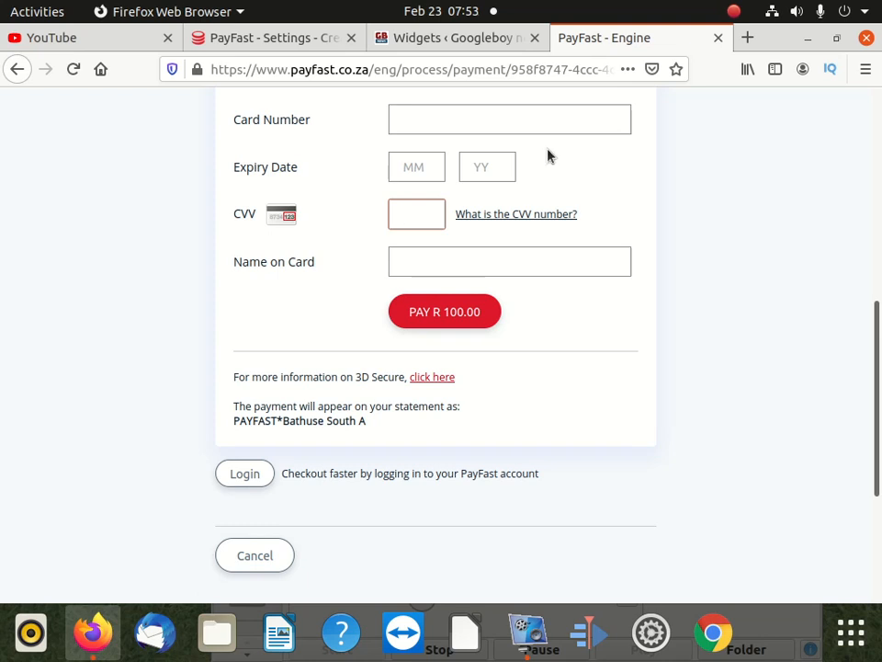
pyautogui.click(416, 213)
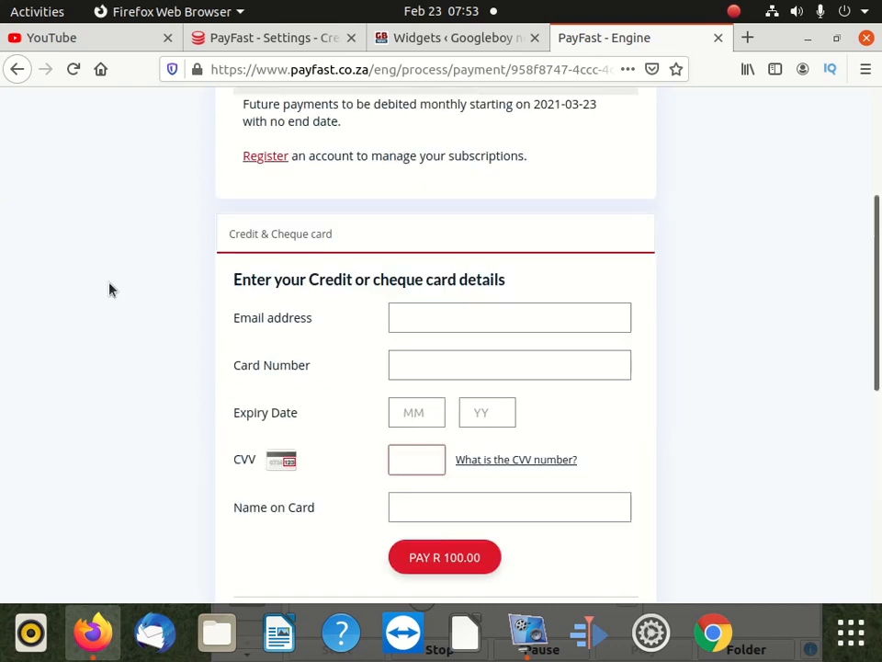
pyautogui.scroll(3)
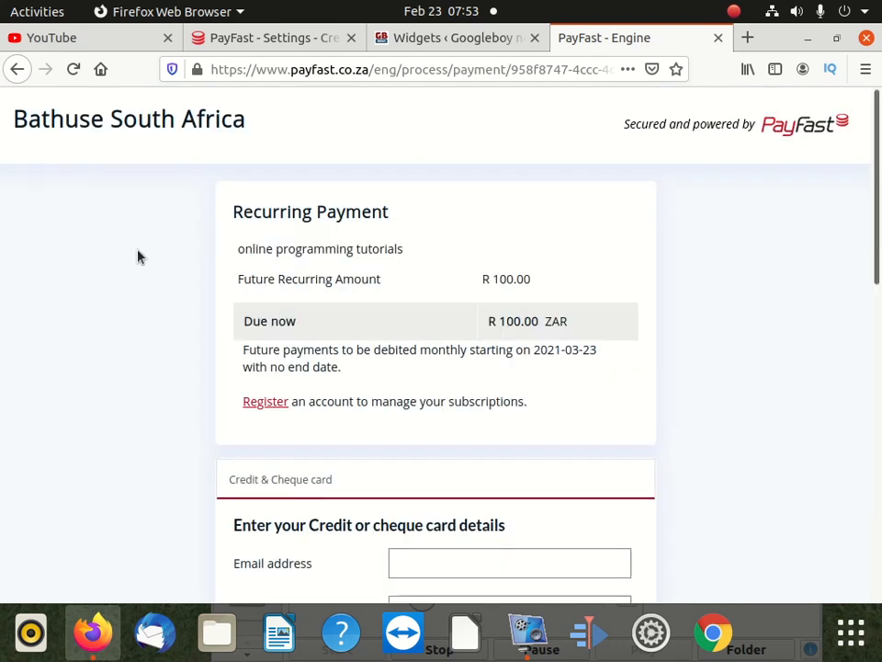
pyautogui.scroll(-3)
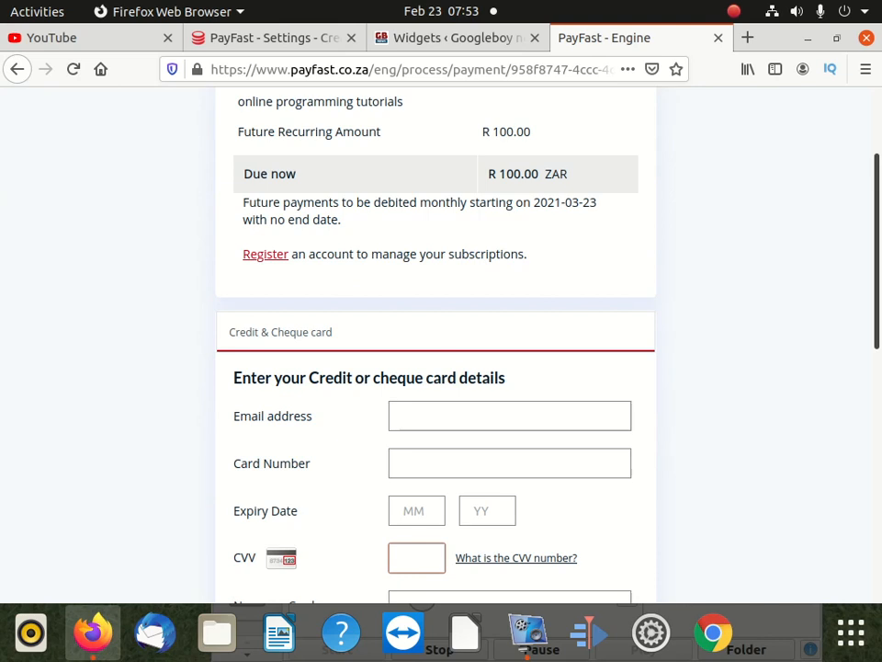
pyautogui.click(416, 559)
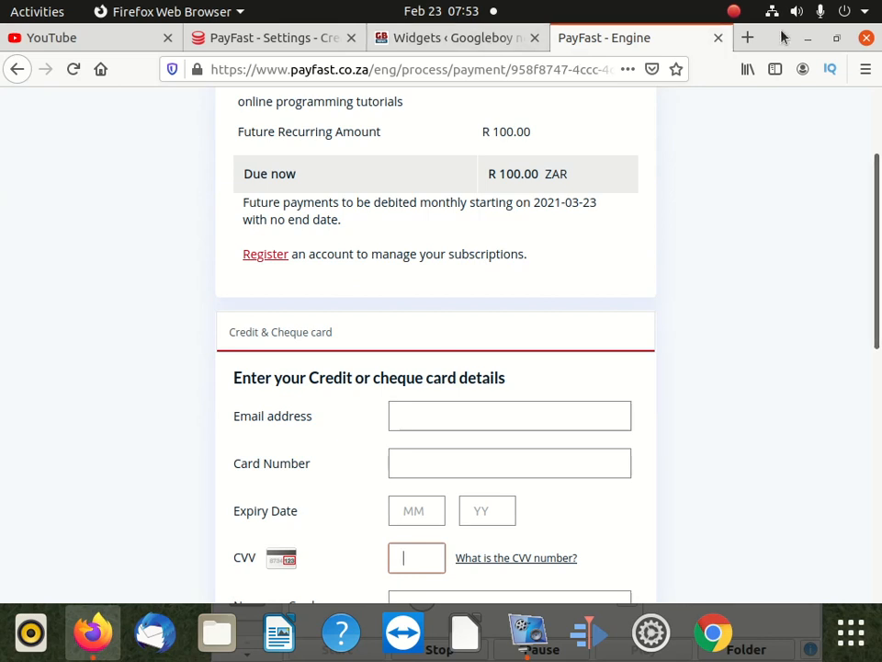